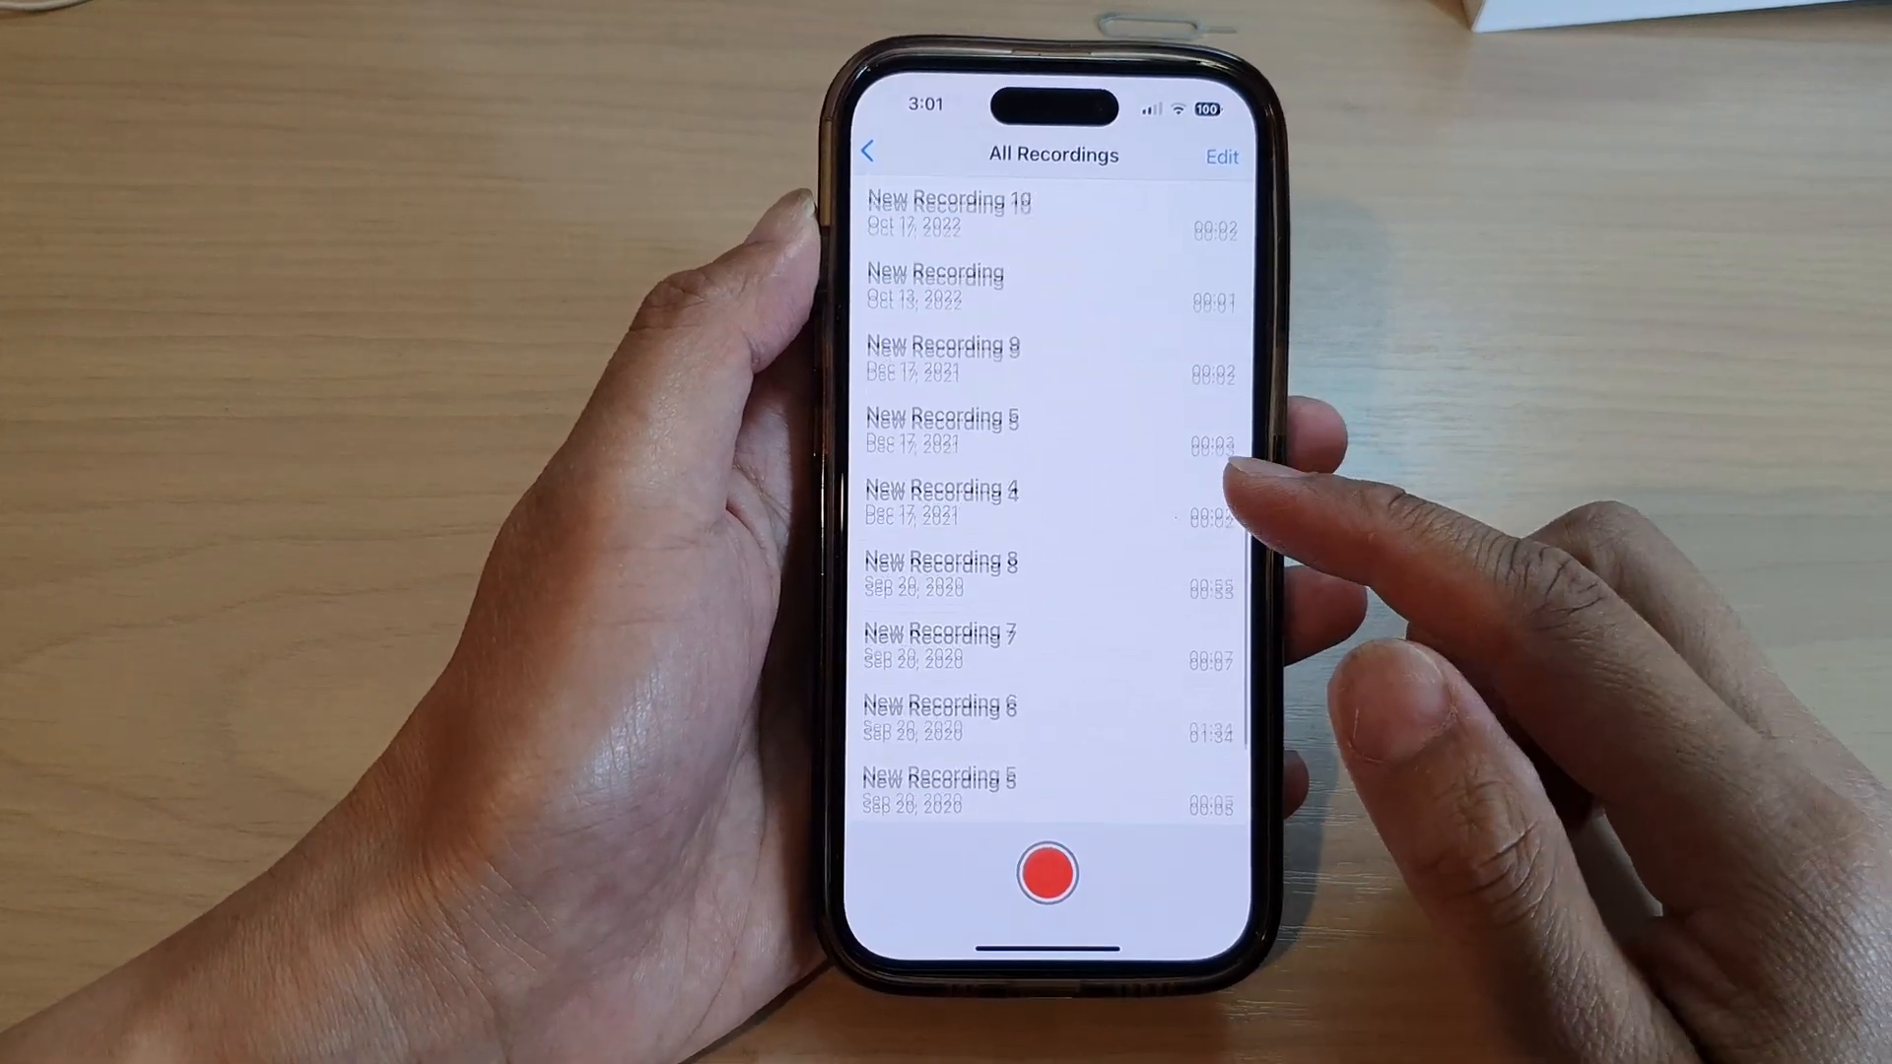
# Swipe across the Home Screen pages to reach the App Library and find Voice Memos.
pyautogui.scroll(-3)
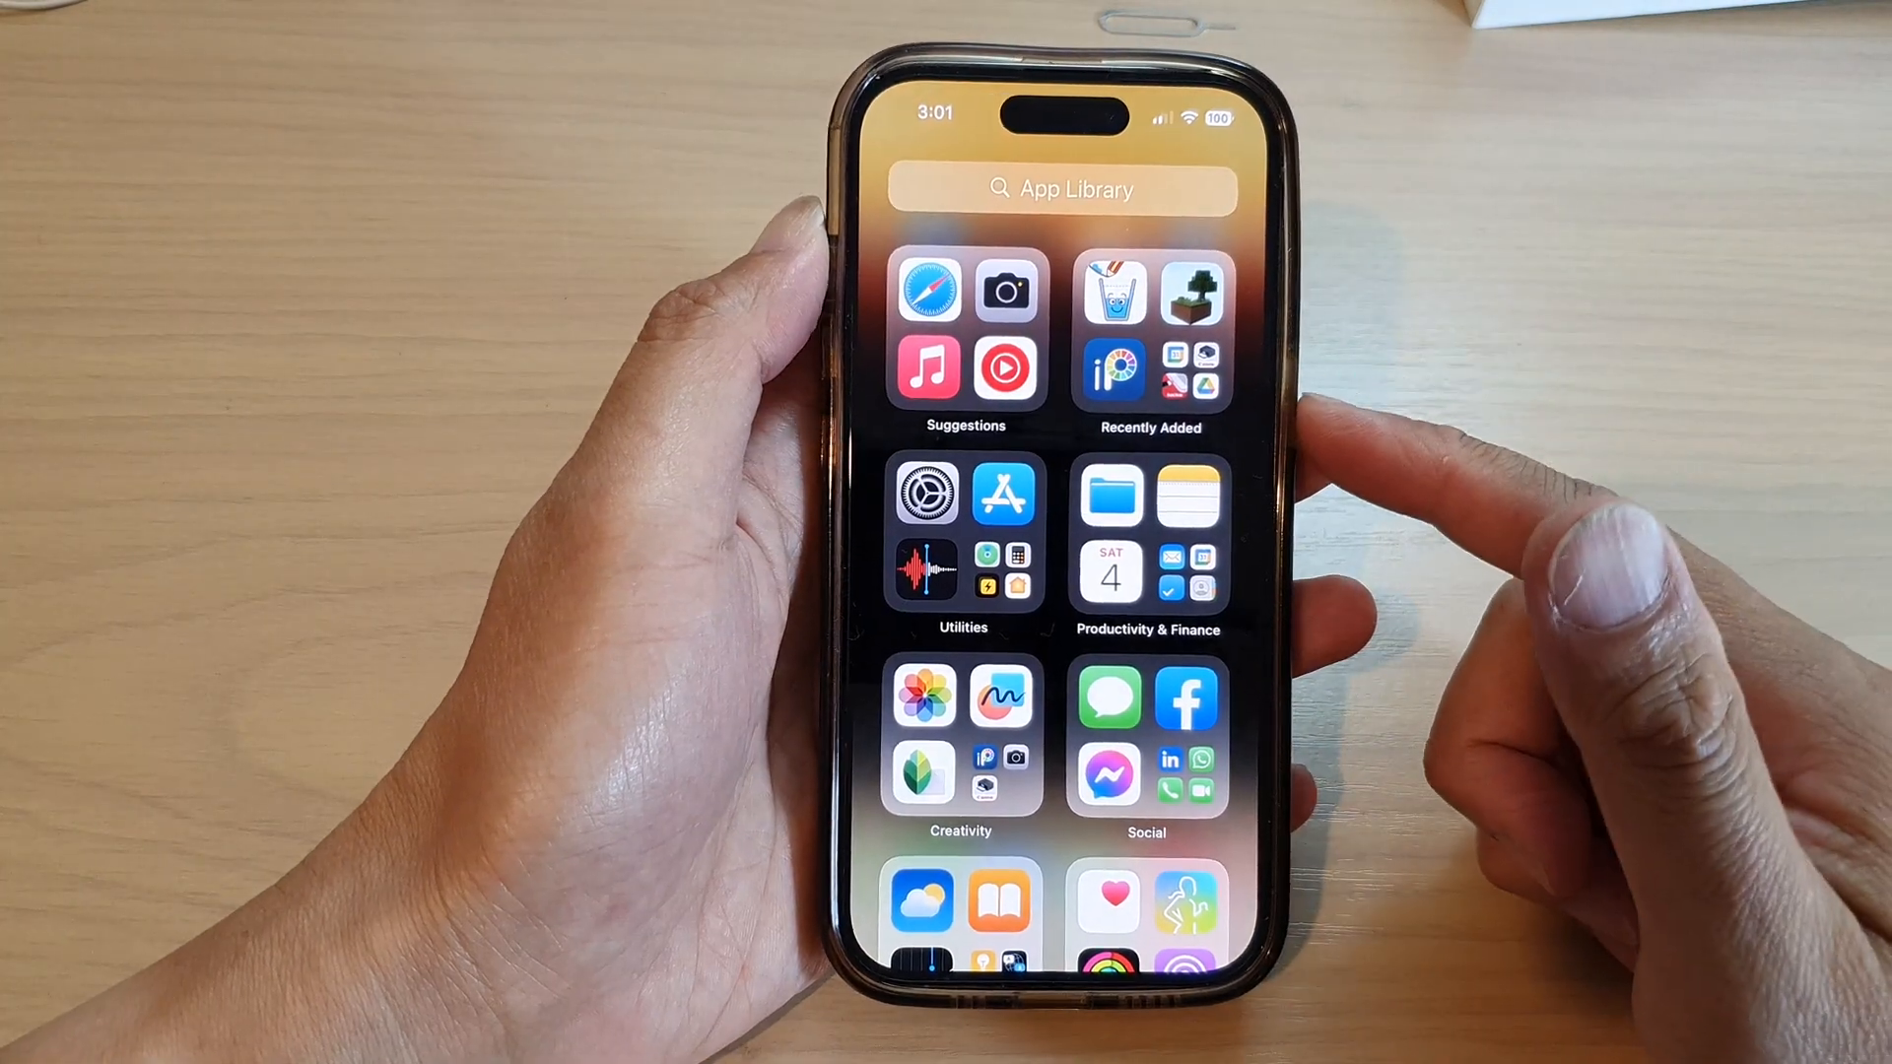
pyautogui.hscroll(3)
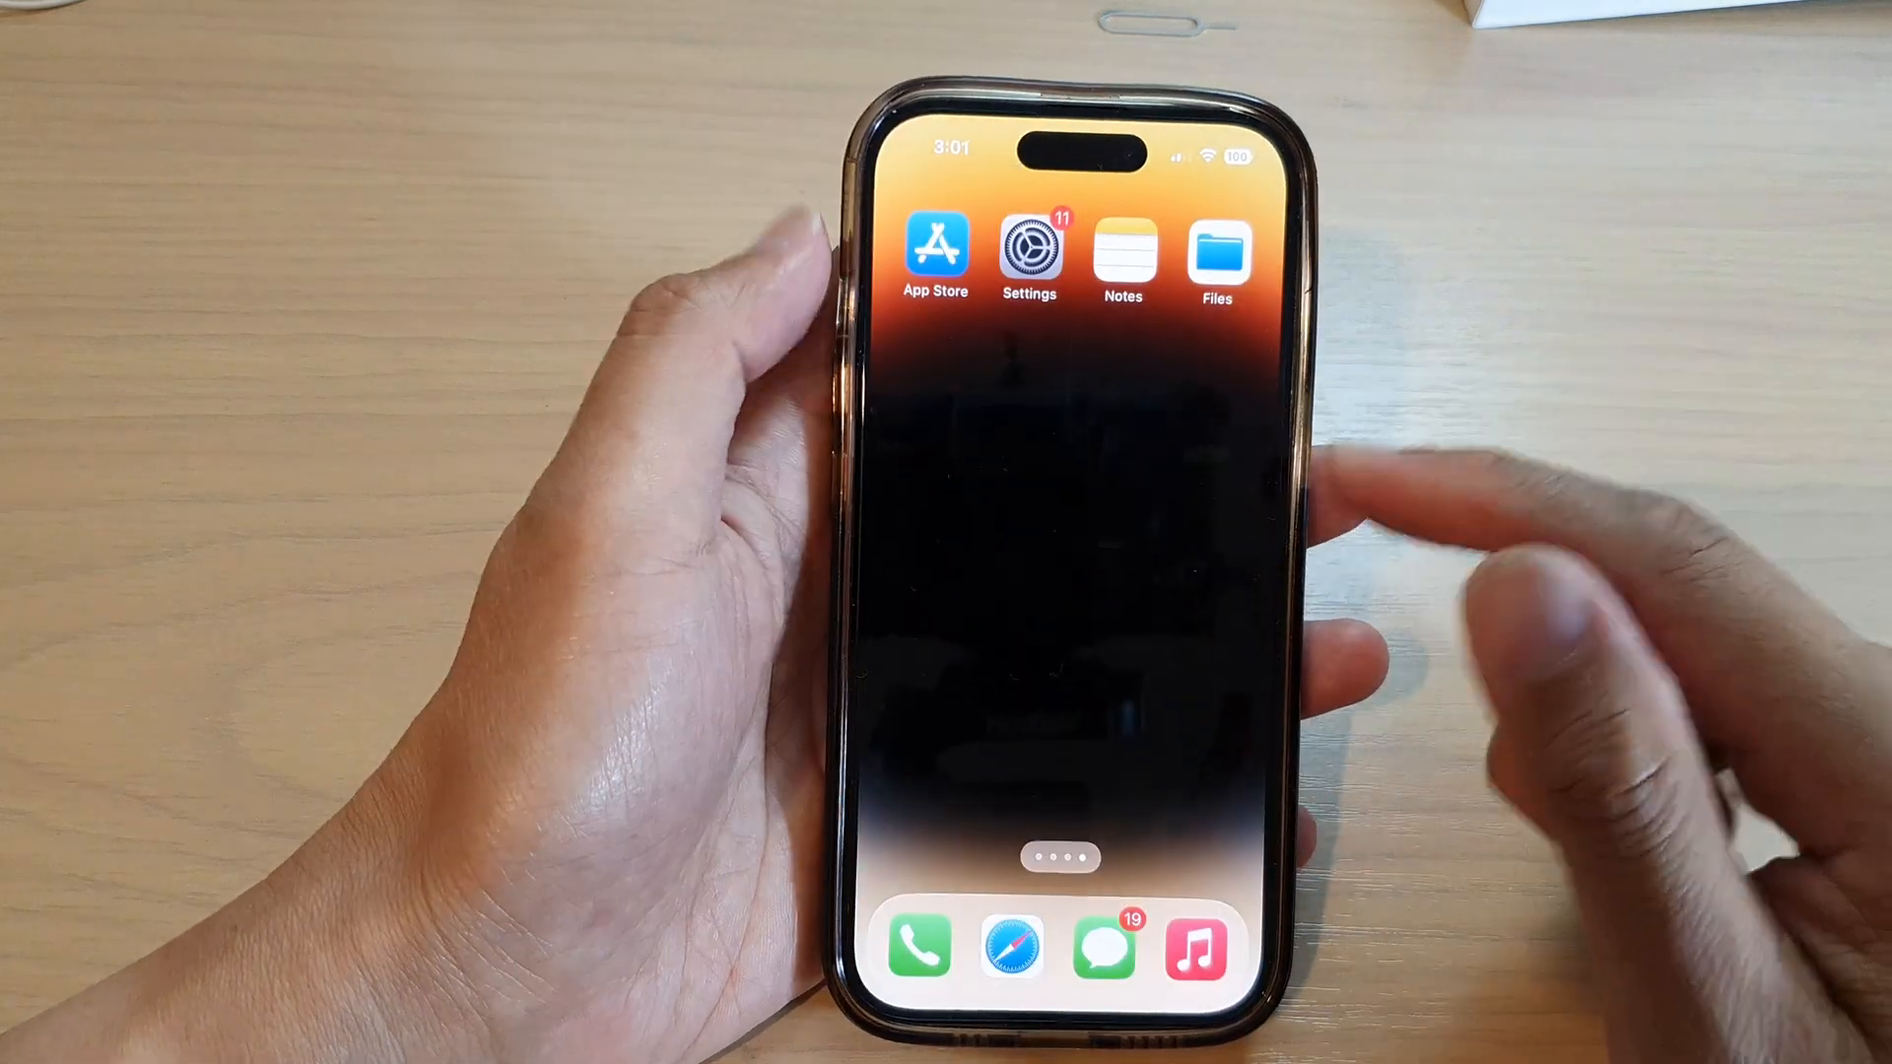
pyautogui.hscroll(-3)
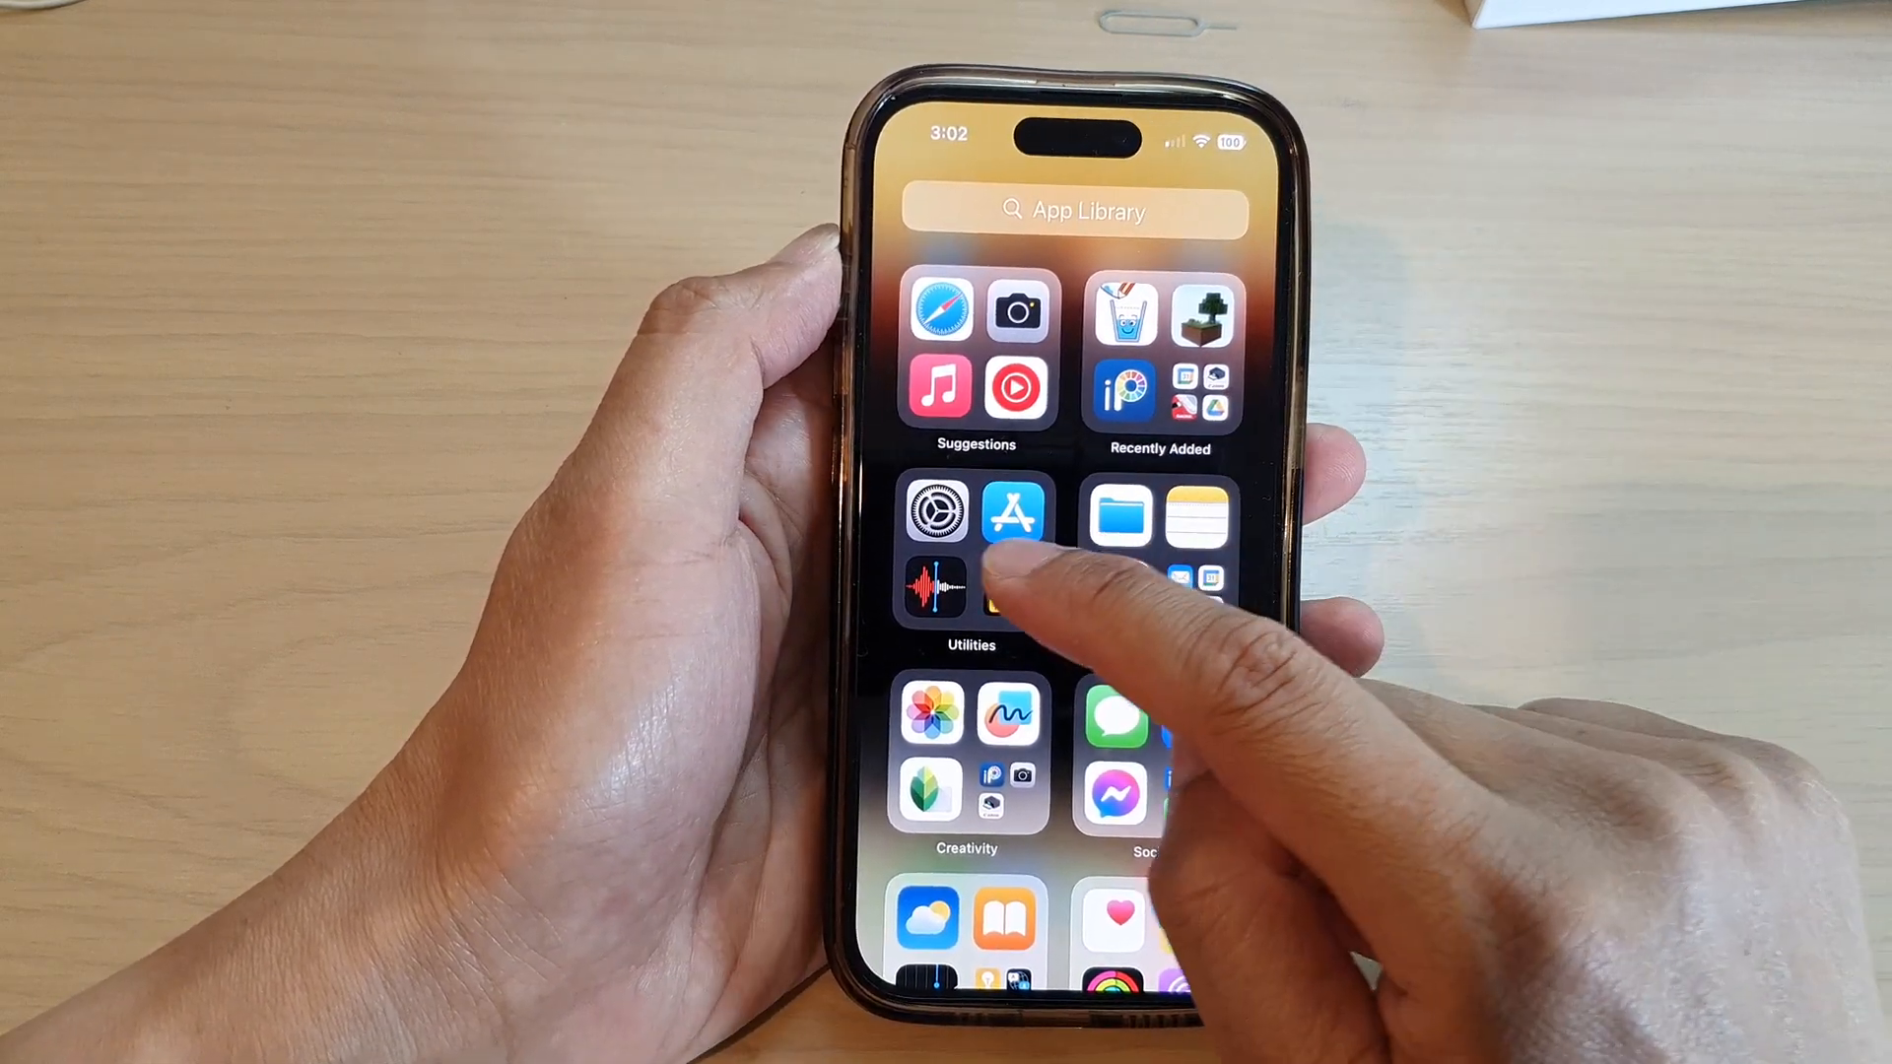
# In Voice Memos, select all 20 recordings and bring up the share sheet for them.
pyautogui.click(930, 587)
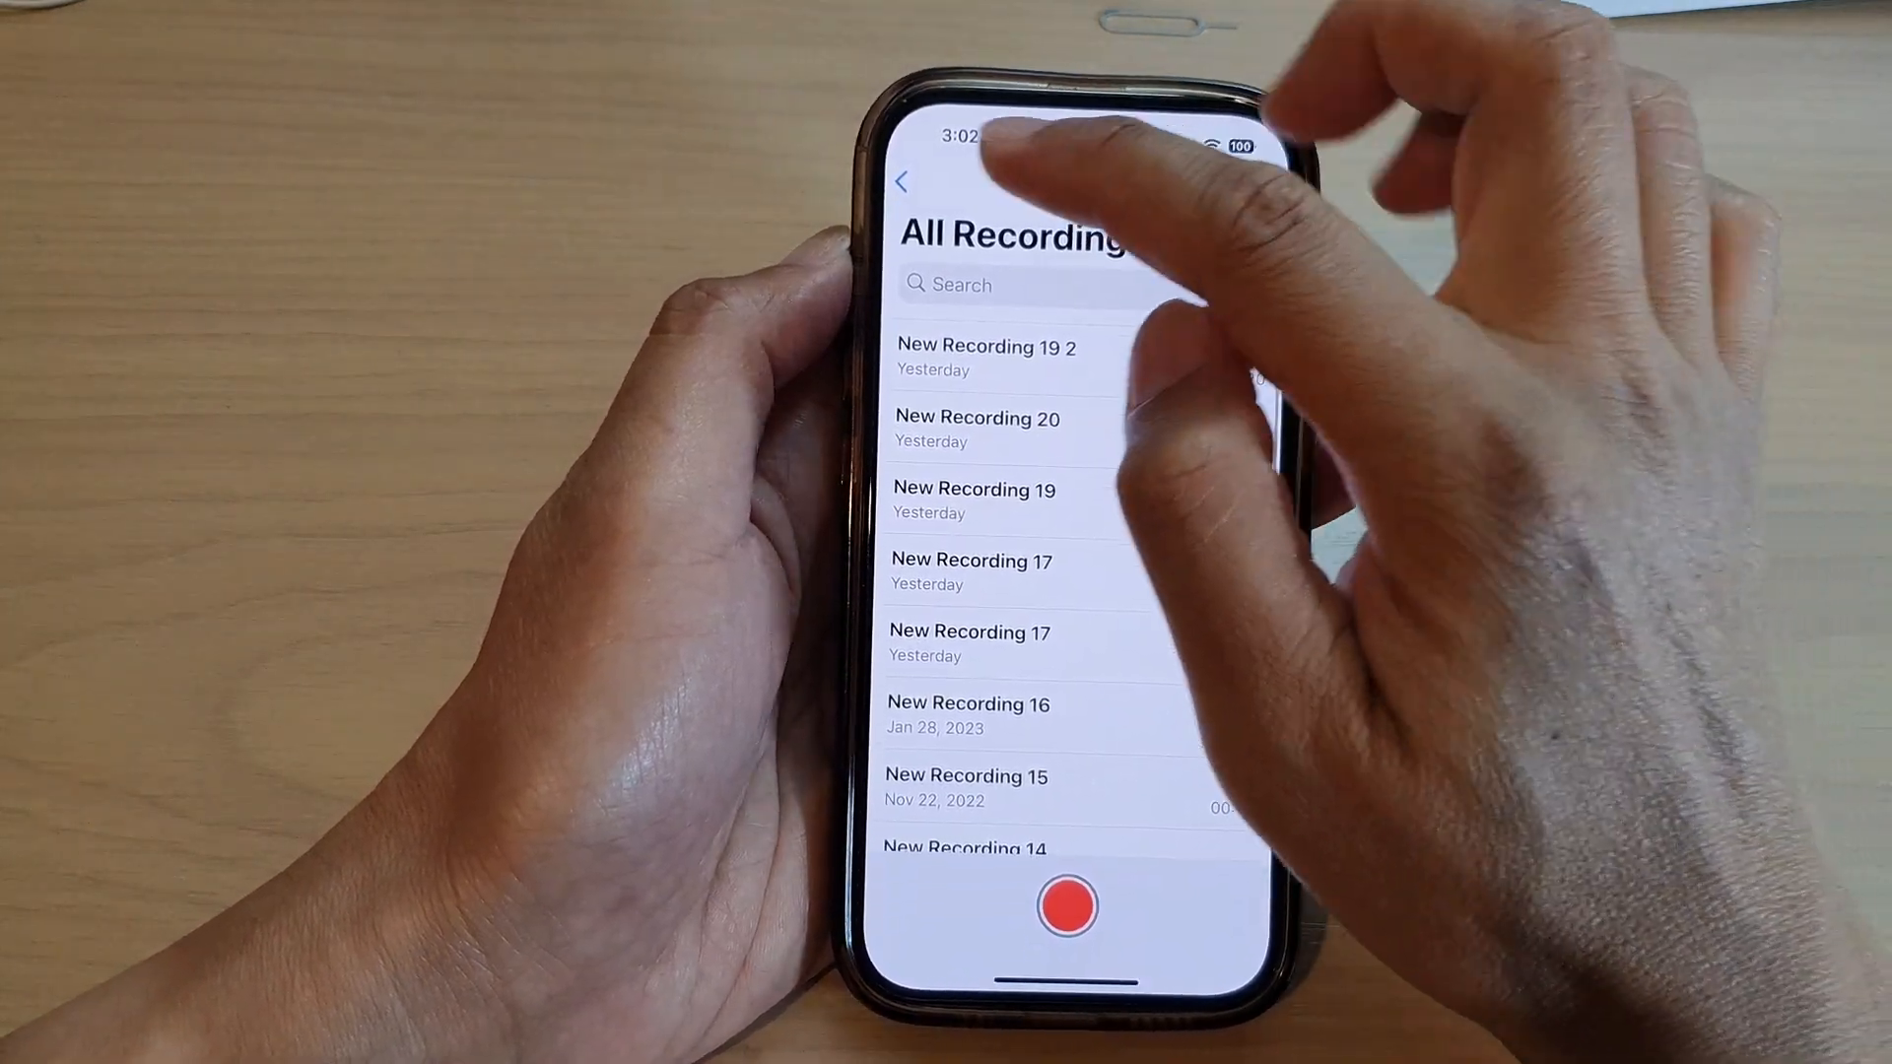
pyautogui.click(901, 179)
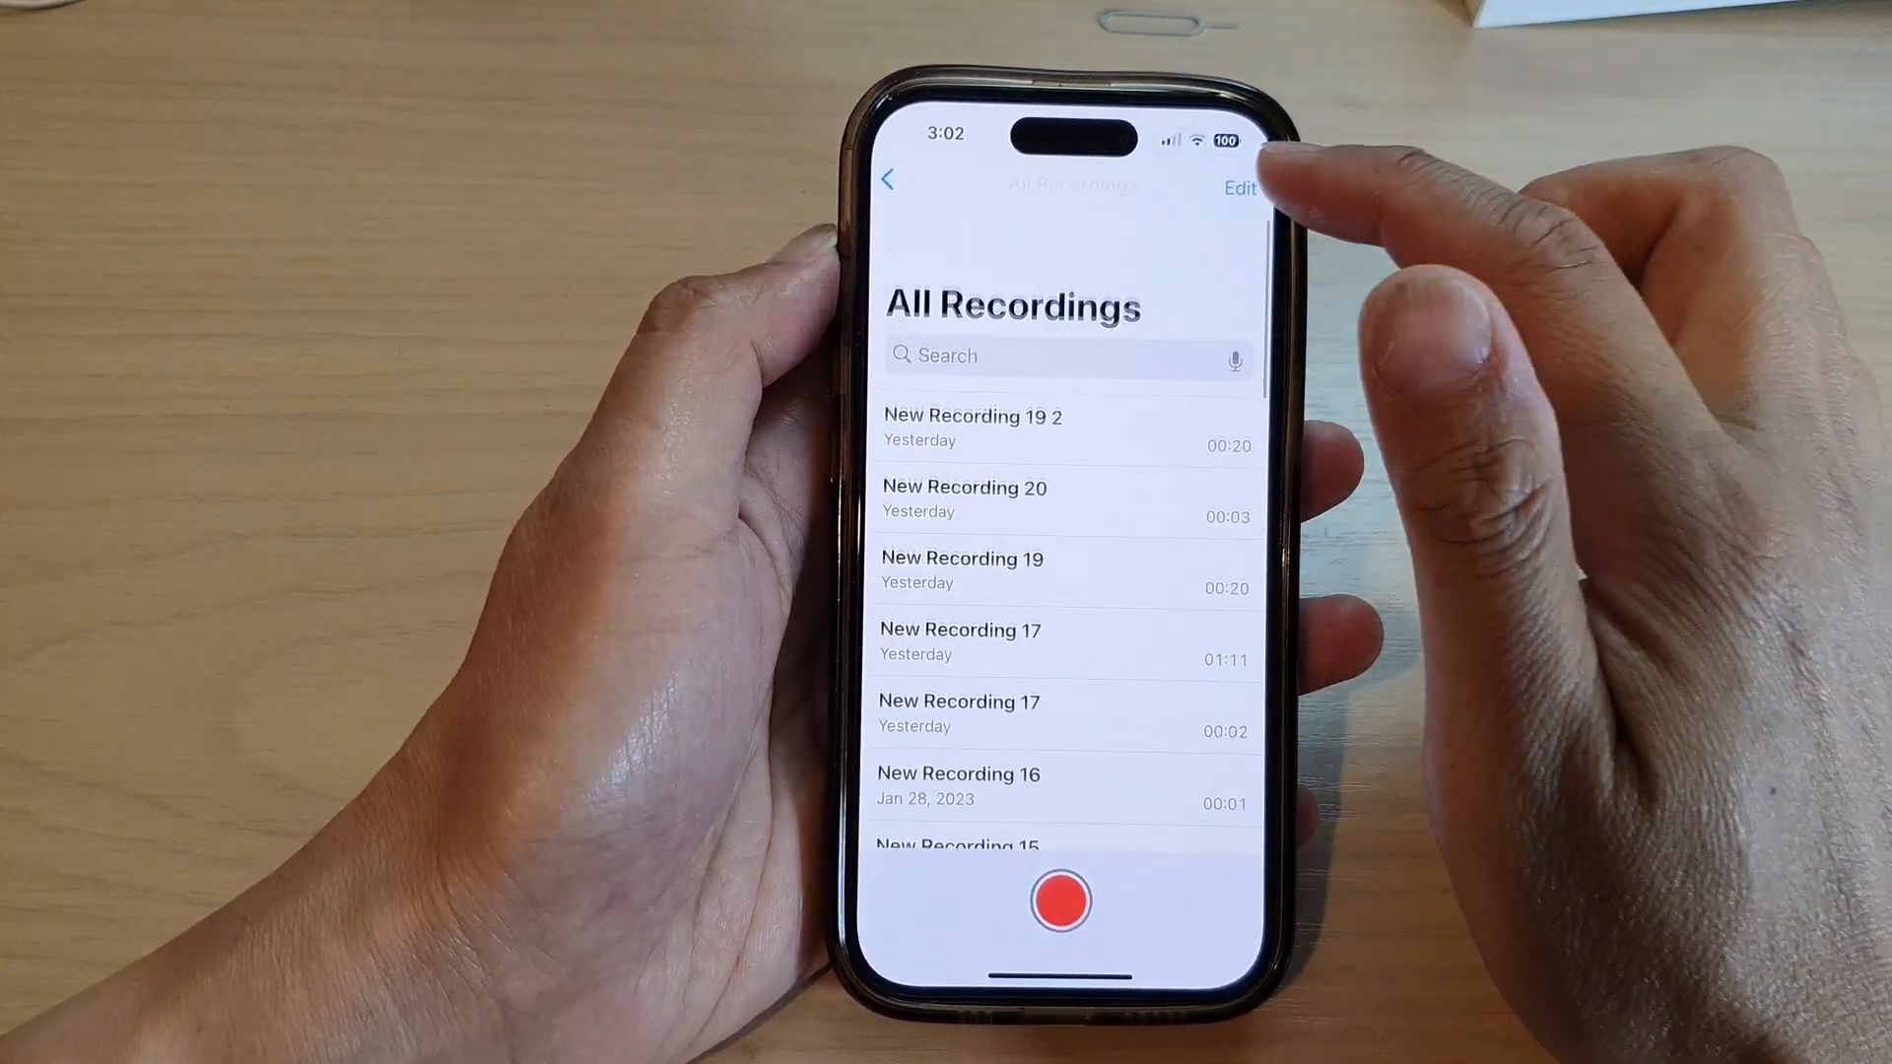
pyautogui.click(1239, 190)
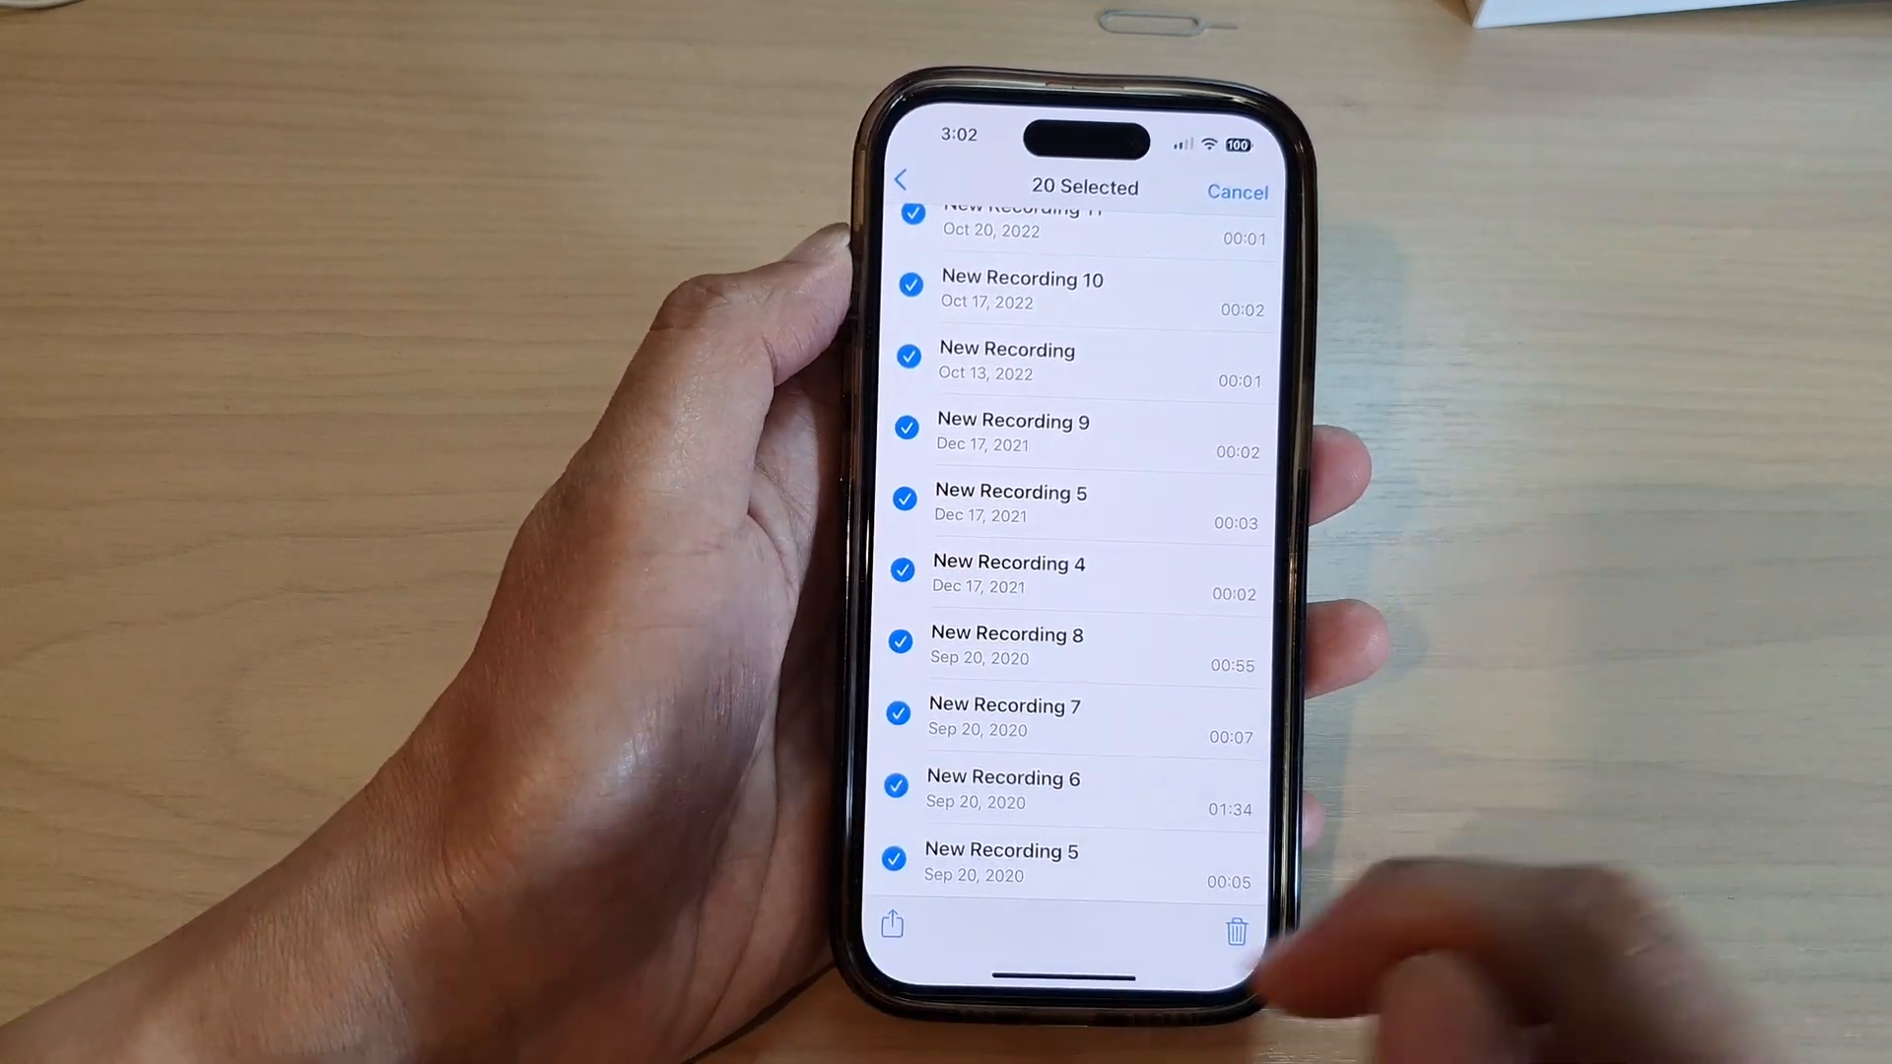
pyautogui.click(890, 925)
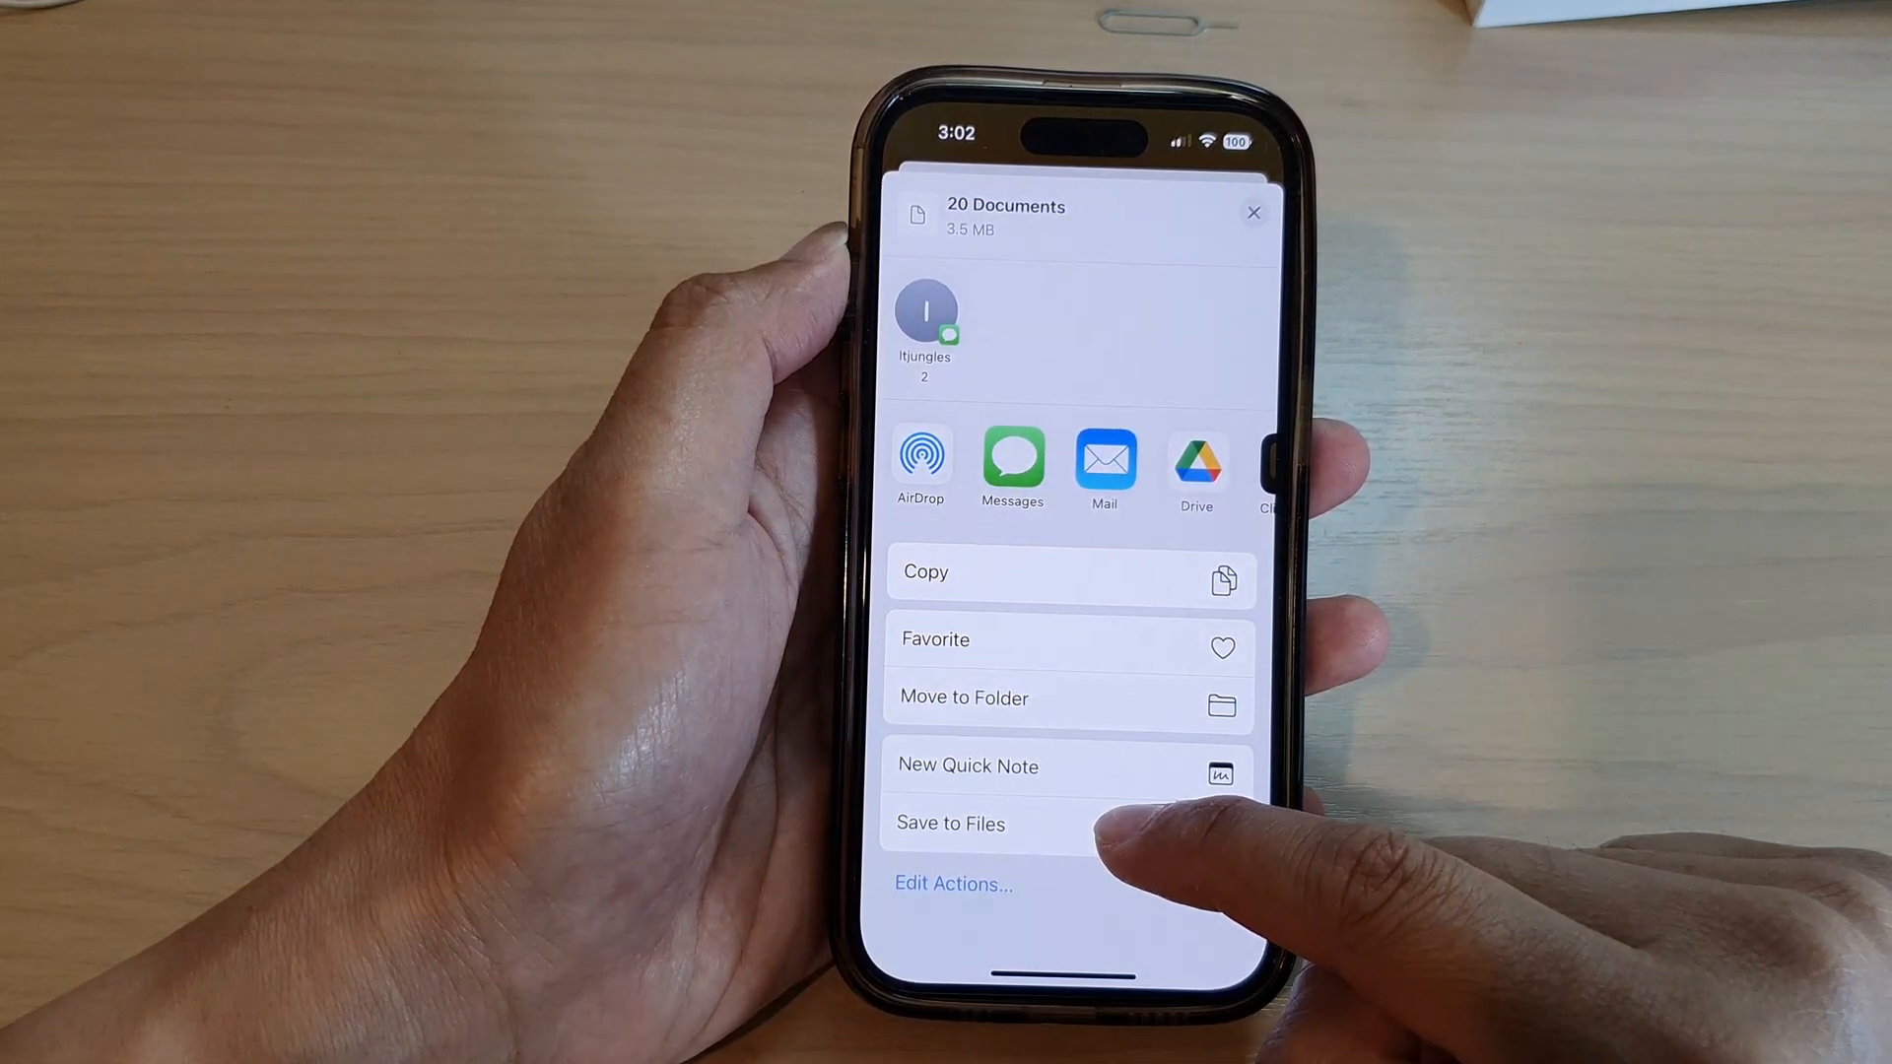
# Save the 20 recordings to Files in a newly created iCloud Drive folder.
pyautogui.click(950, 824)
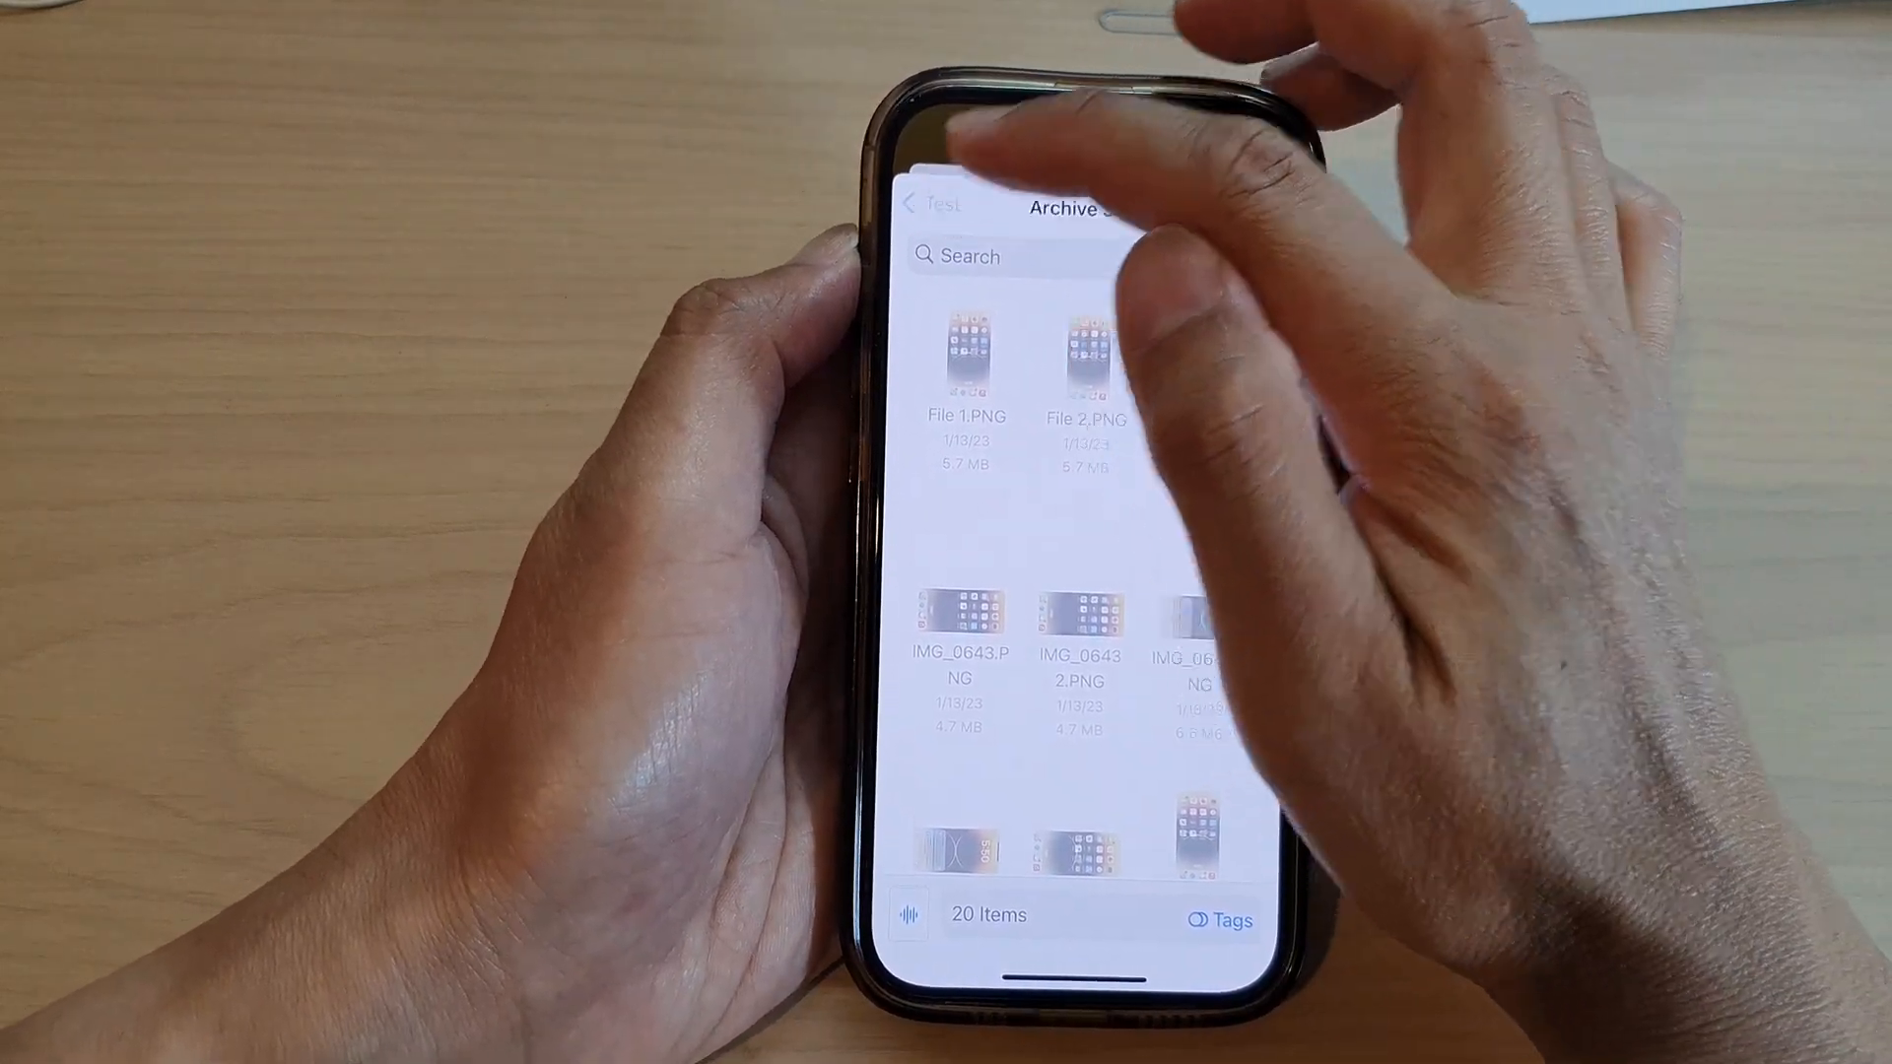
pyautogui.click(921, 201)
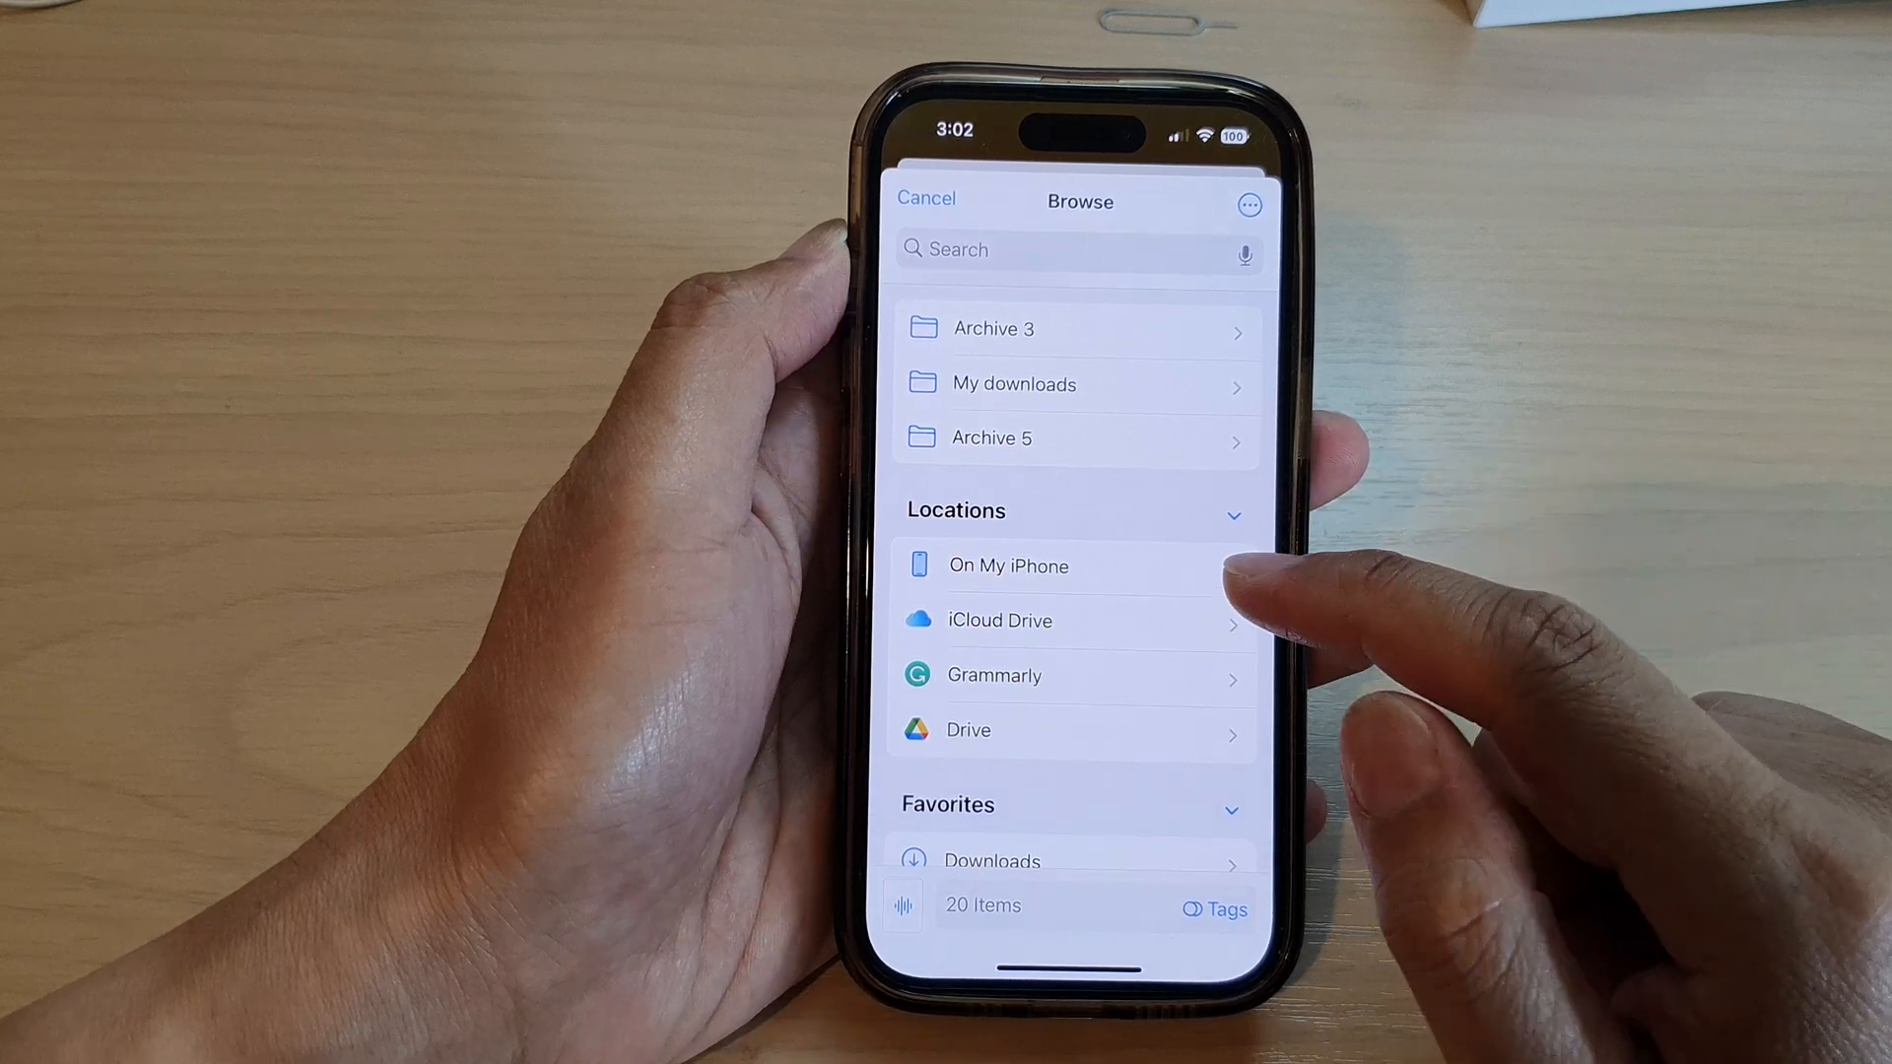
pyautogui.click(999, 621)
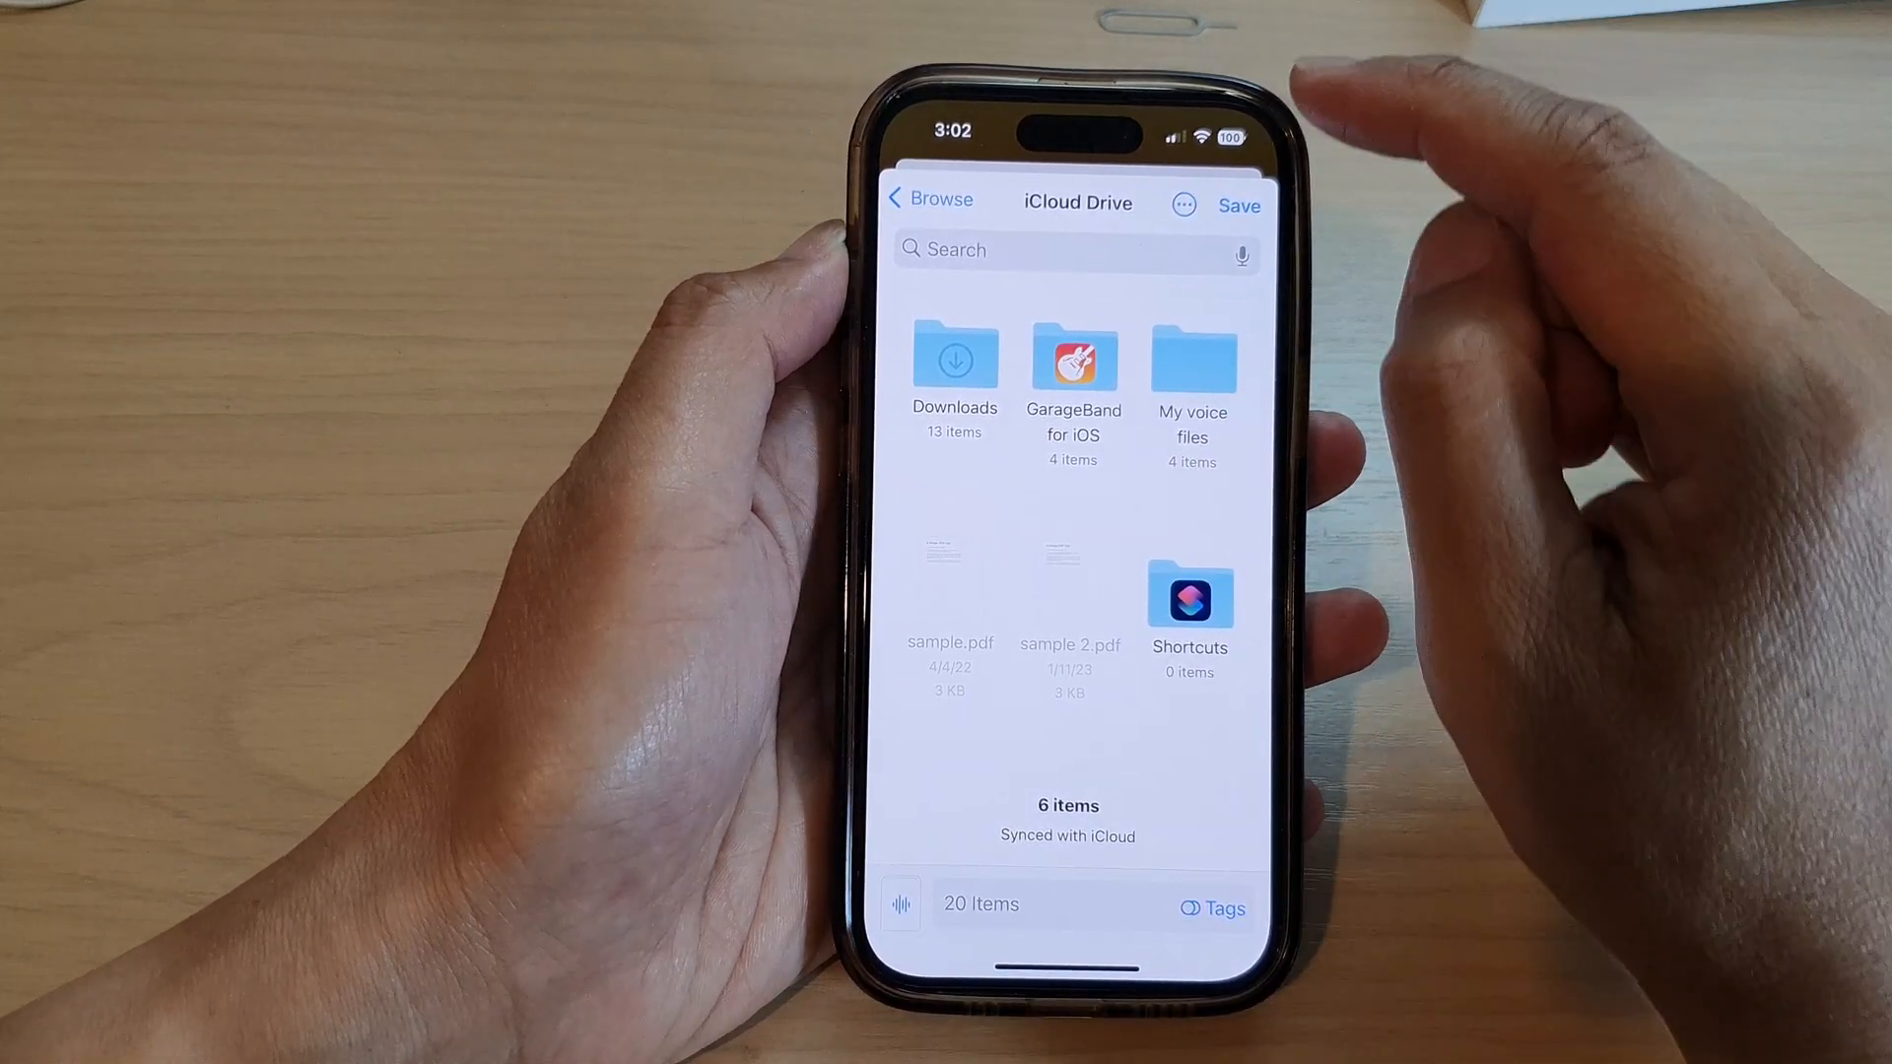
pyautogui.click(1185, 203)
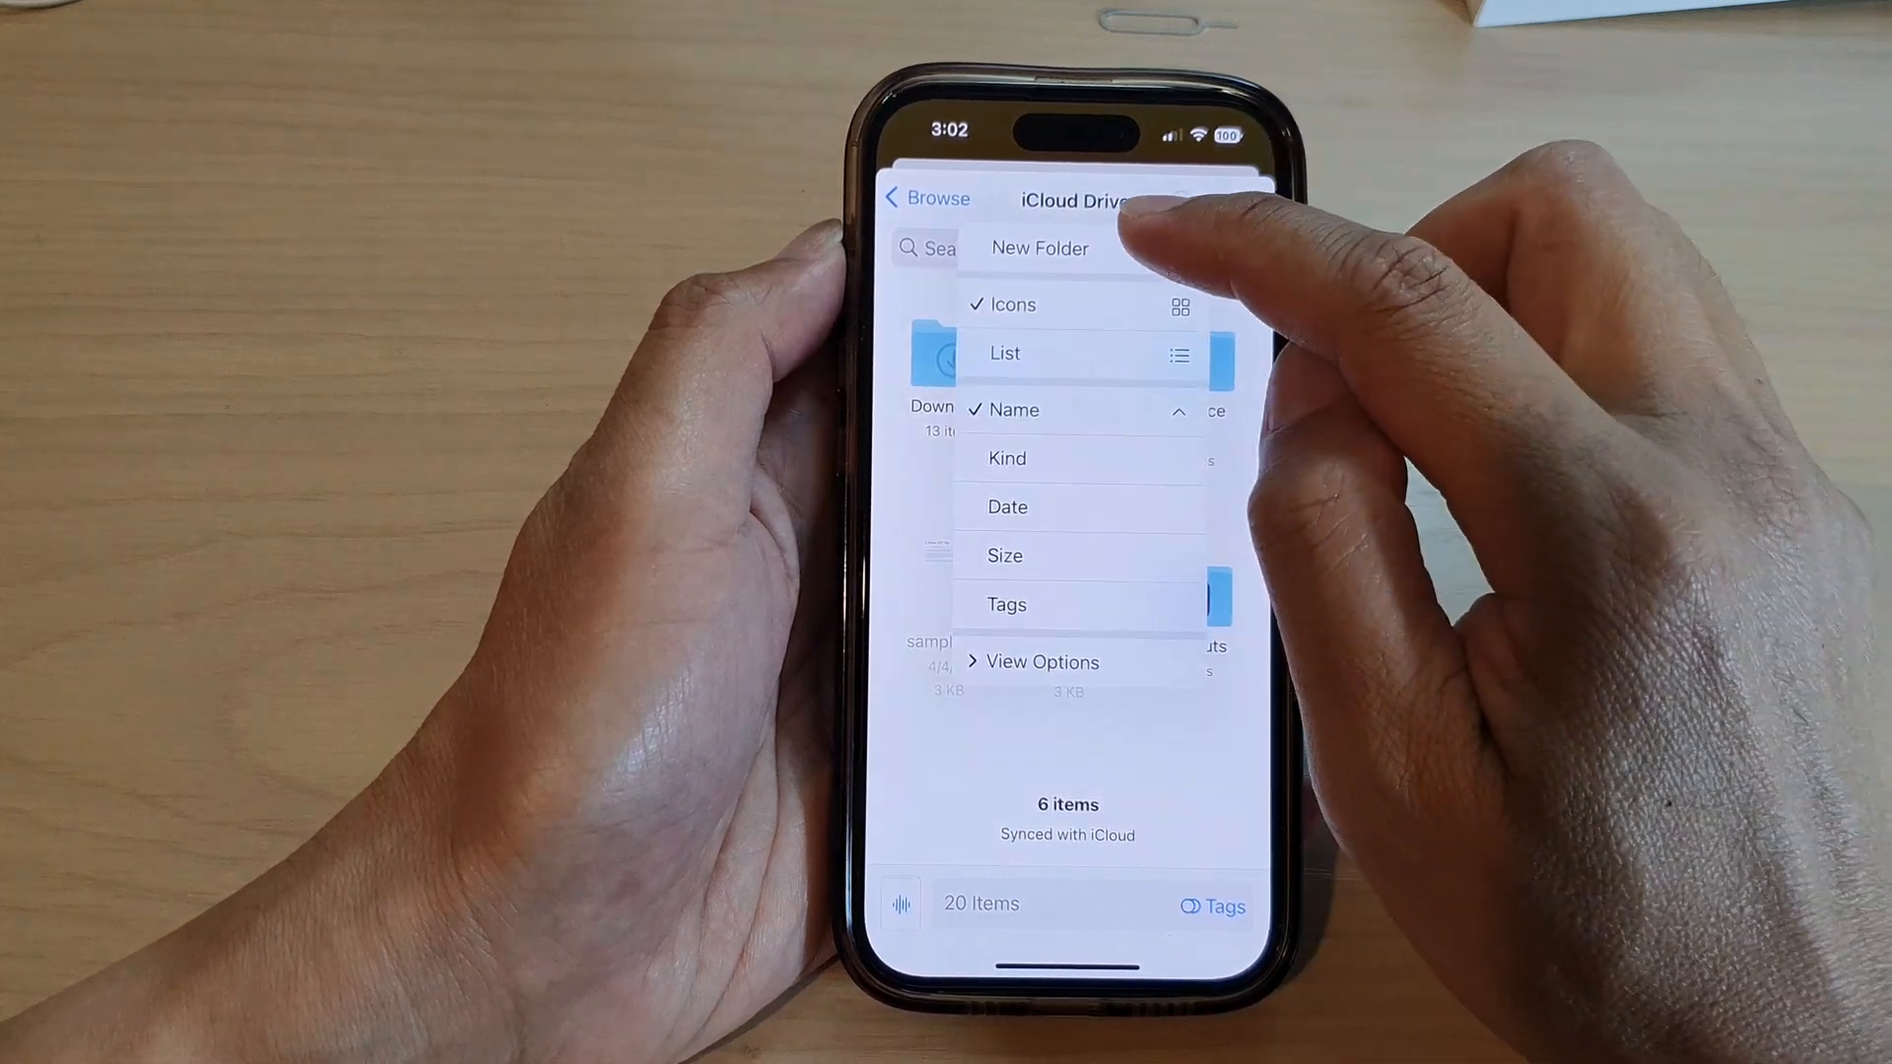
pyautogui.click(1039, 248)
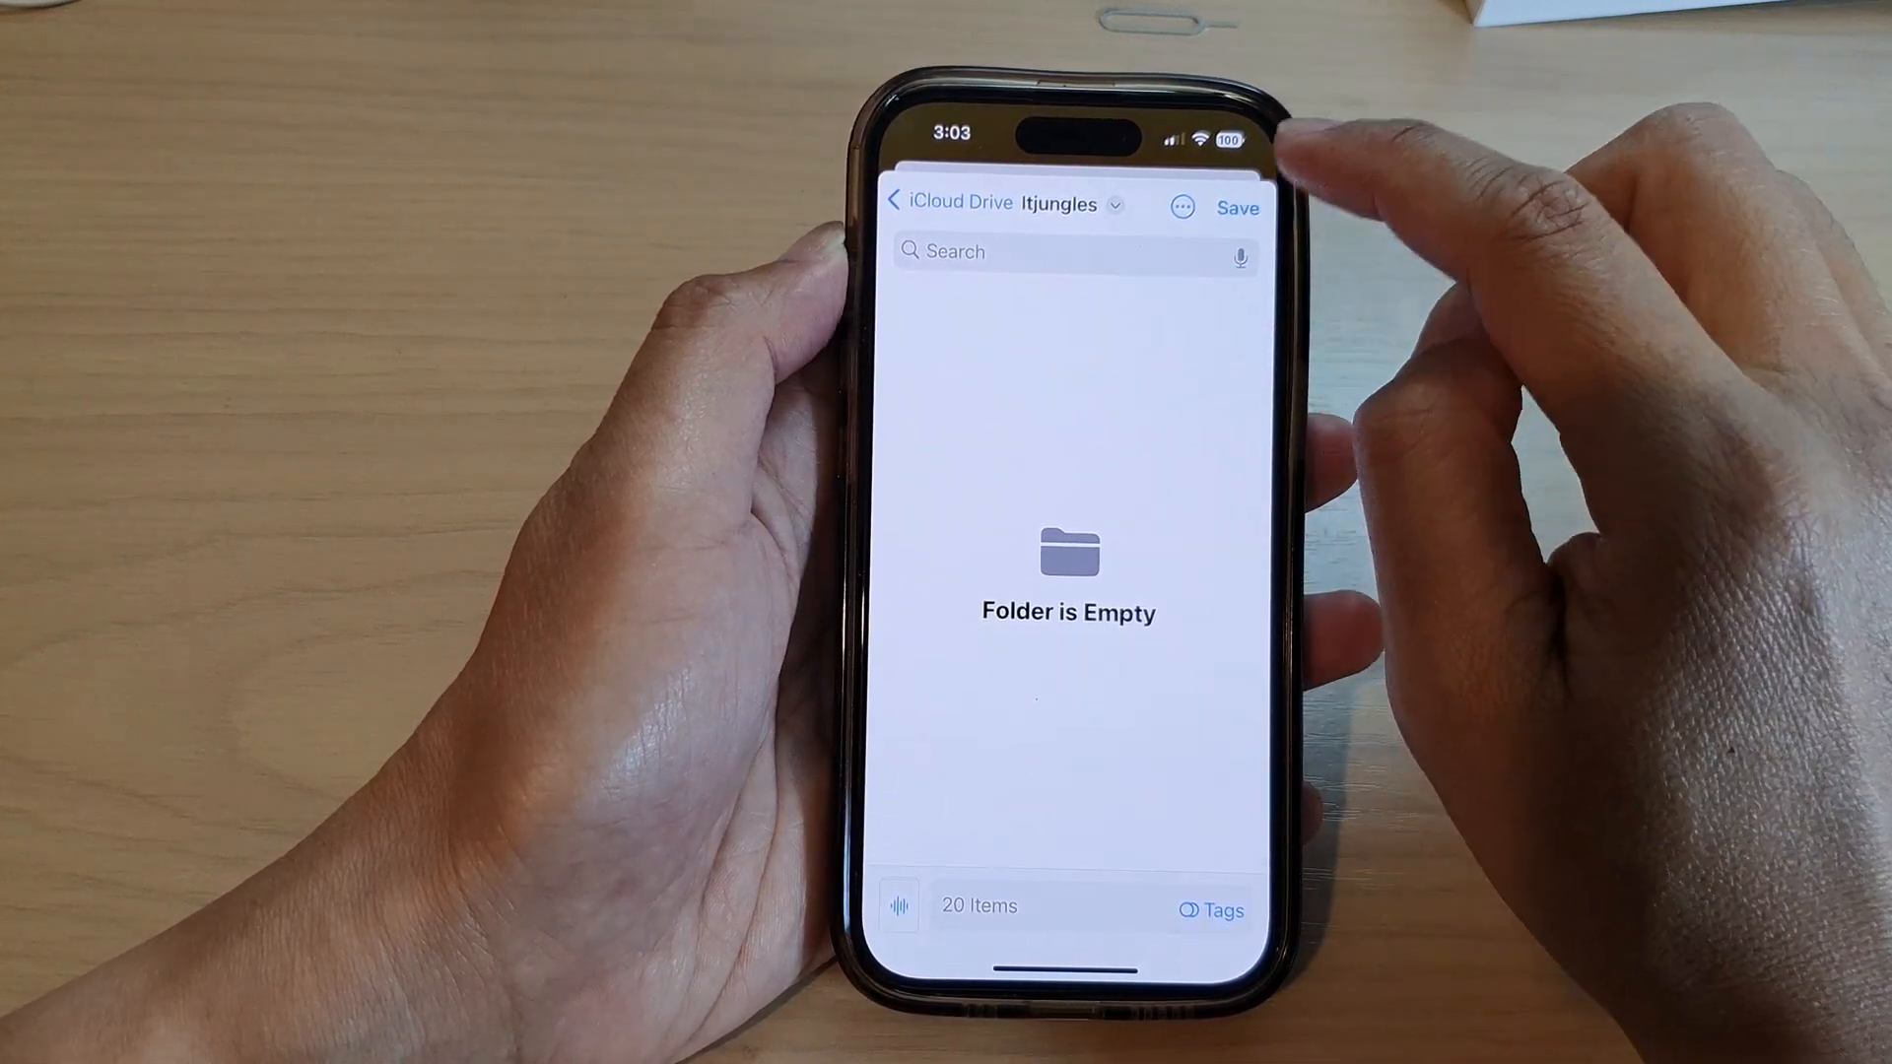
pyautogui.click(1236, 207)
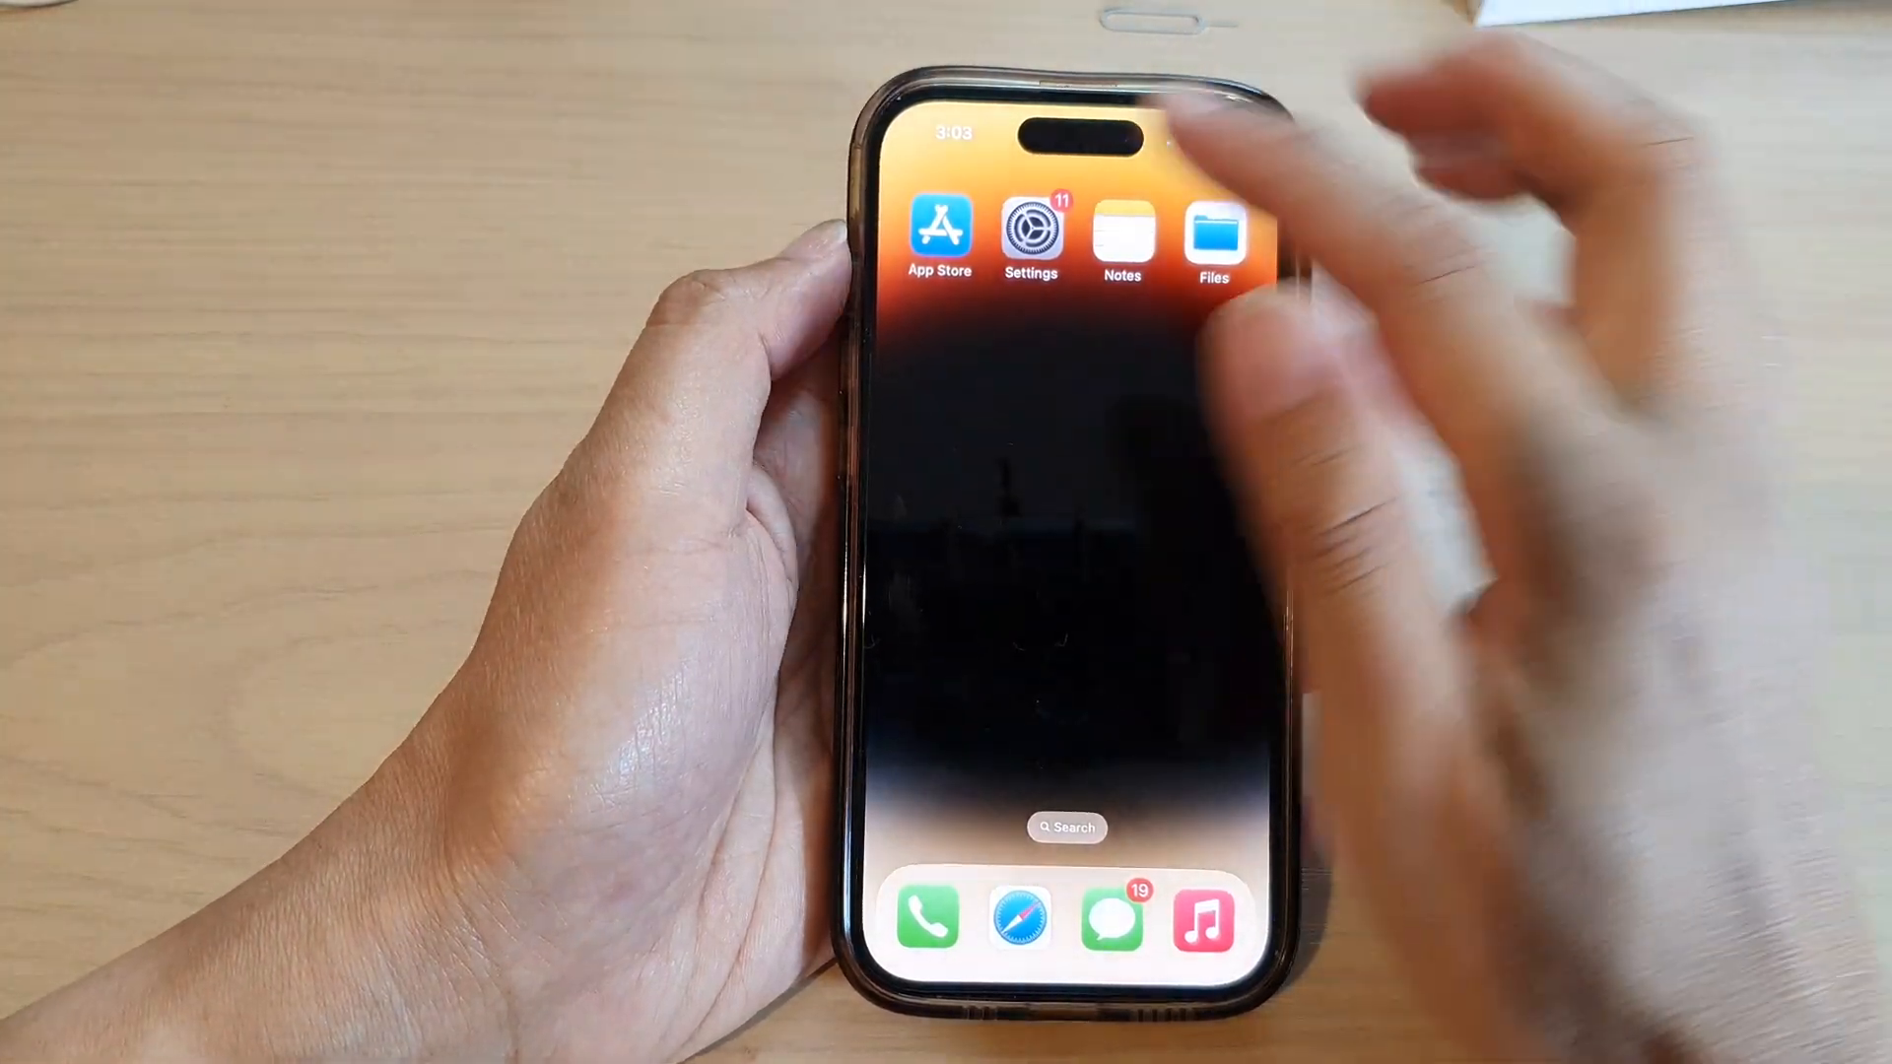
# In Settings, go into the Apple ID account page for iCloud.
pyautogui.click(1029, 229)
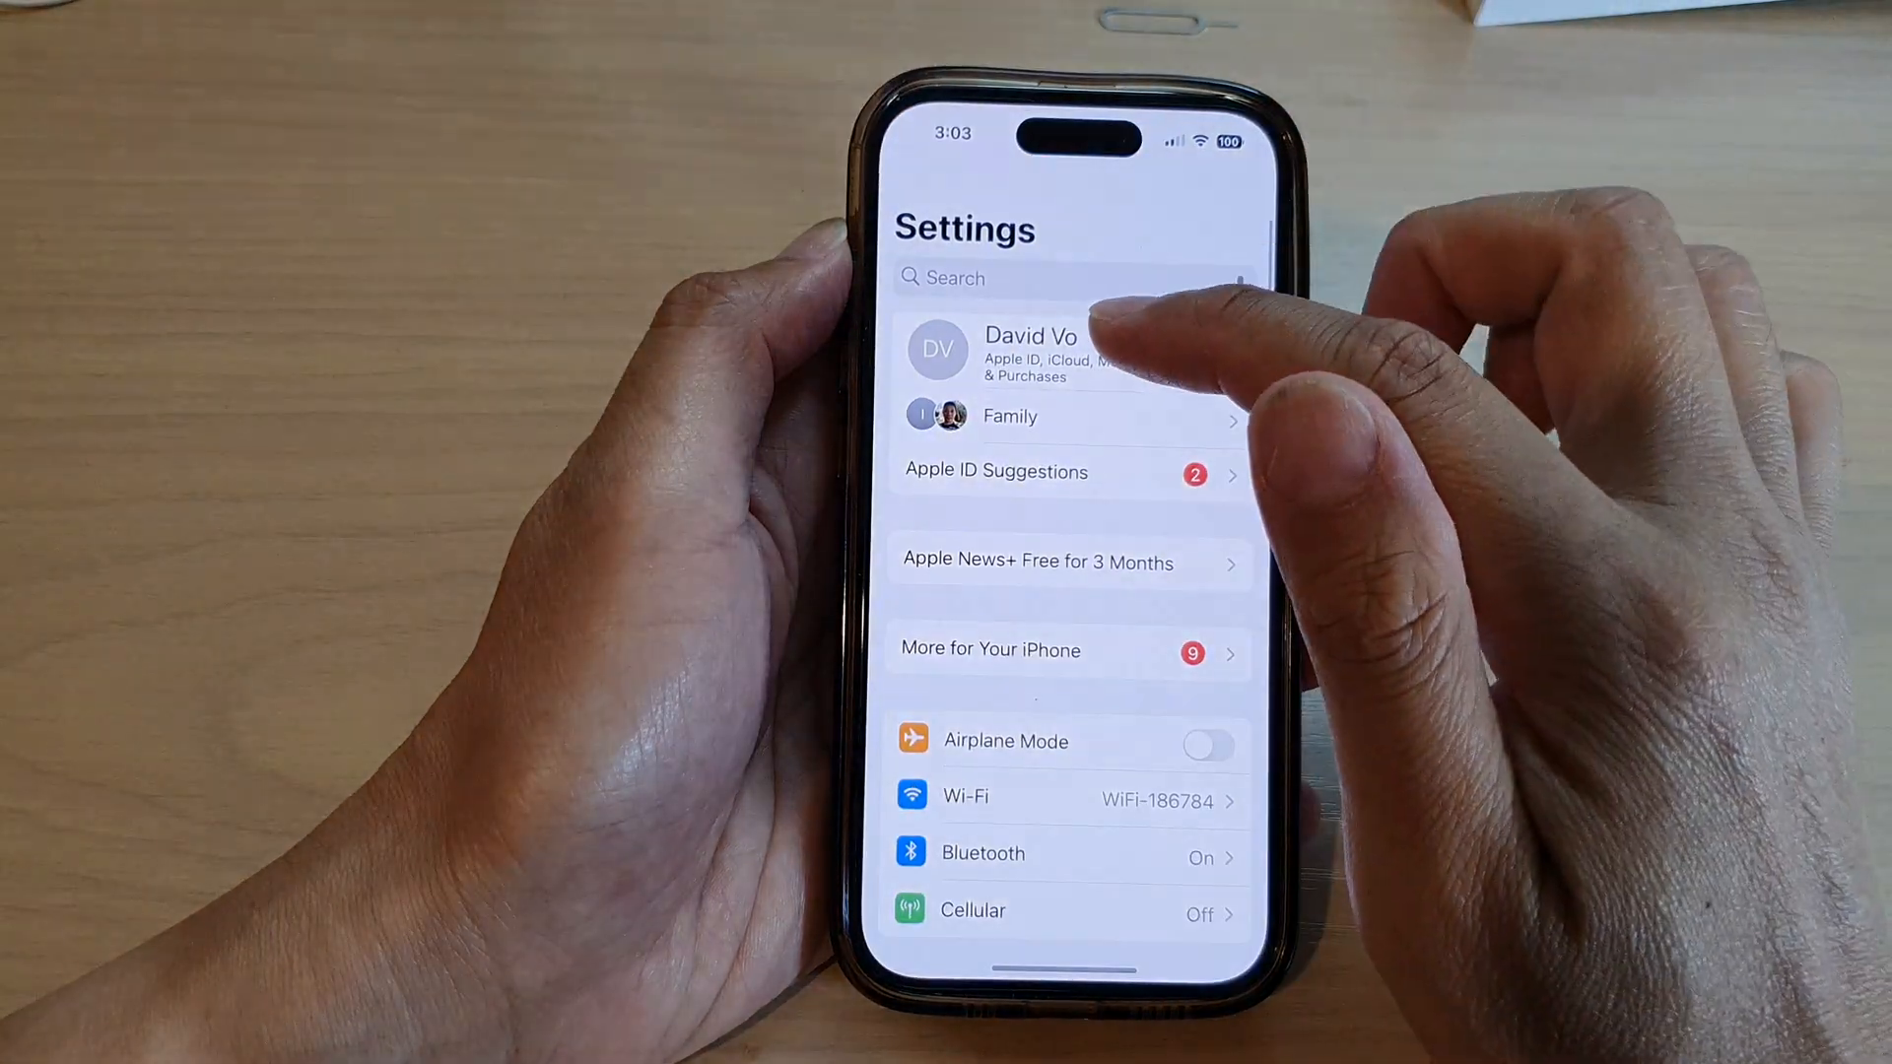
pyautogui.click(1030, 351)
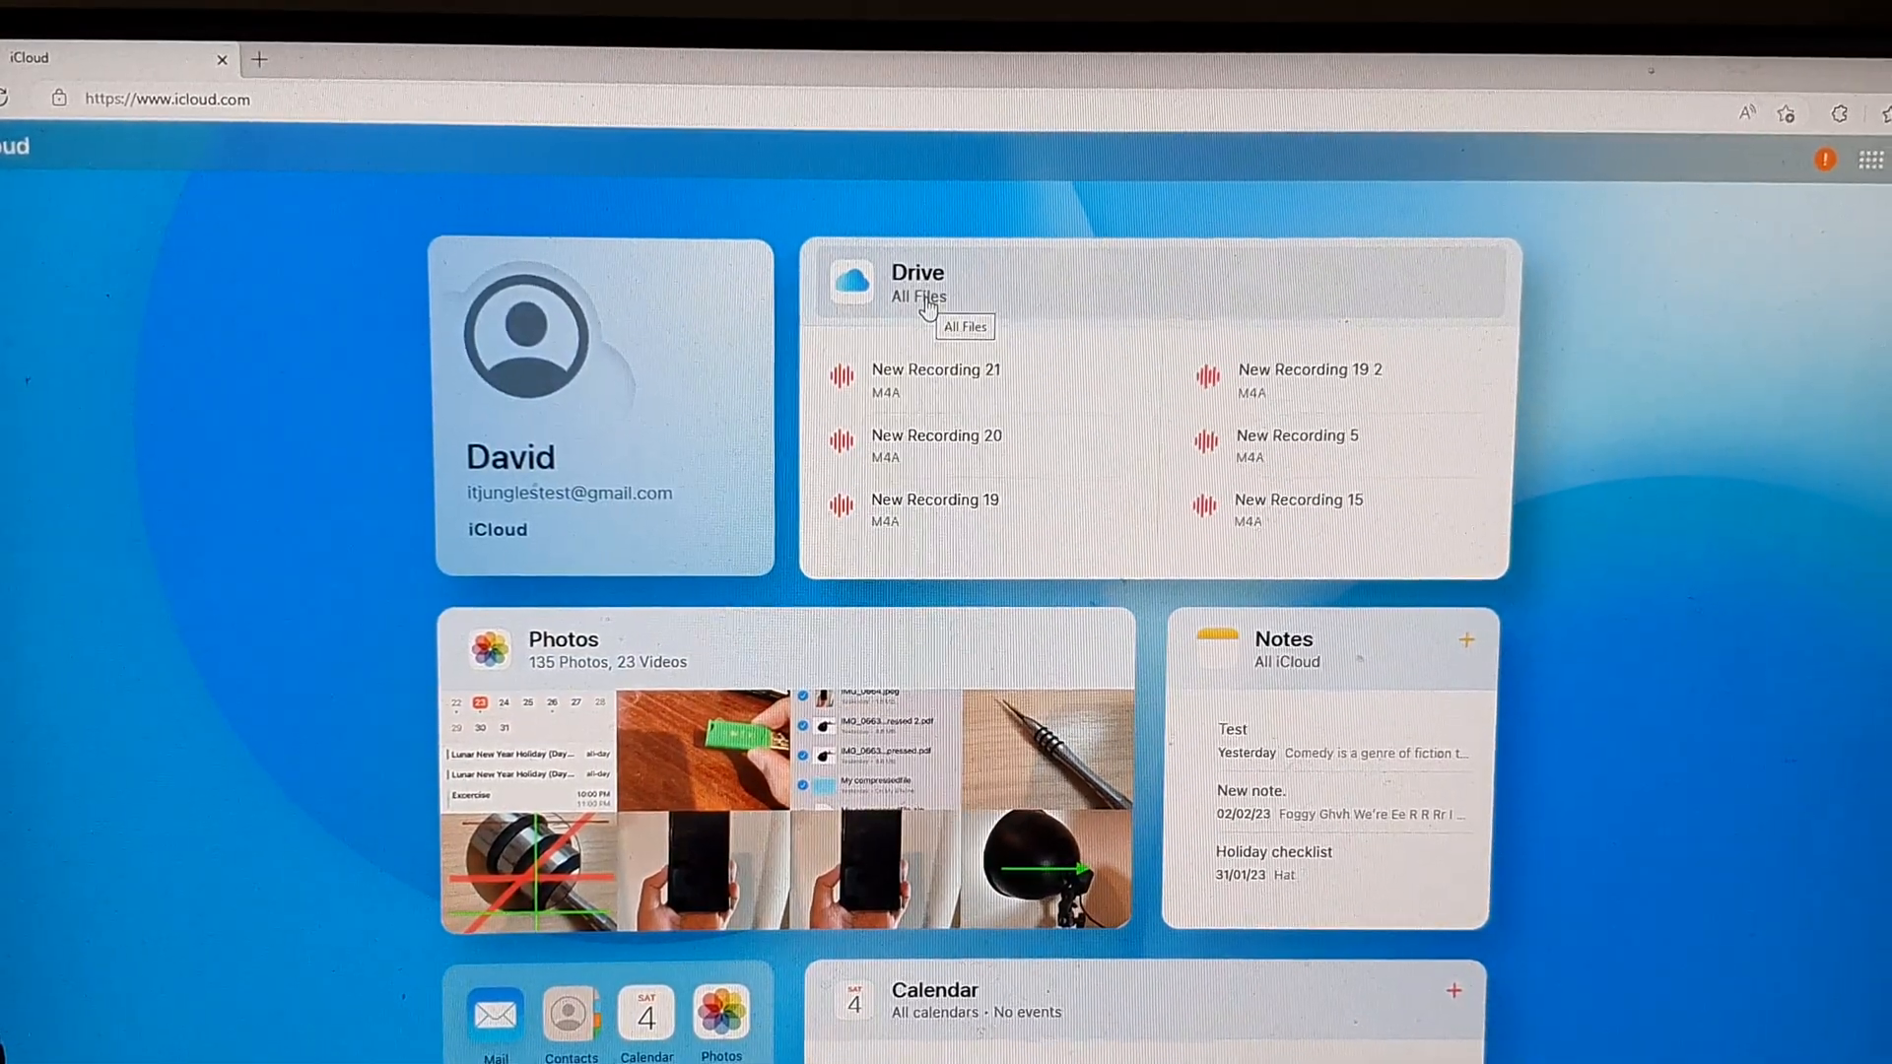
# On icloud.com, browse Drive and enter the folder holding the saved recordings.
pyautogui.click(920, 298)
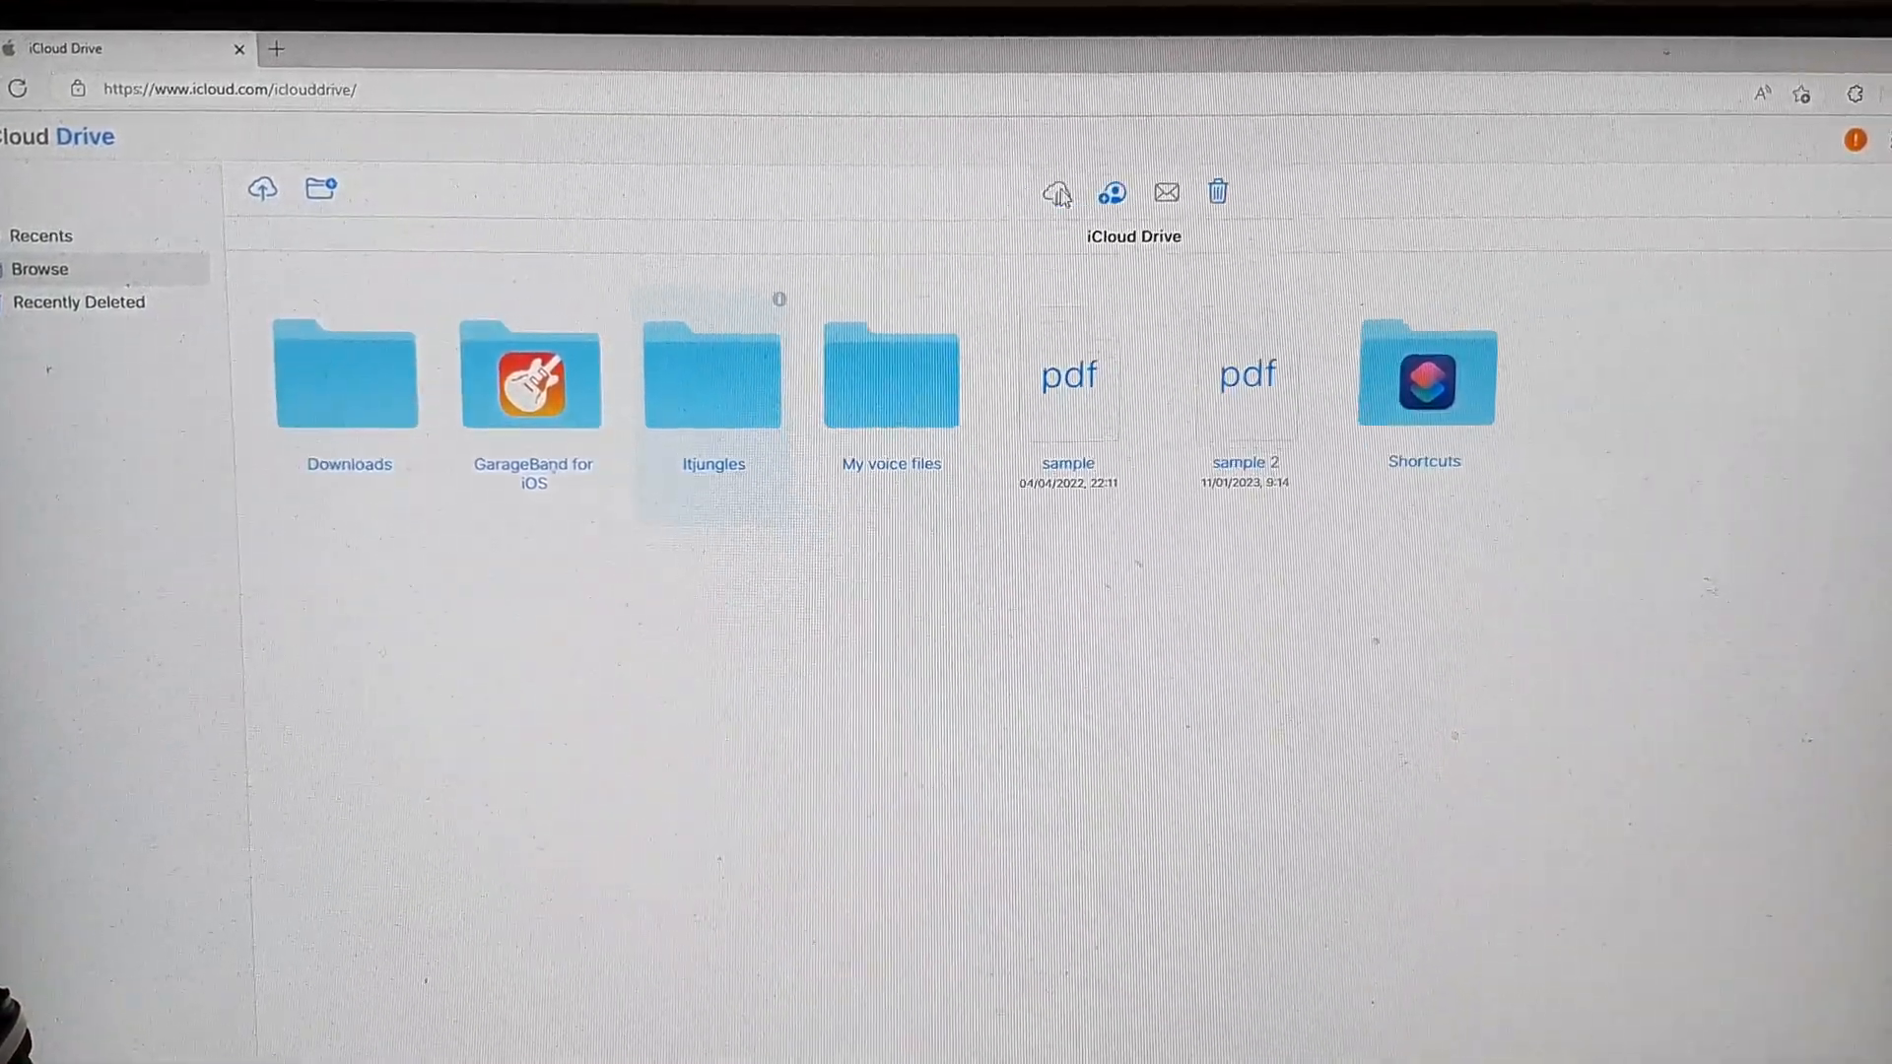
pyautogui.doubleClick(713, 374)
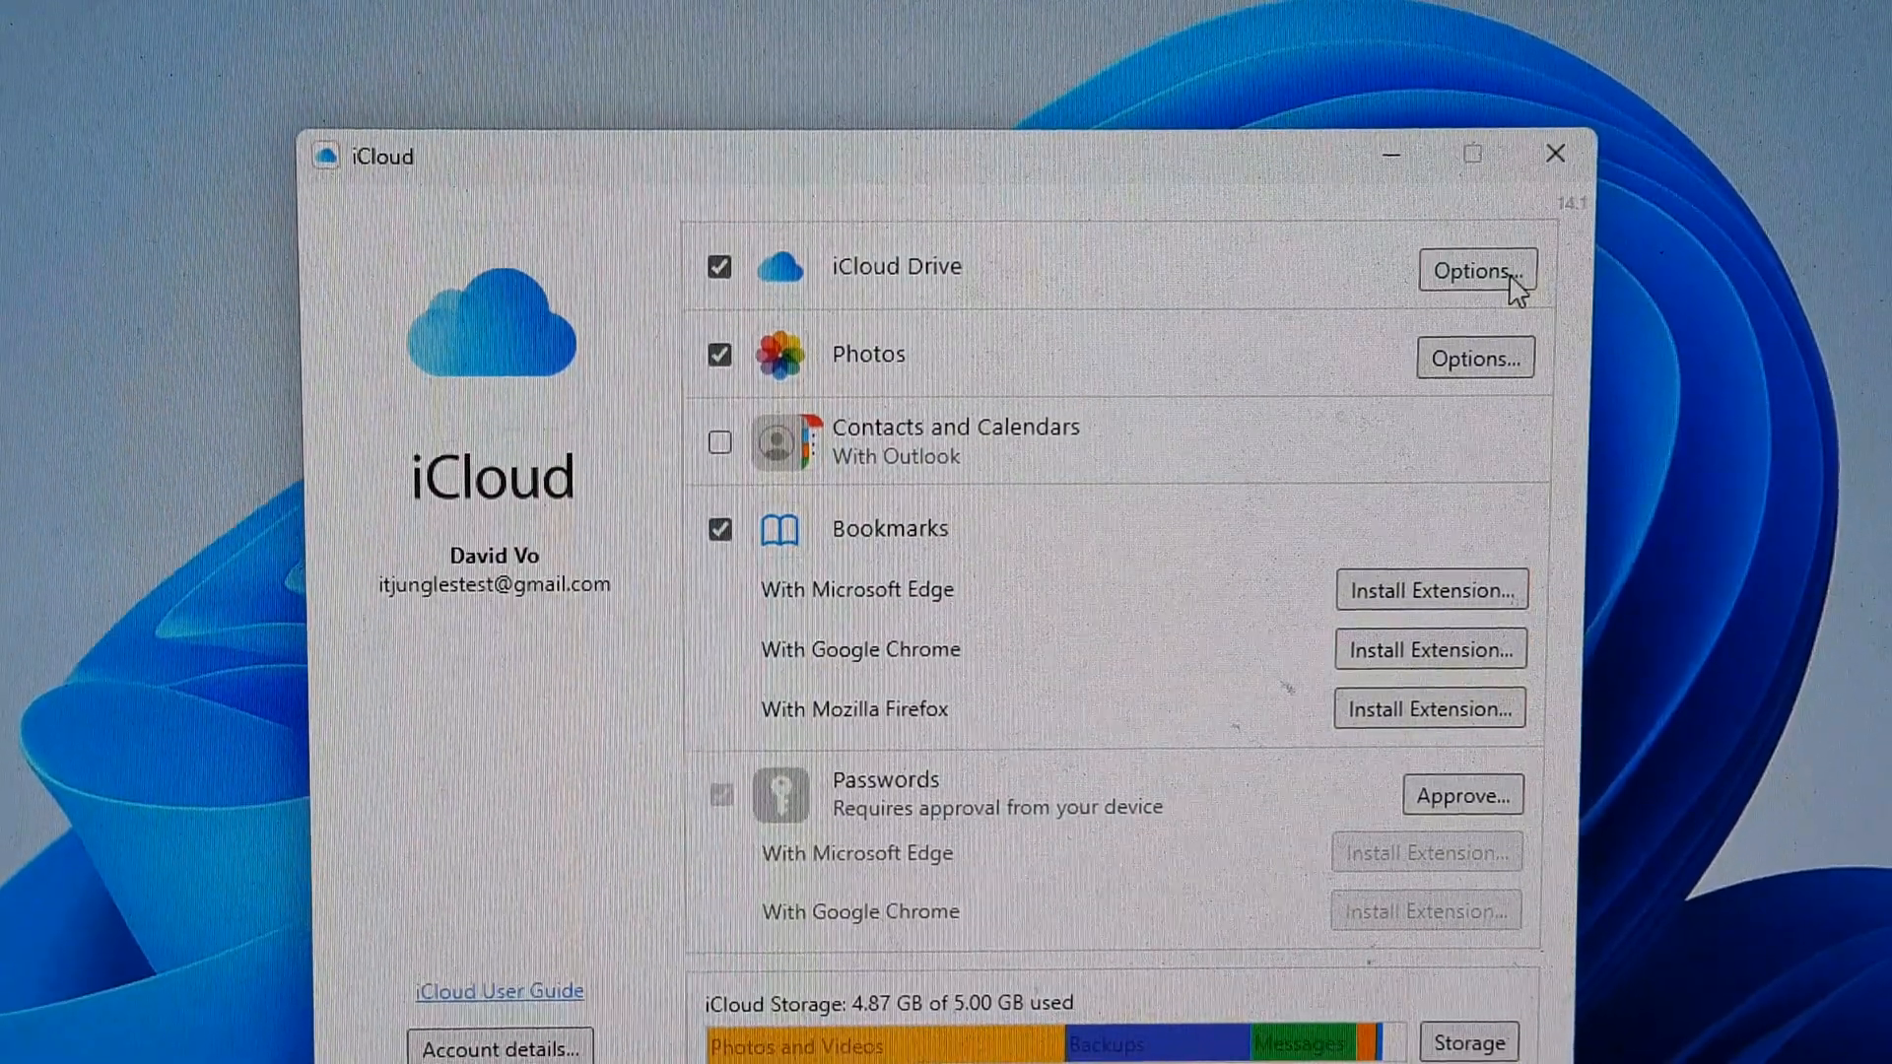
# Check the iCloud Drive Options show C:\Temp\iCloudDrive as the location, then cancel unchanged.
pyautogui.click(1474, 270)
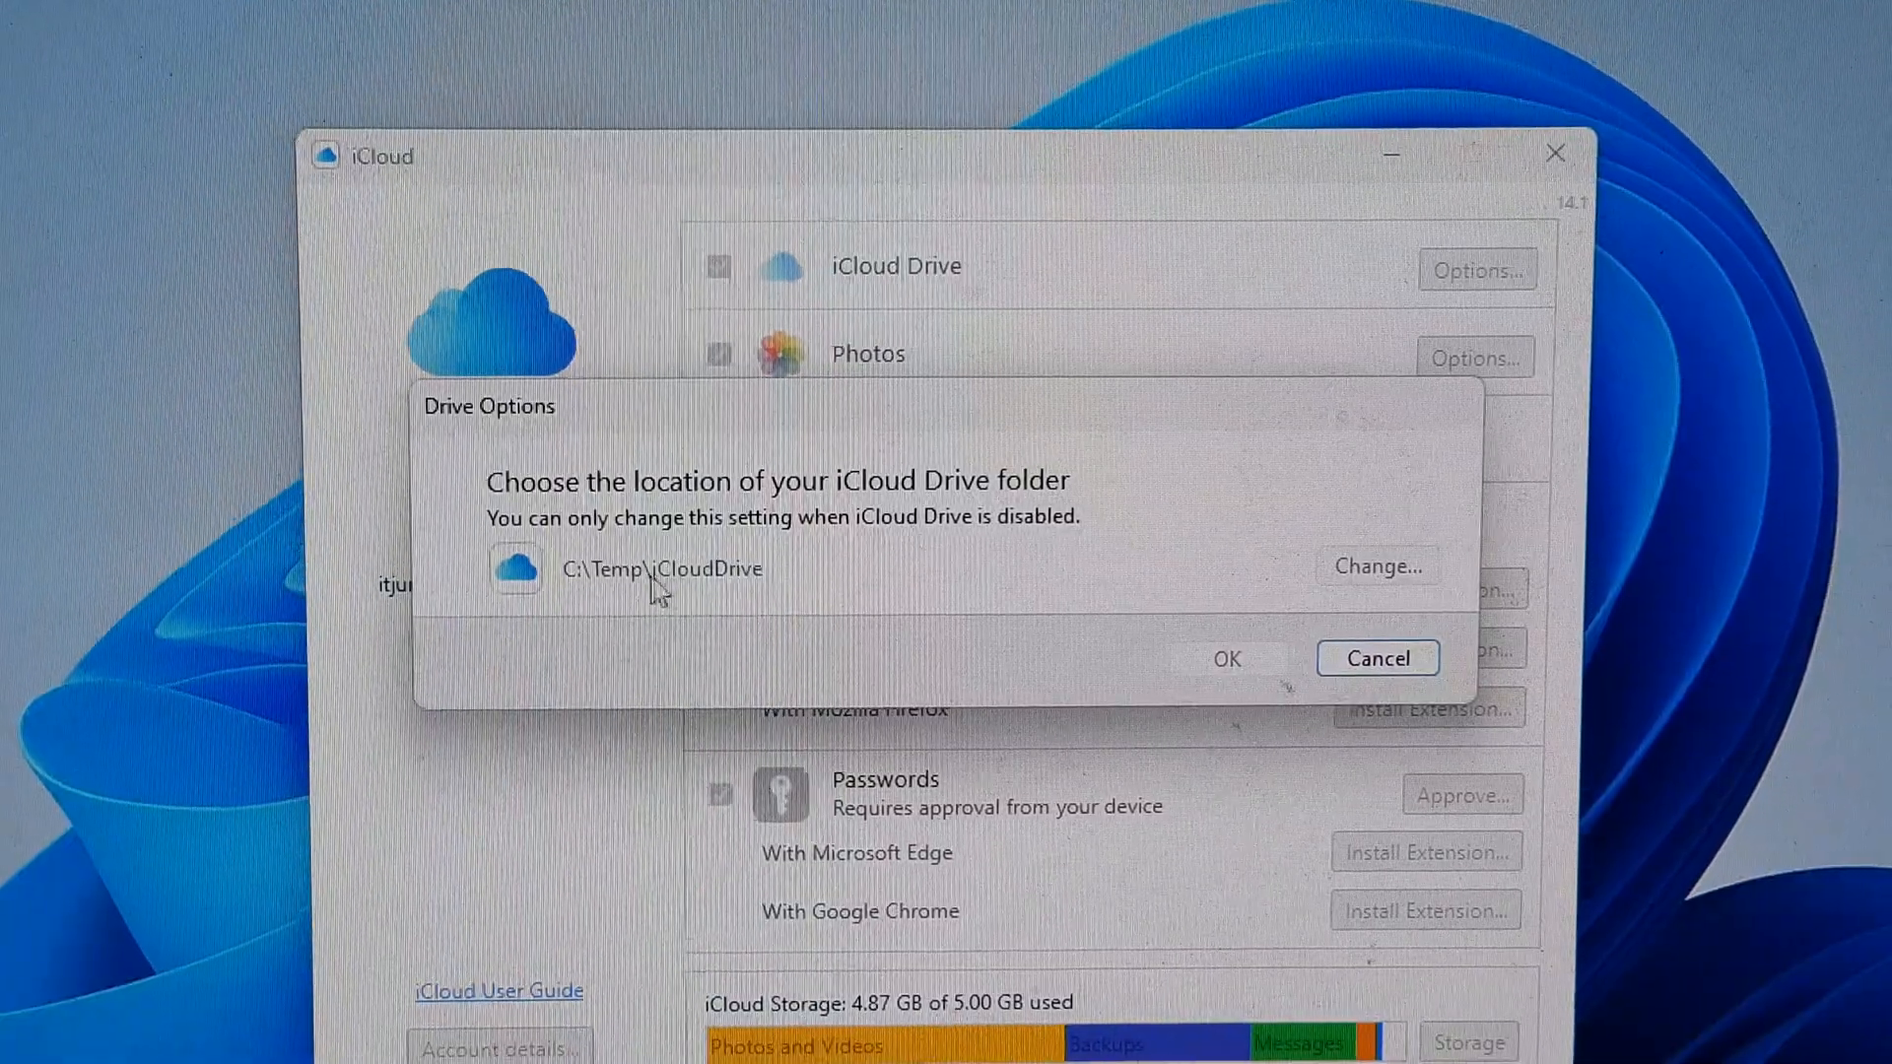
pyautogui.moveTo(603, 592)
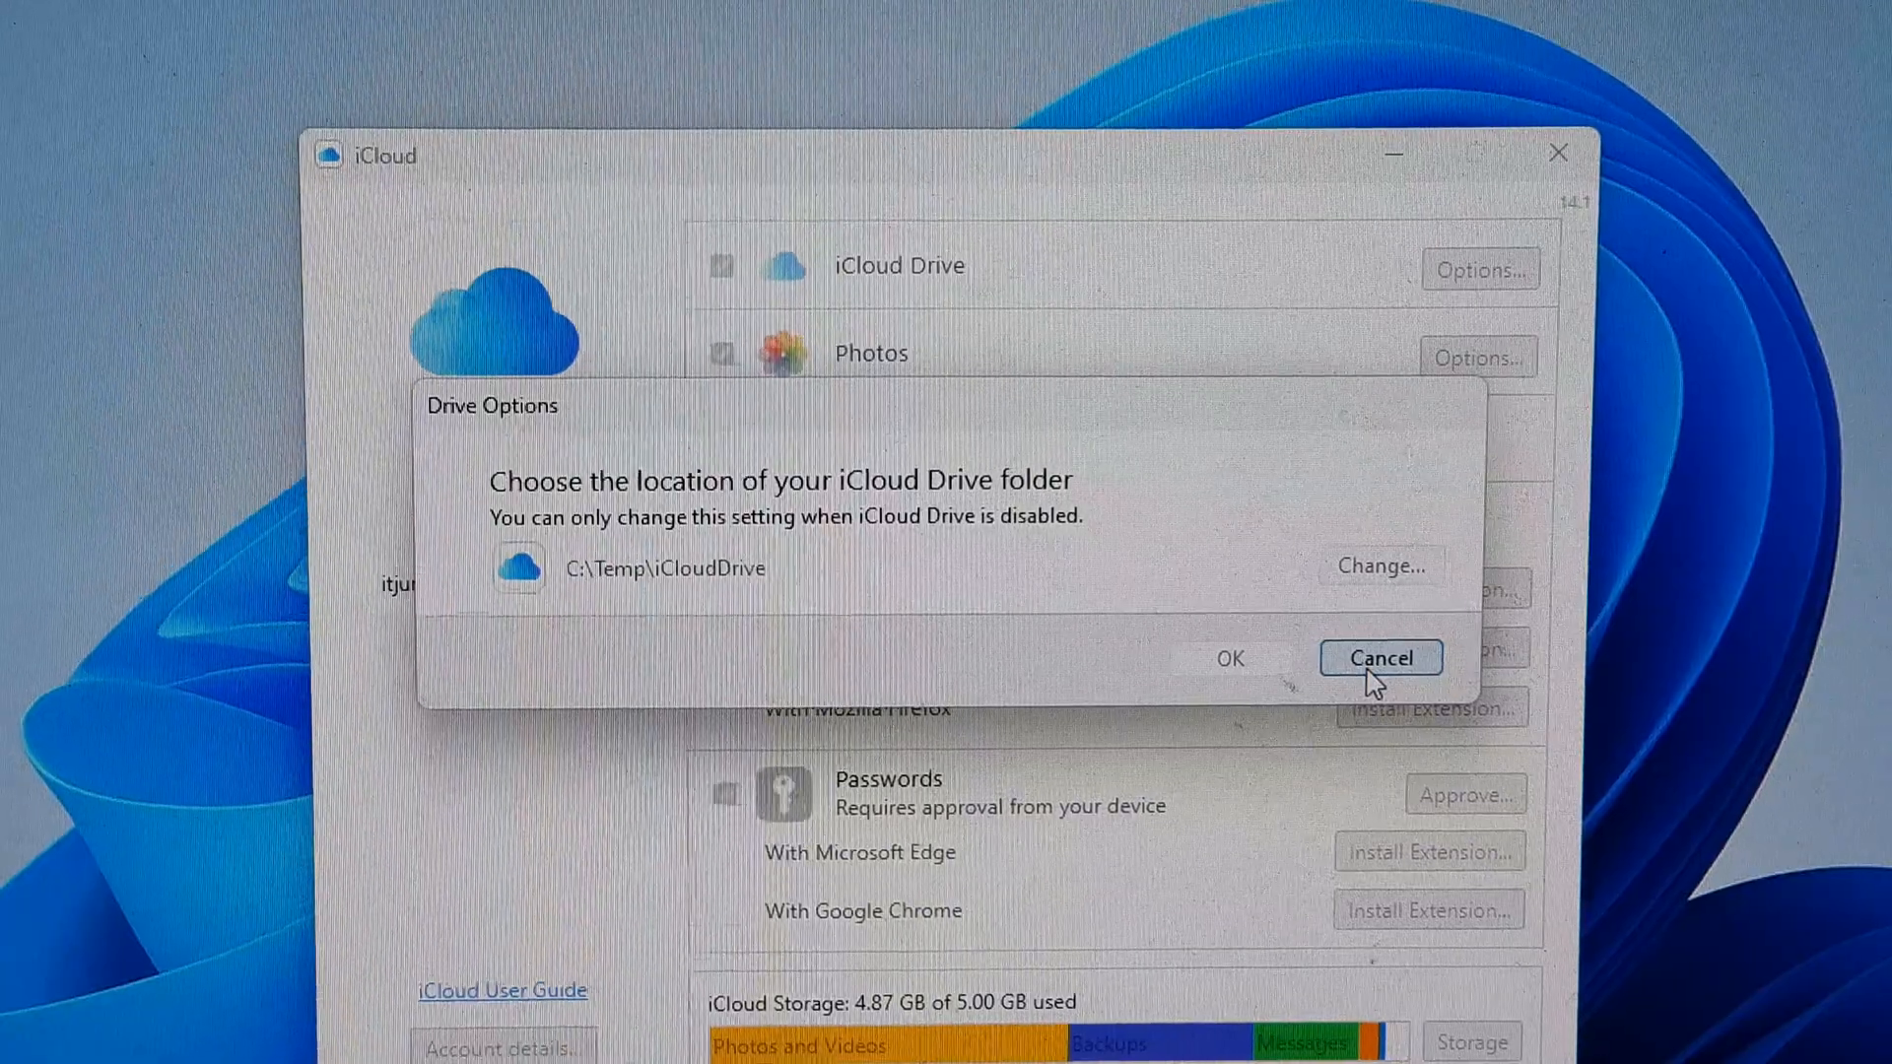
pyautogui.click(1379, 658)
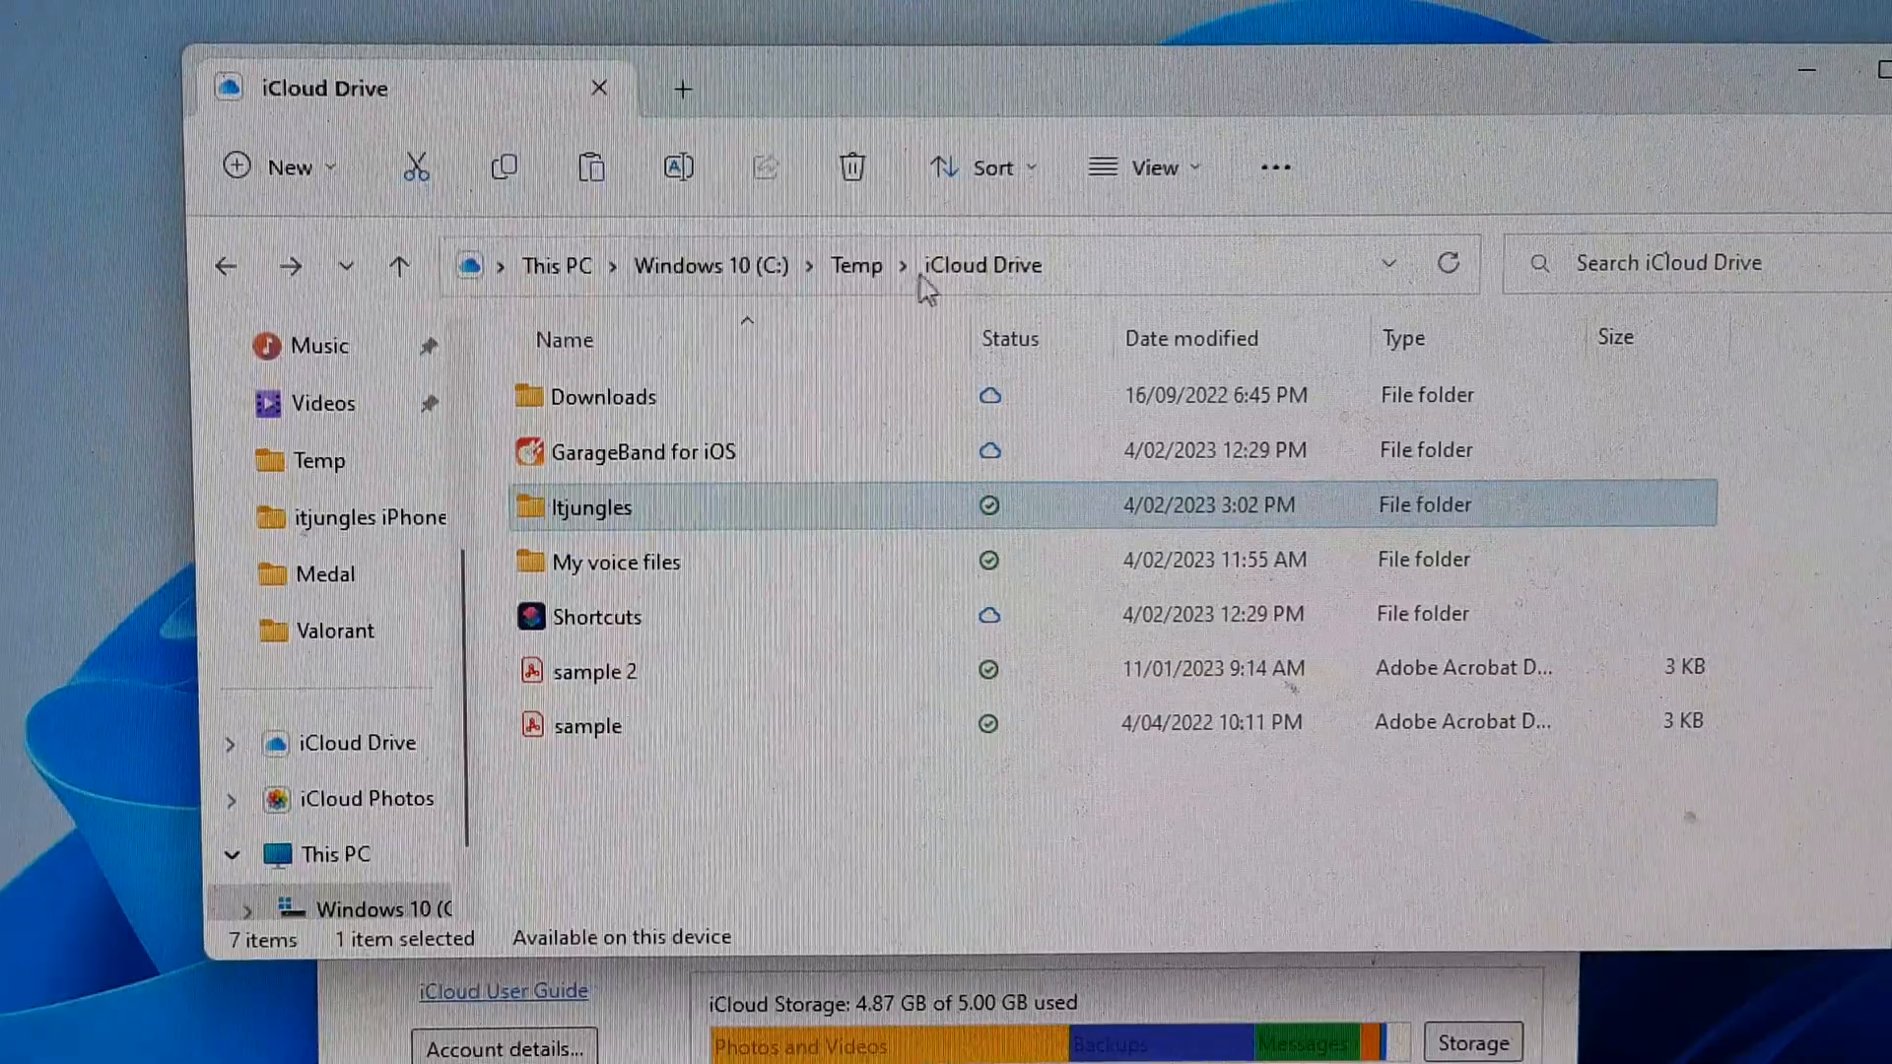
pyautogui.moveTo(662, 520)
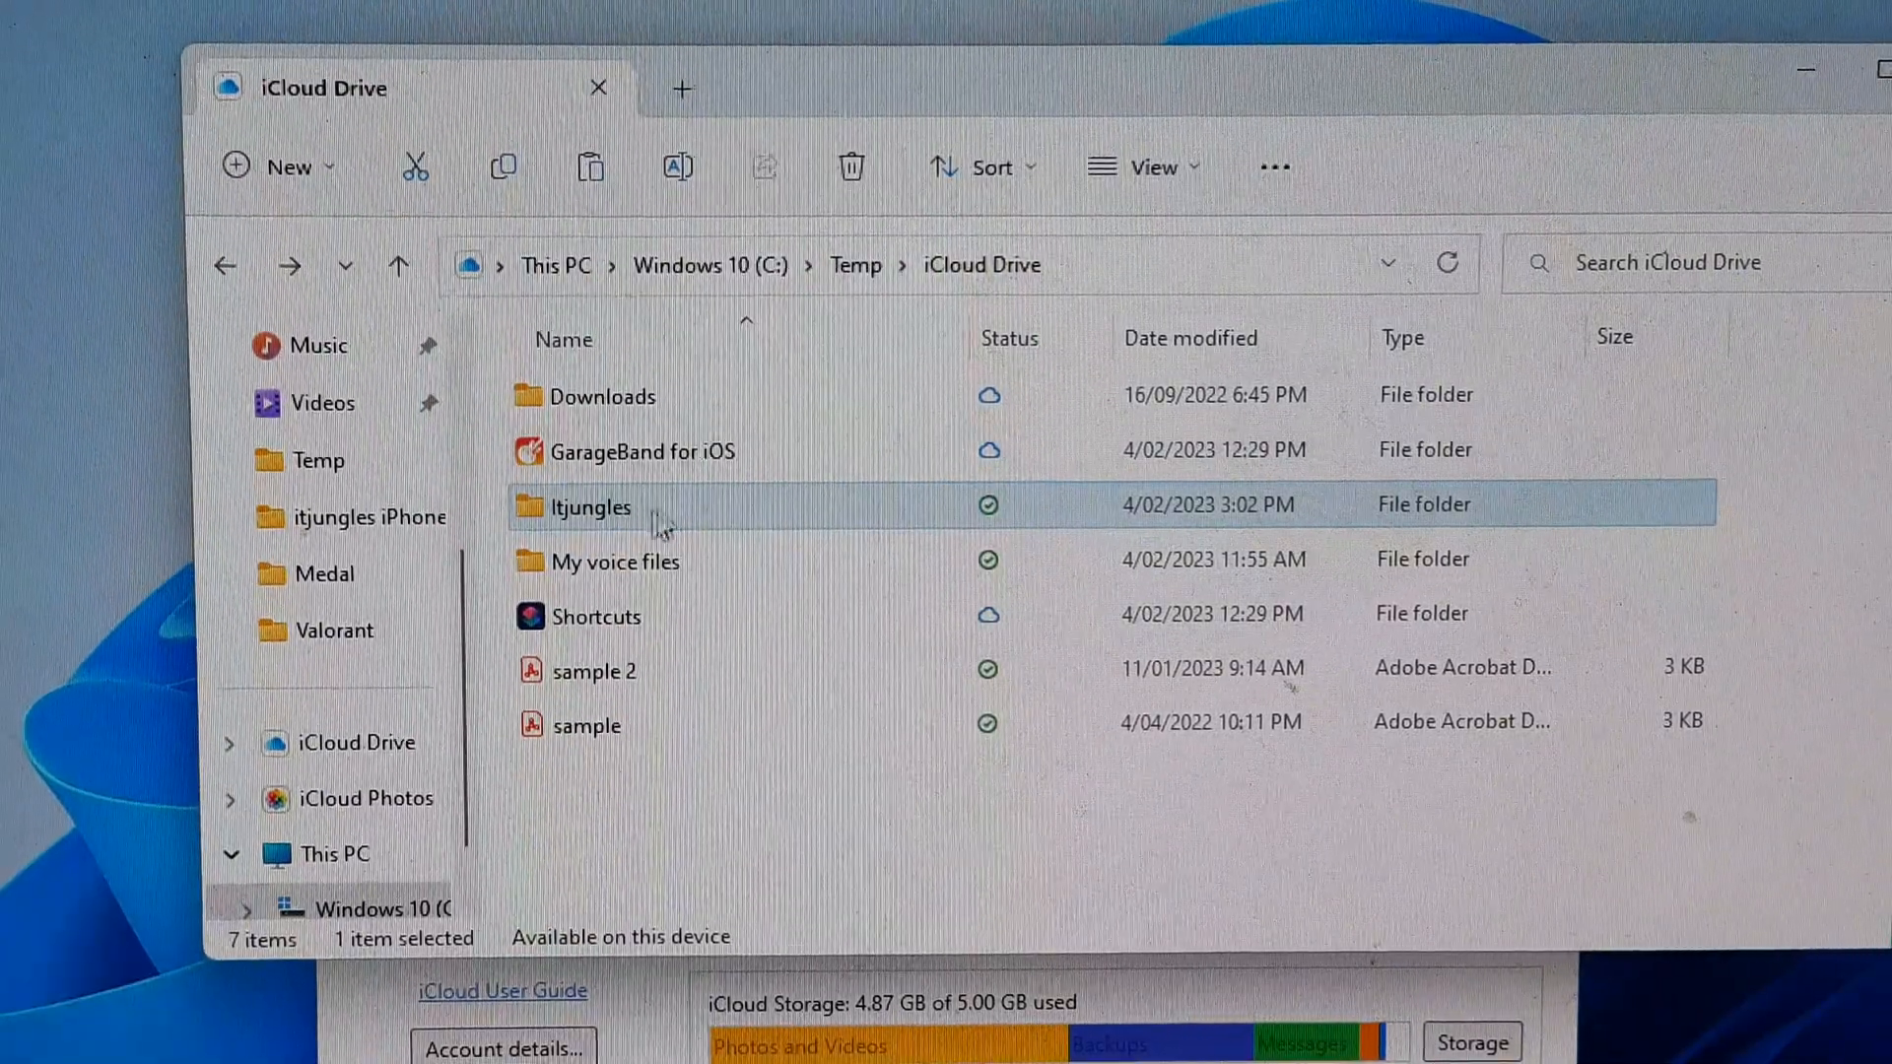
pyautogui.moveTo(616, 530)
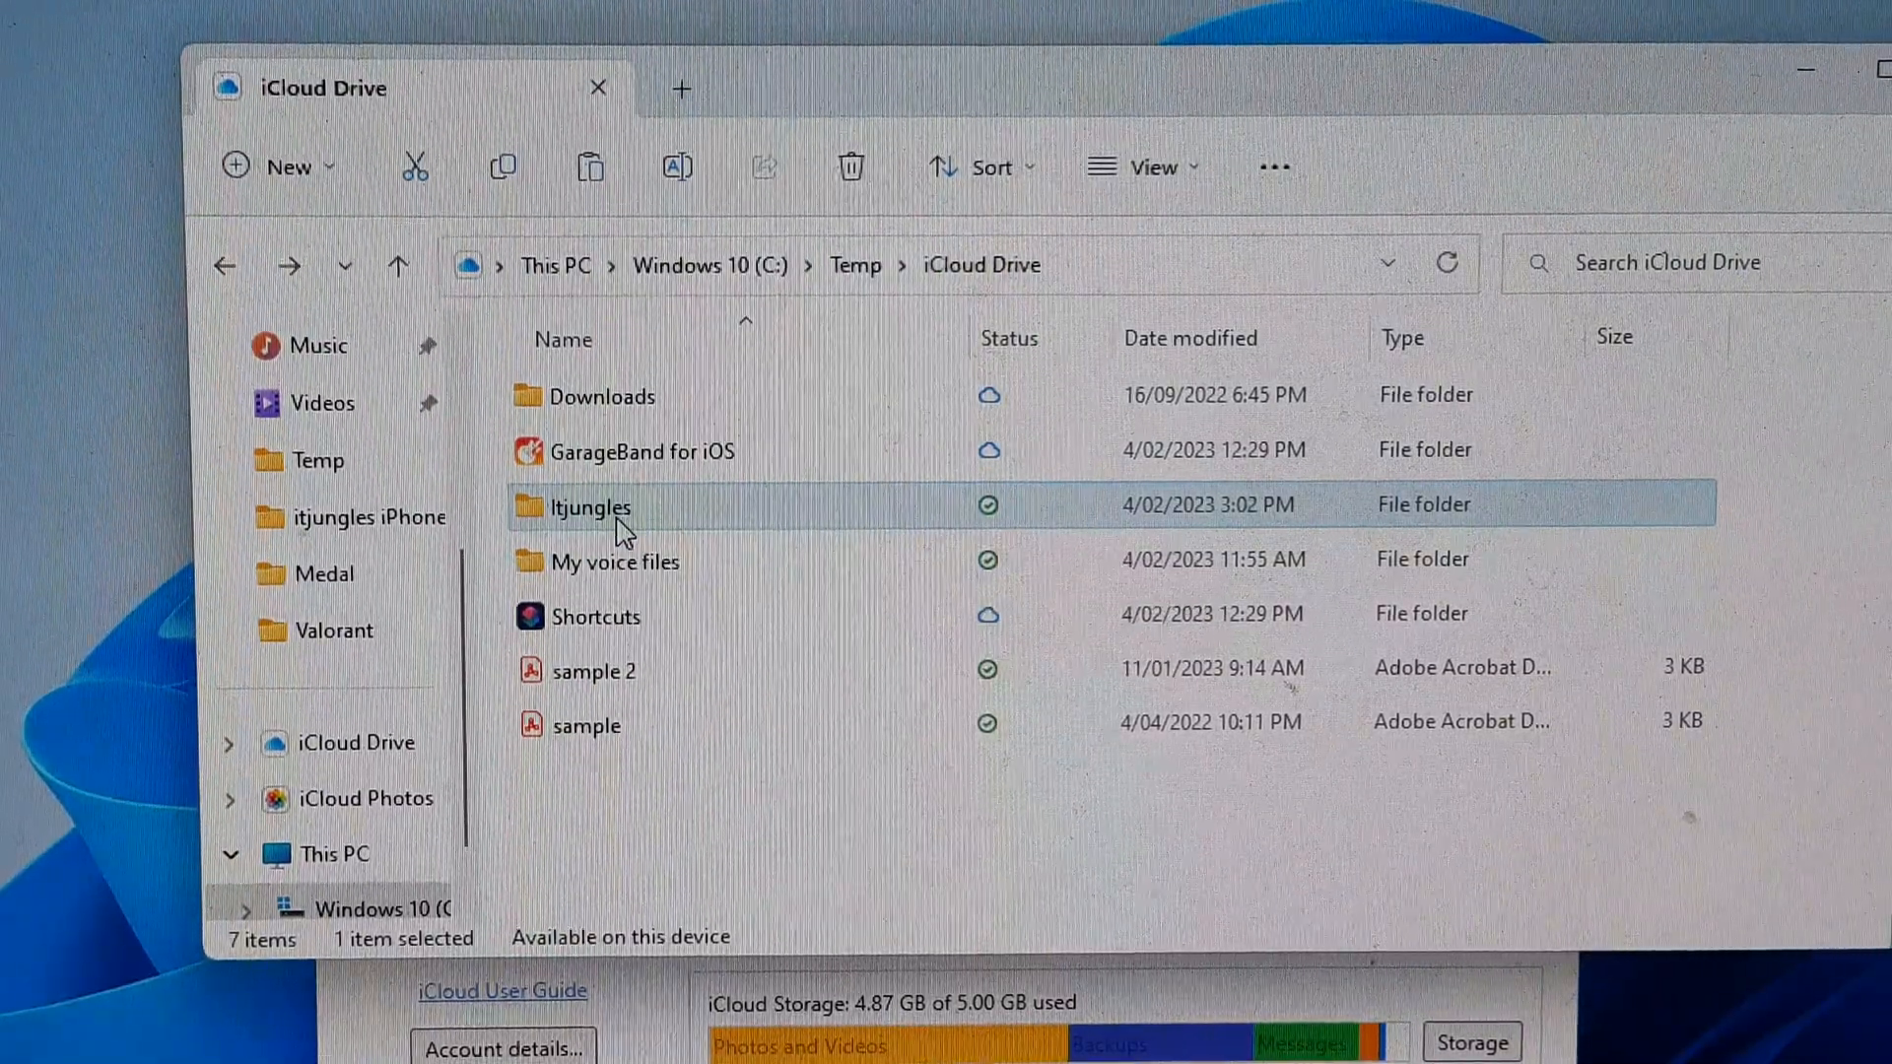
# Inside the Itjungles folder, select all 20 recordings and copy them.
pyautogui.doubleClick(589, 507)
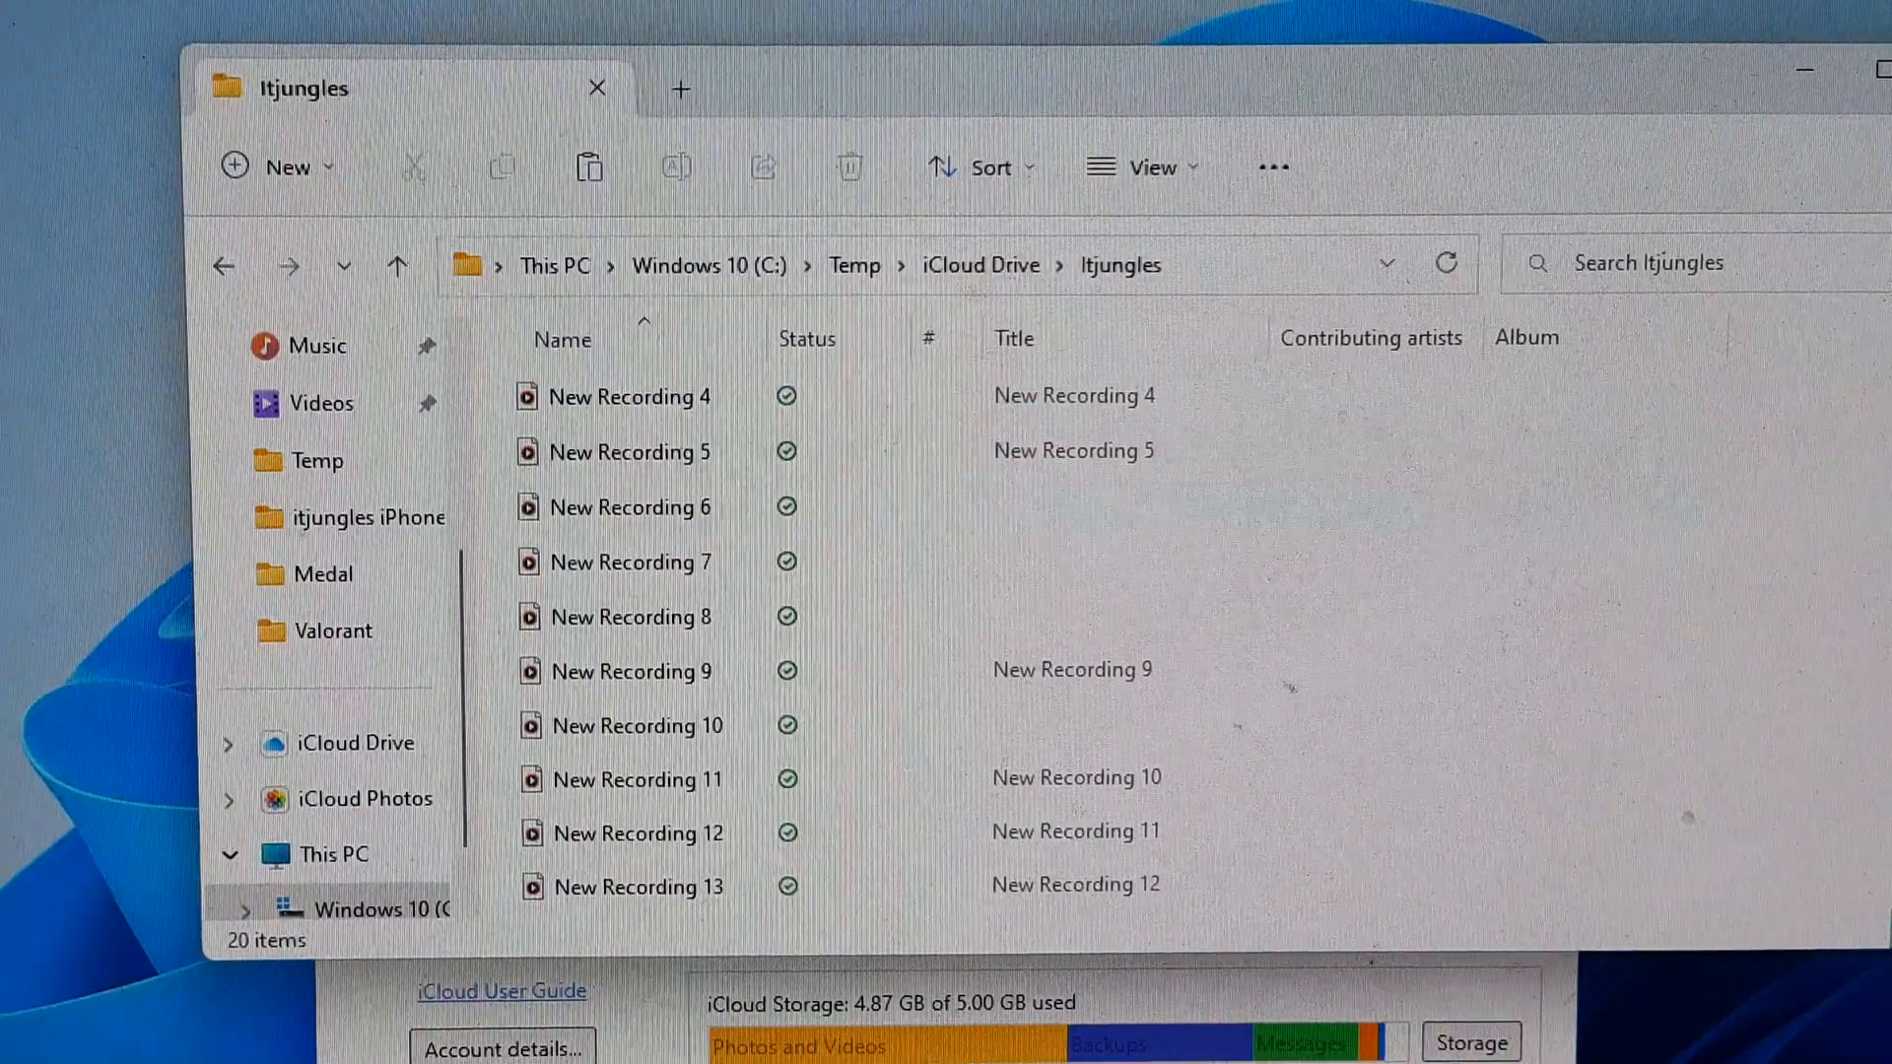
pyautogui.scroll(-3)
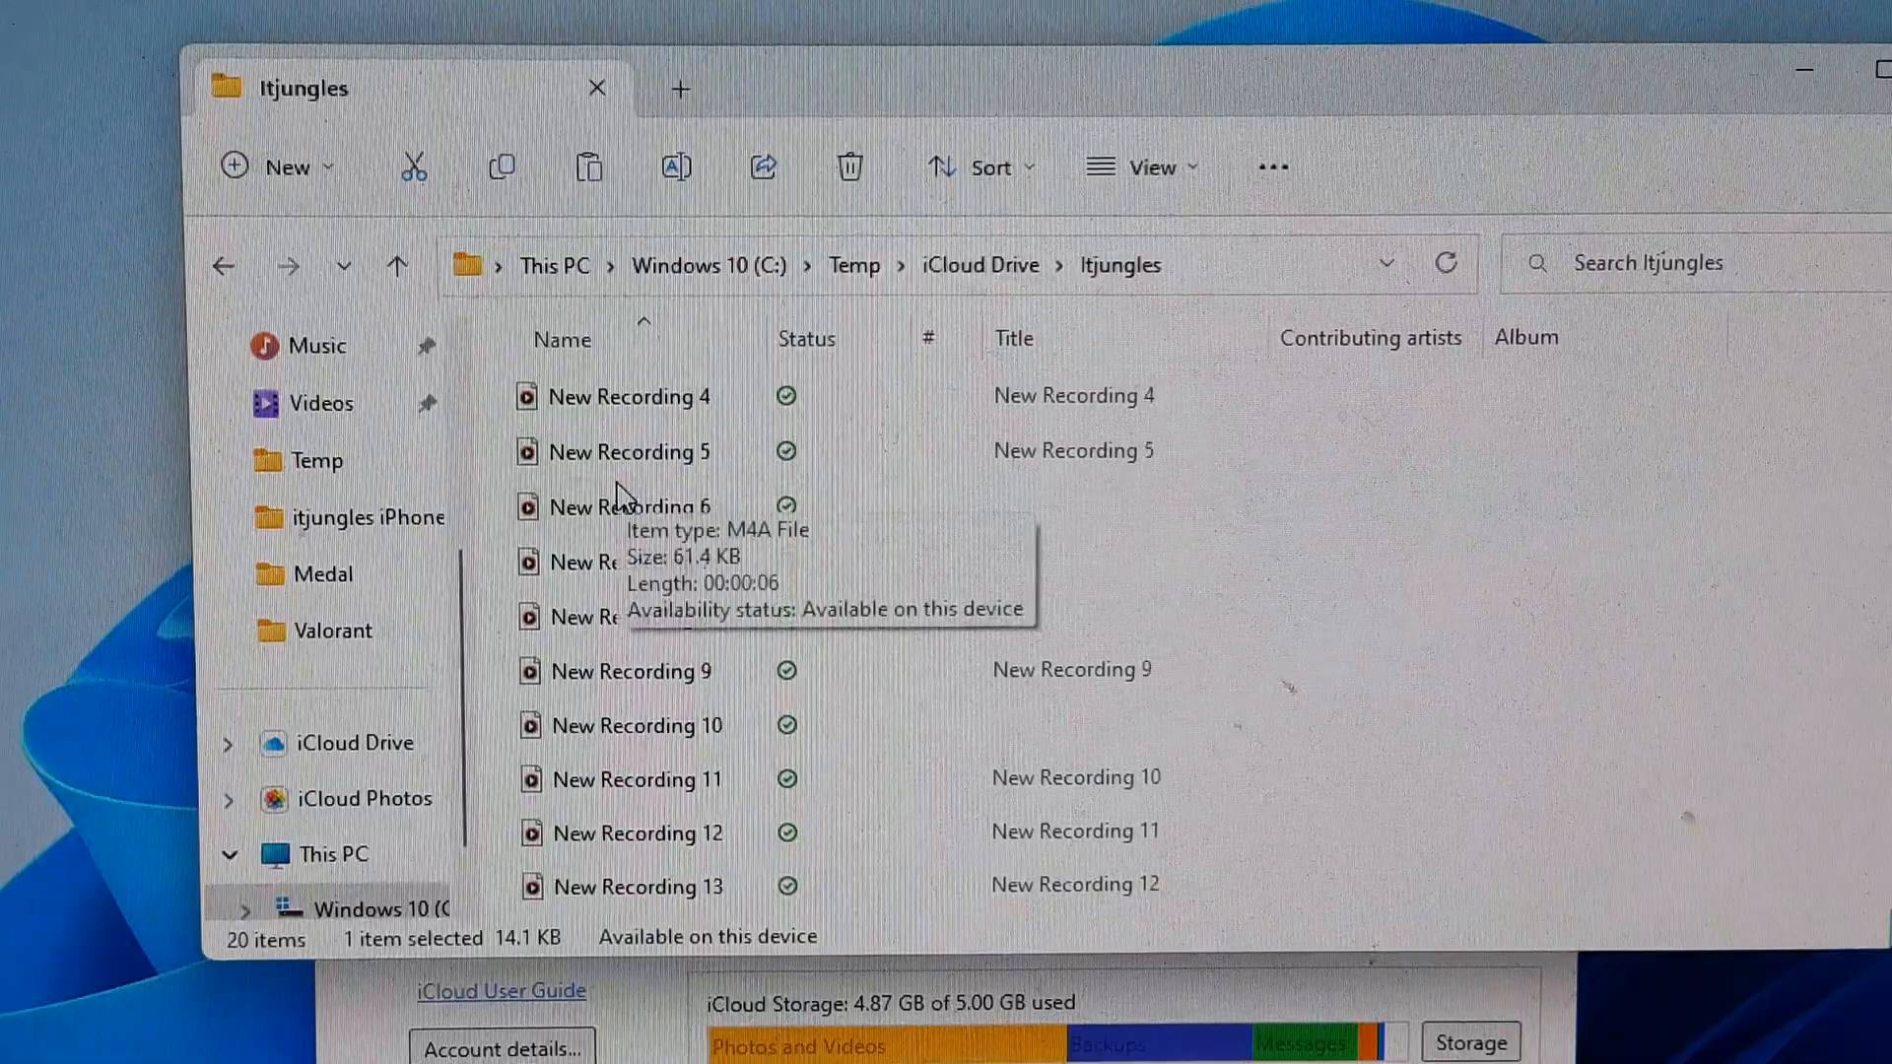
pyautogui.click(626, 396)
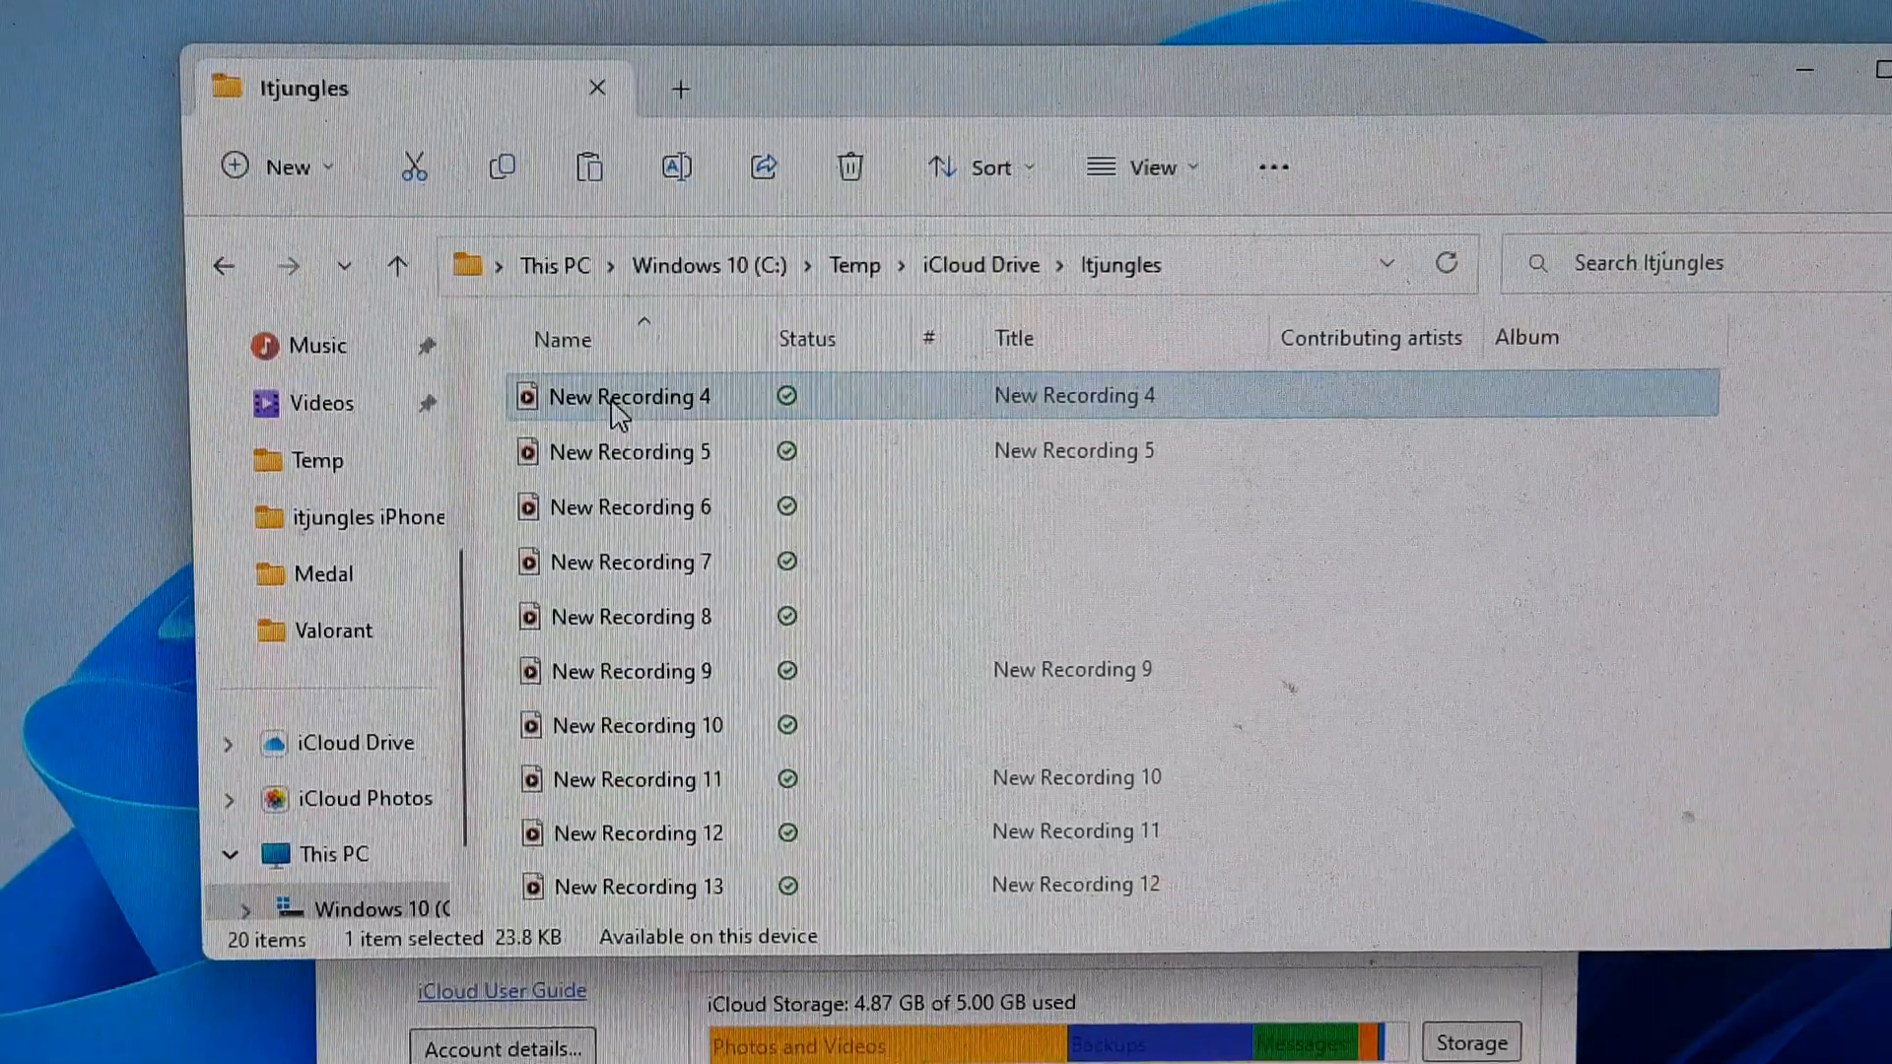
pyautogui.doubleClick(632, 397)
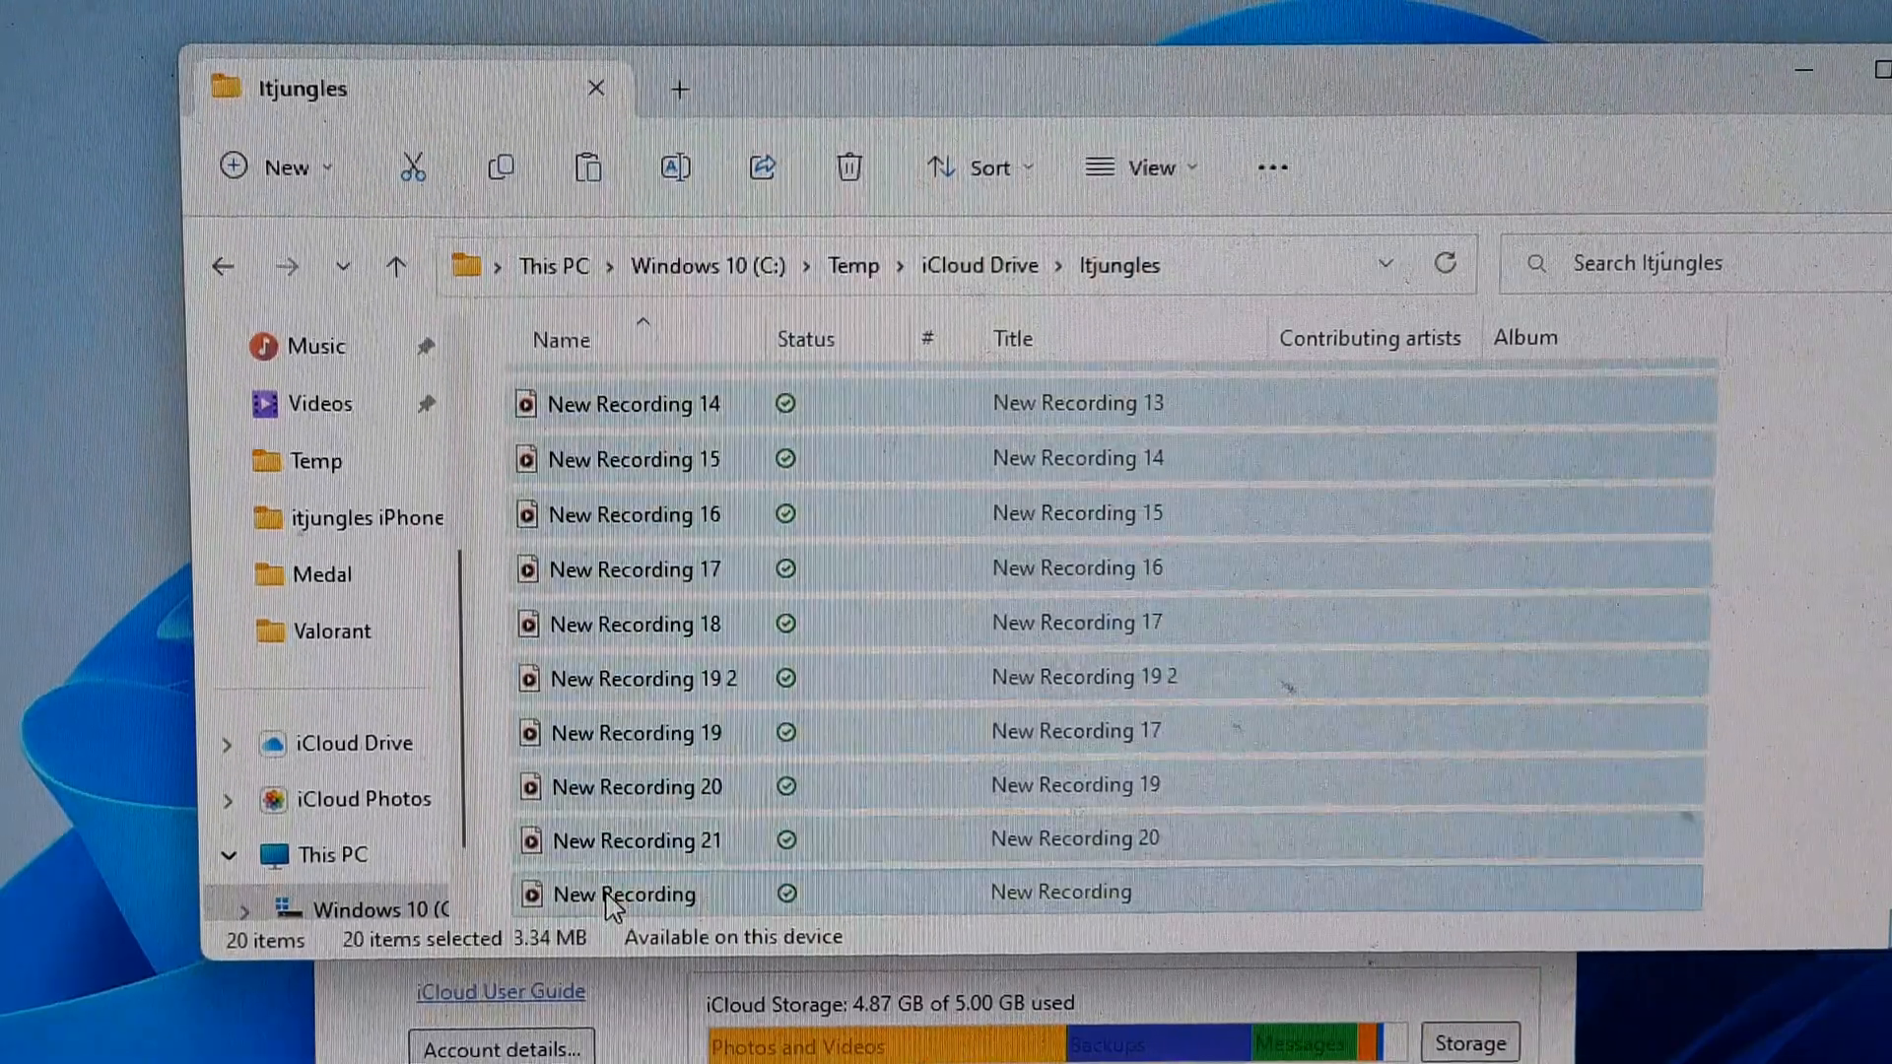
pyautogui.rightClick(625, 895)
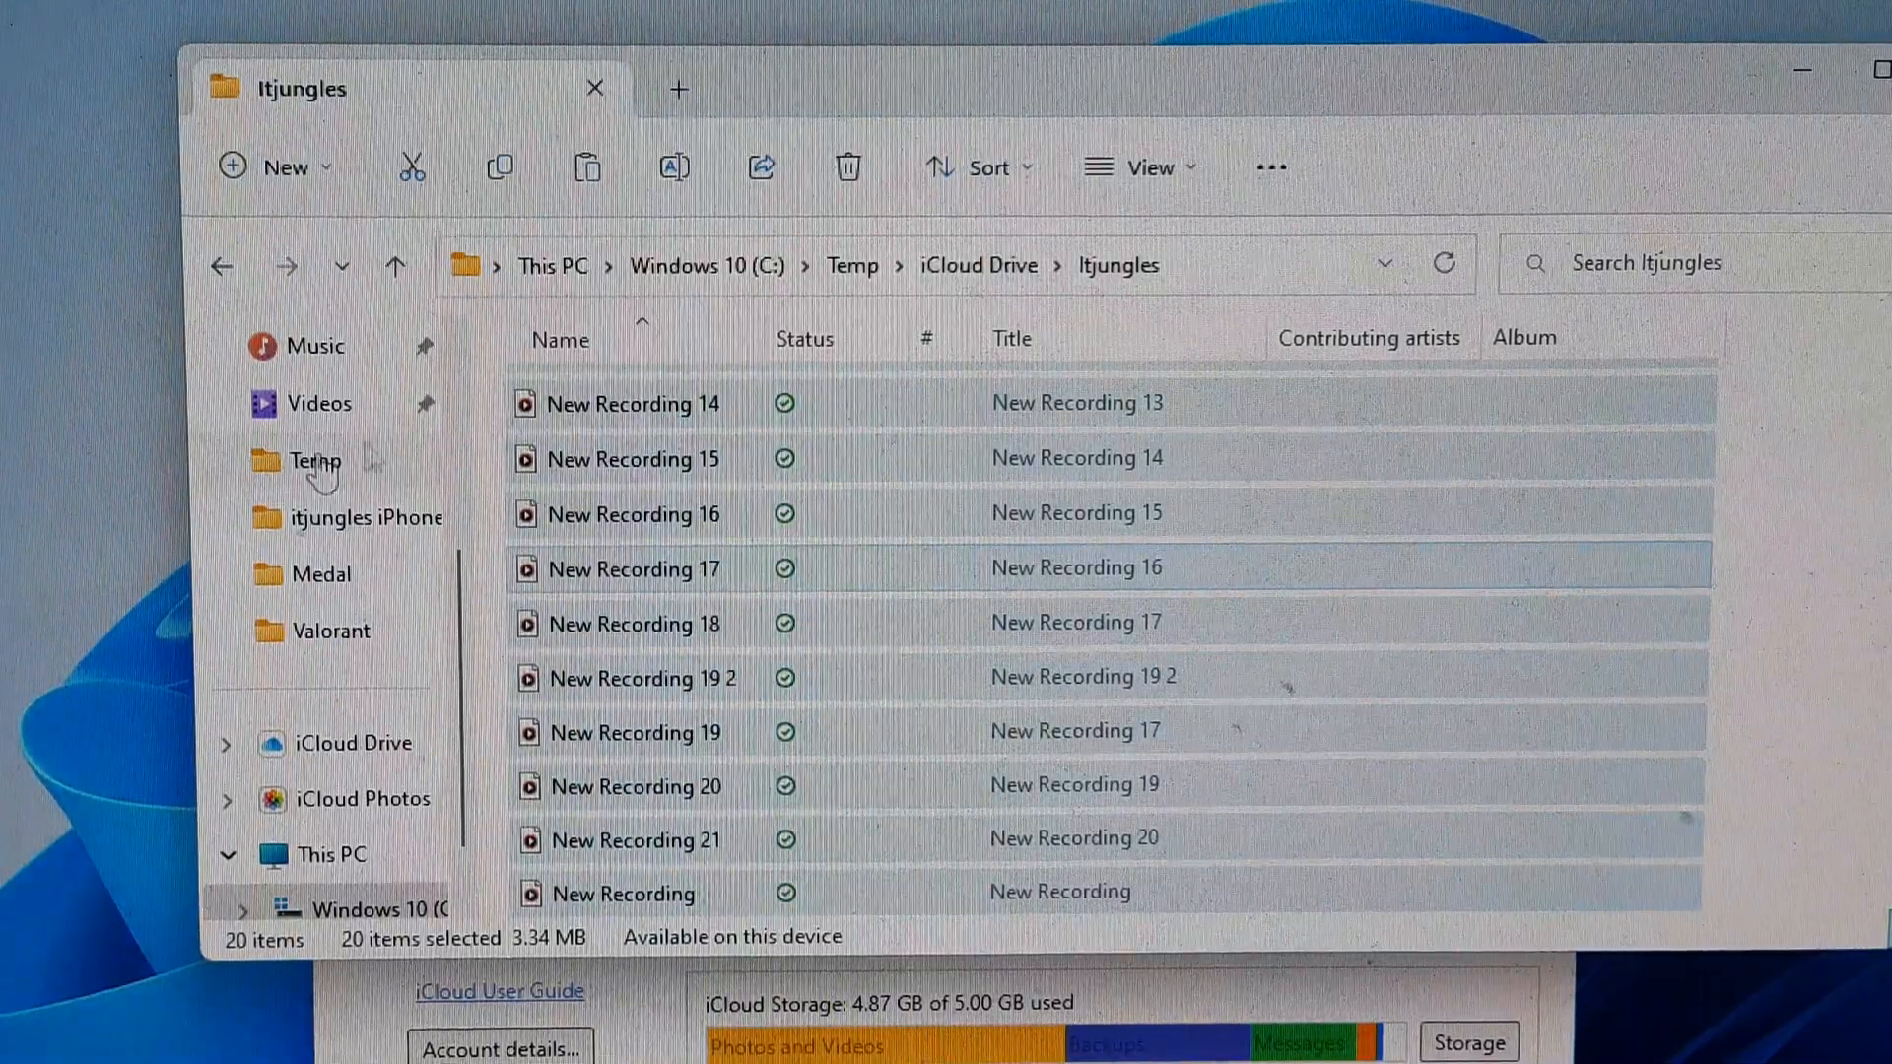
# Paste the 20 copied recordings into the C:\Temp folder.
pyautogui.click(978, 264)
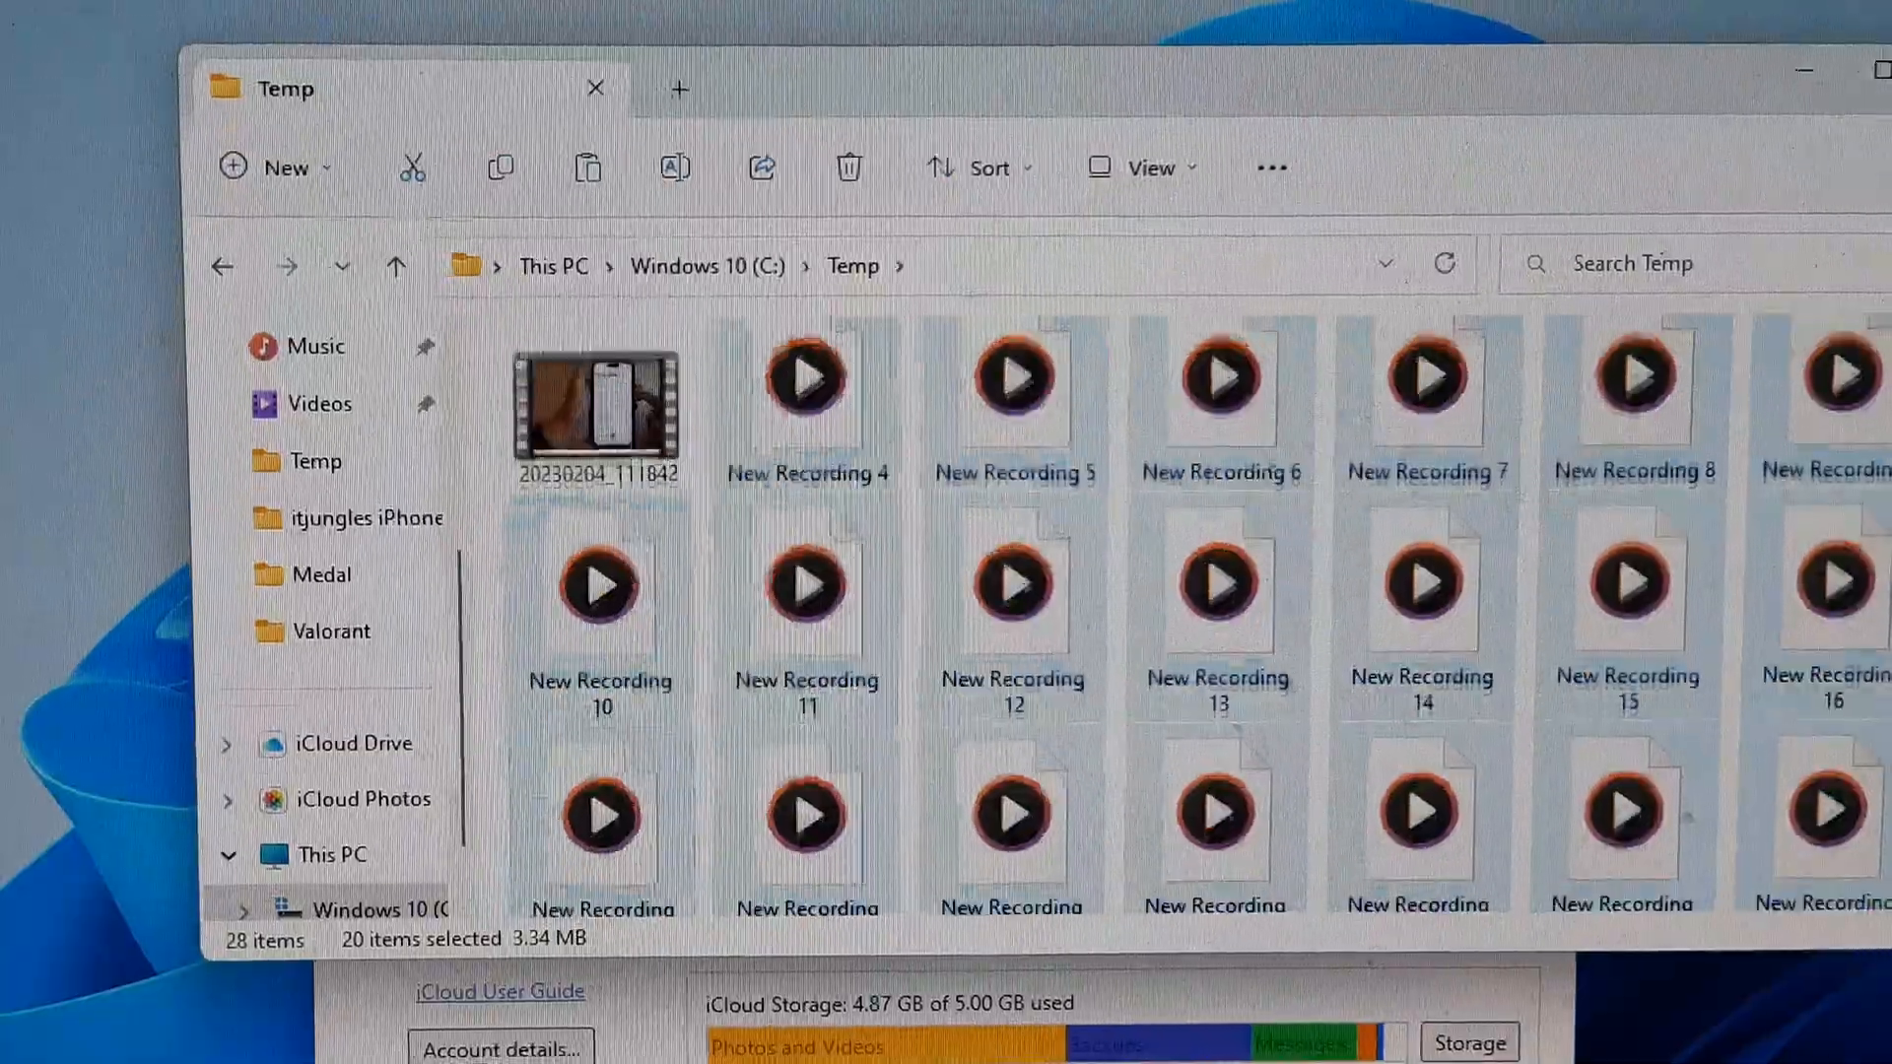
pyautogui.scroll(-3)
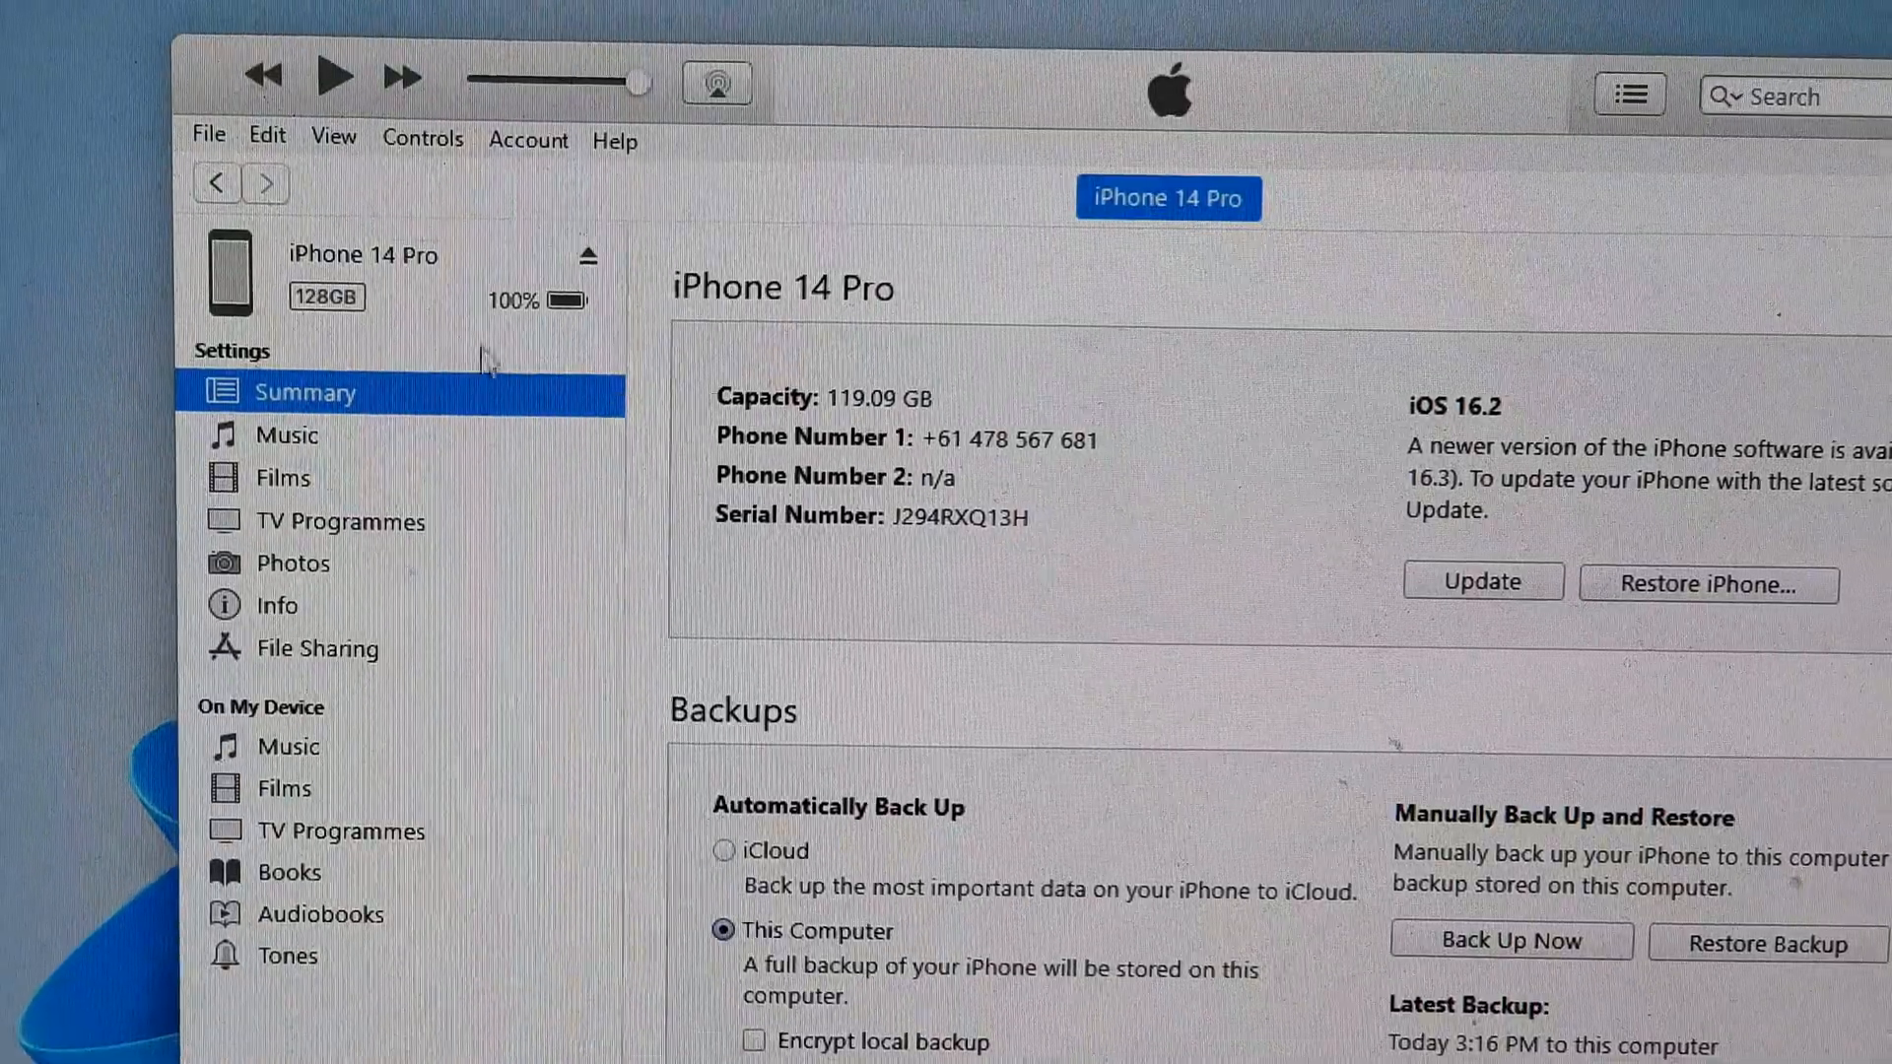
pyautogui.moveTo(402, 389)
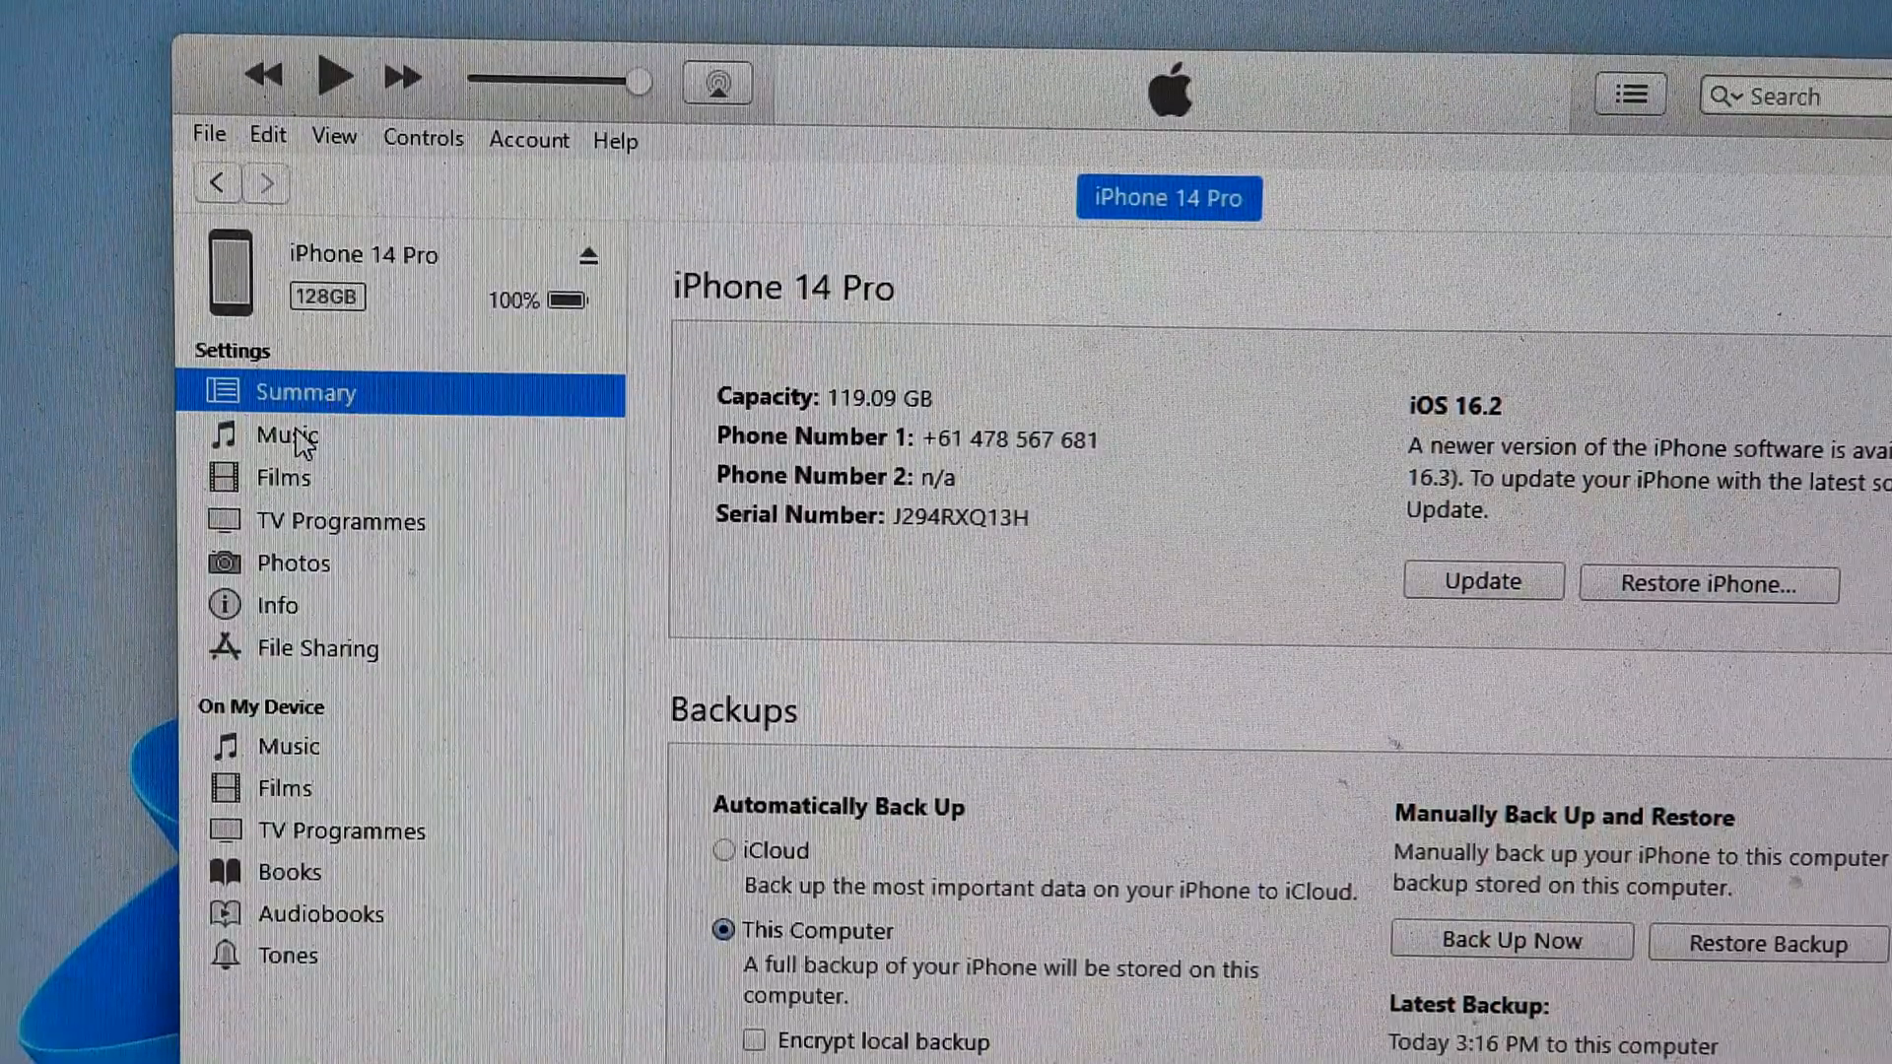
# Show the iPhone 14 Pro's Music sync settings with voice memos included.
pyautogui.click(287, 433)
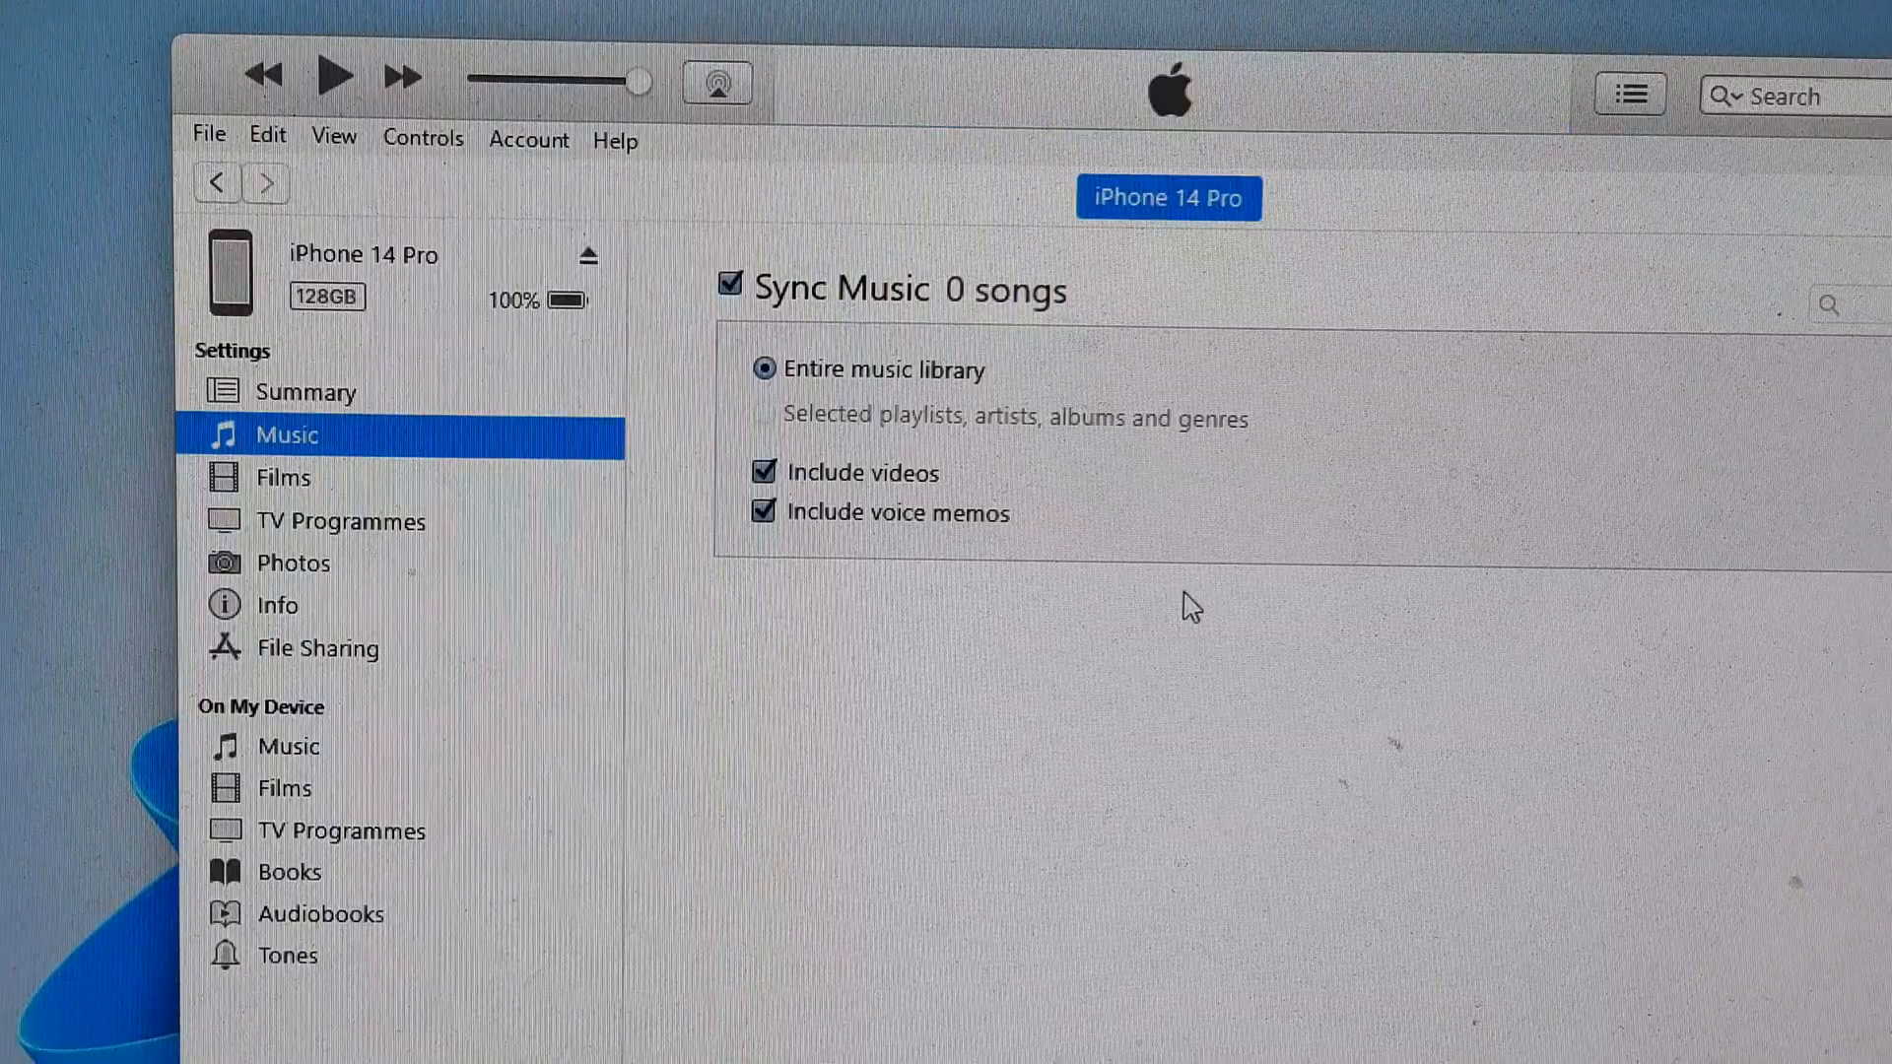
pyautogui.moveTo(1682, 688)
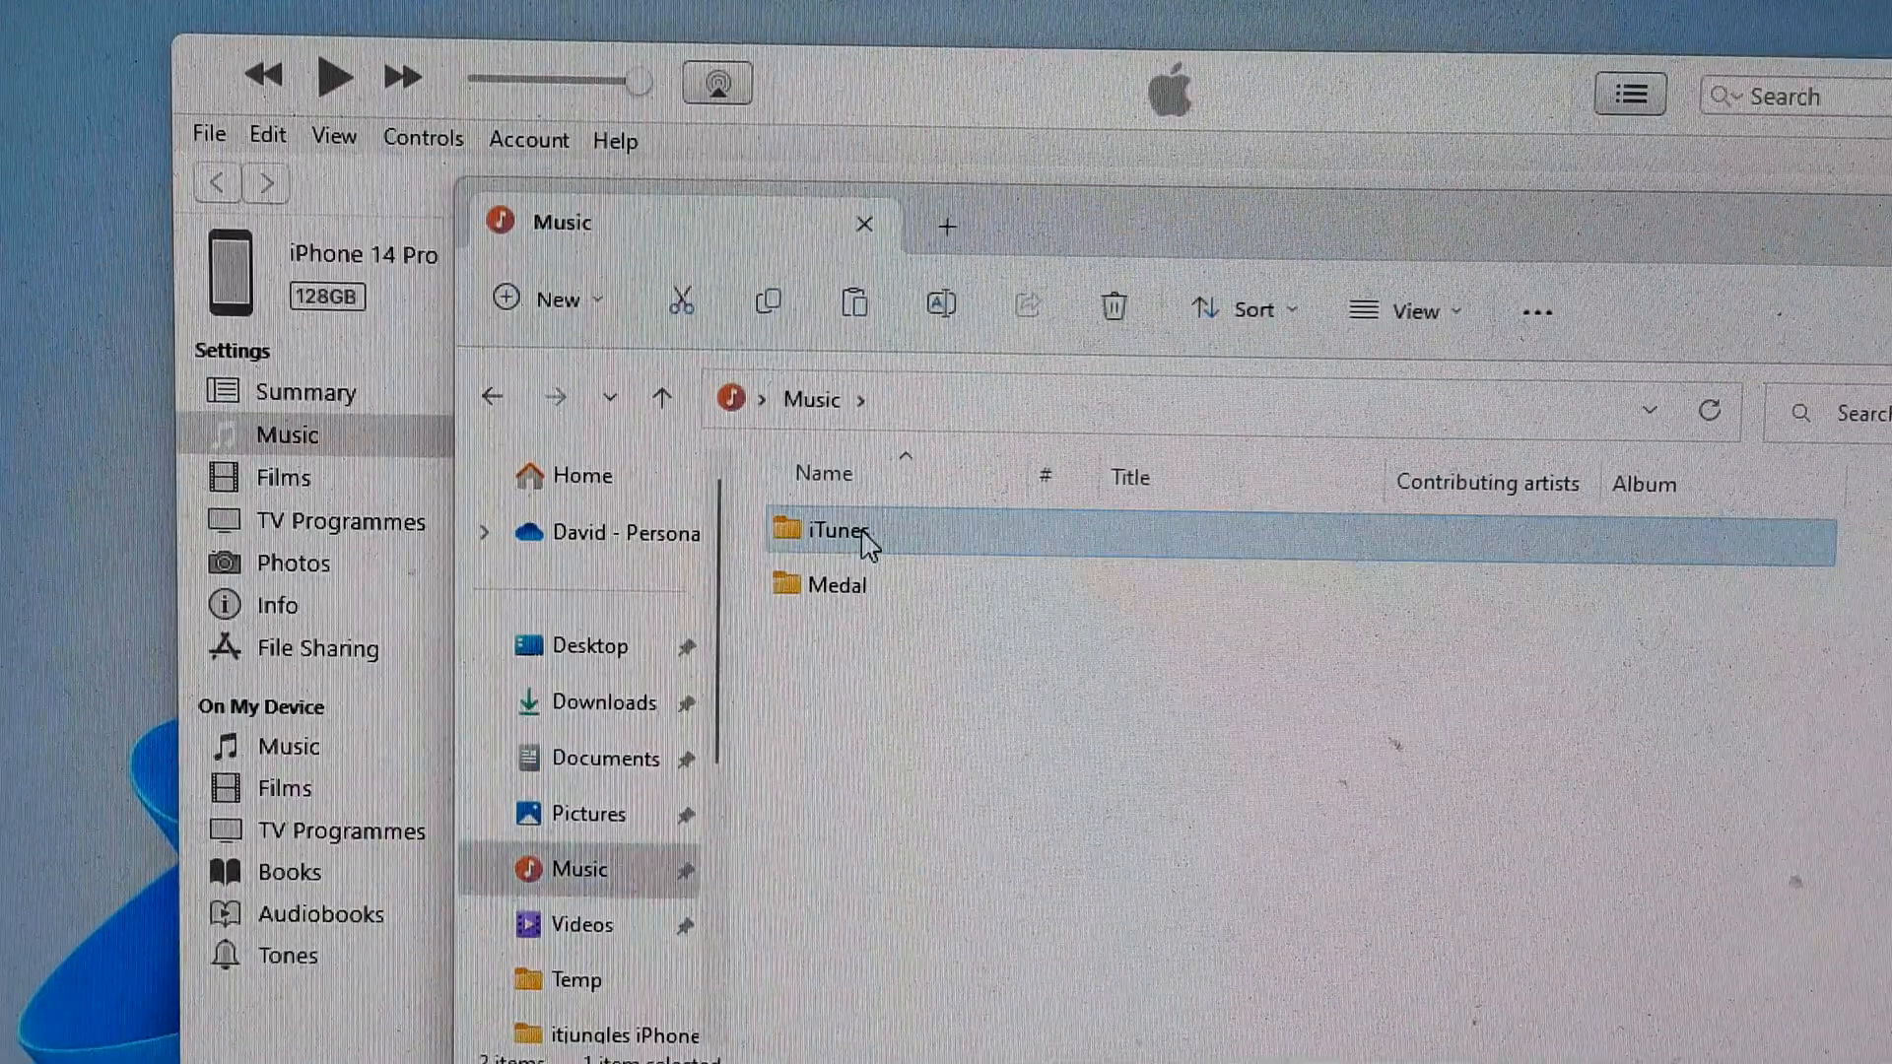
# Browse Music\iTunes\iTunes Media to the Automatically Add to iTunes folder, then return to Music sync.
pyautogui.doubleClick(835, 531)
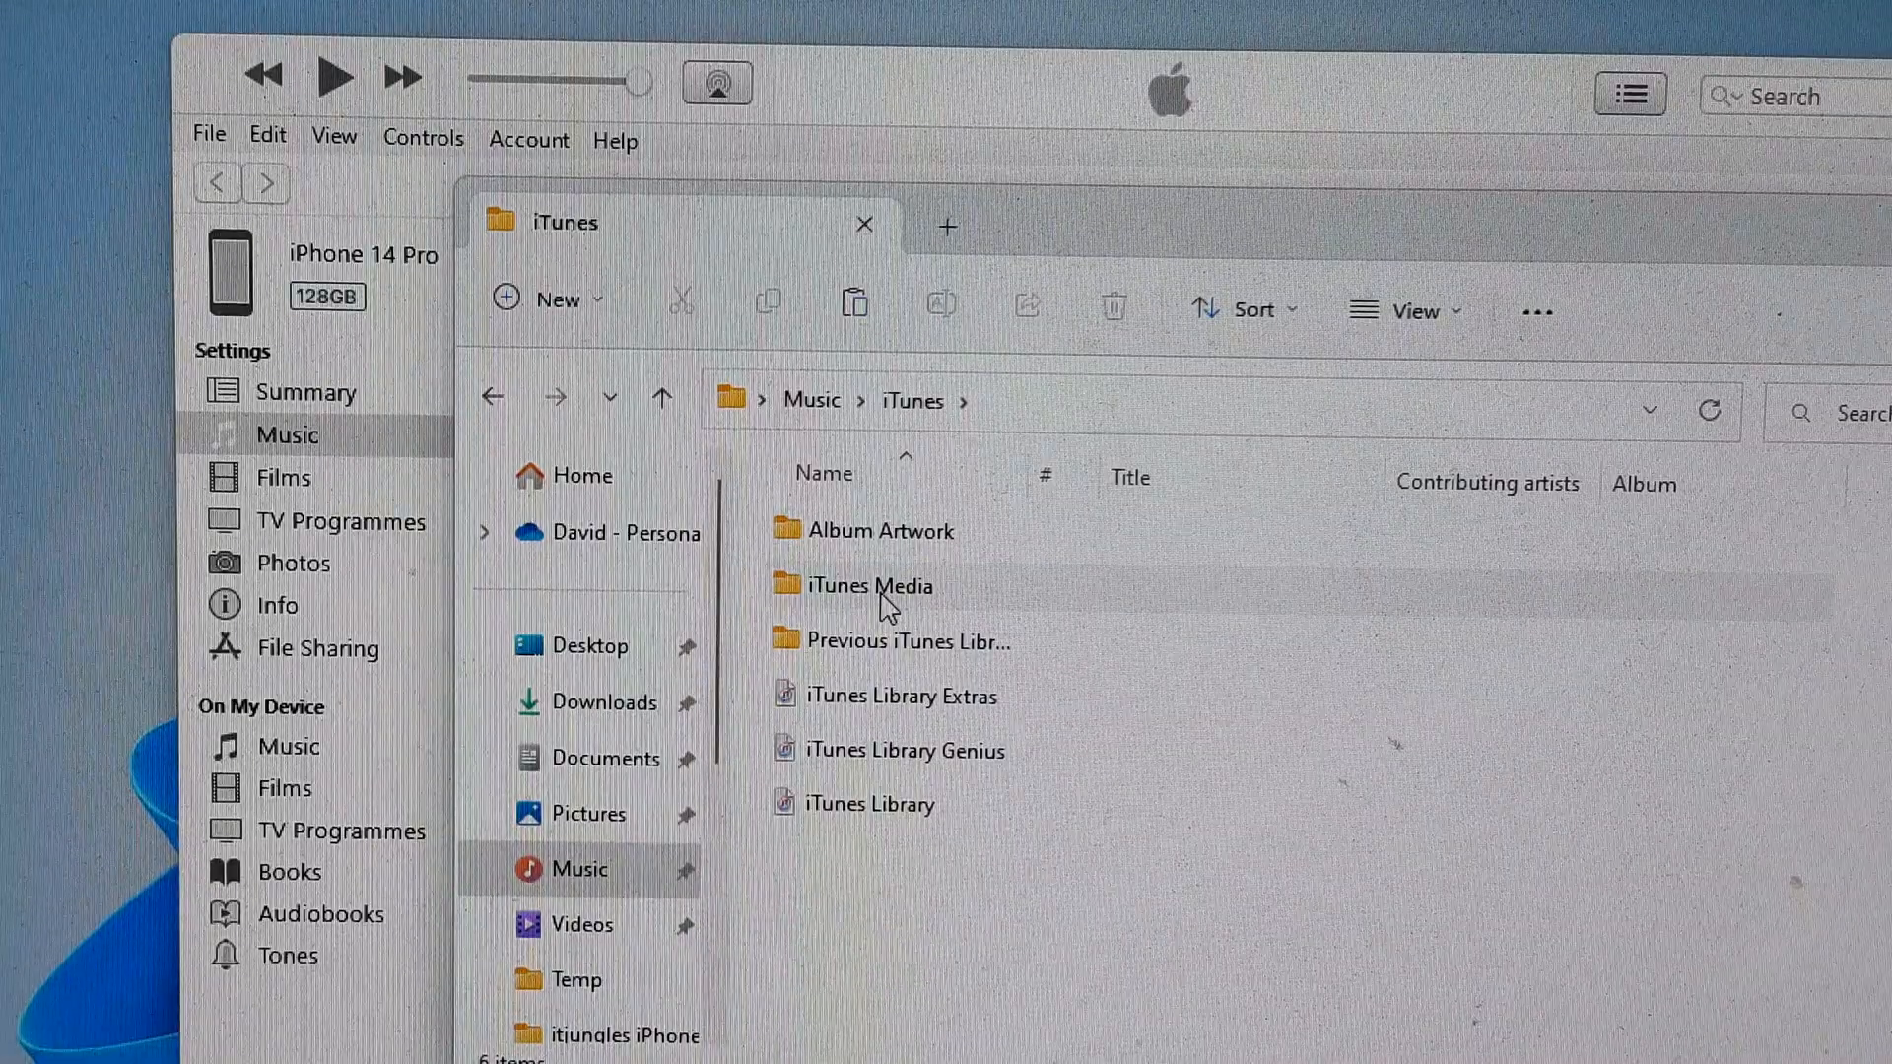
pyautogui.doubleClick(873, 585)
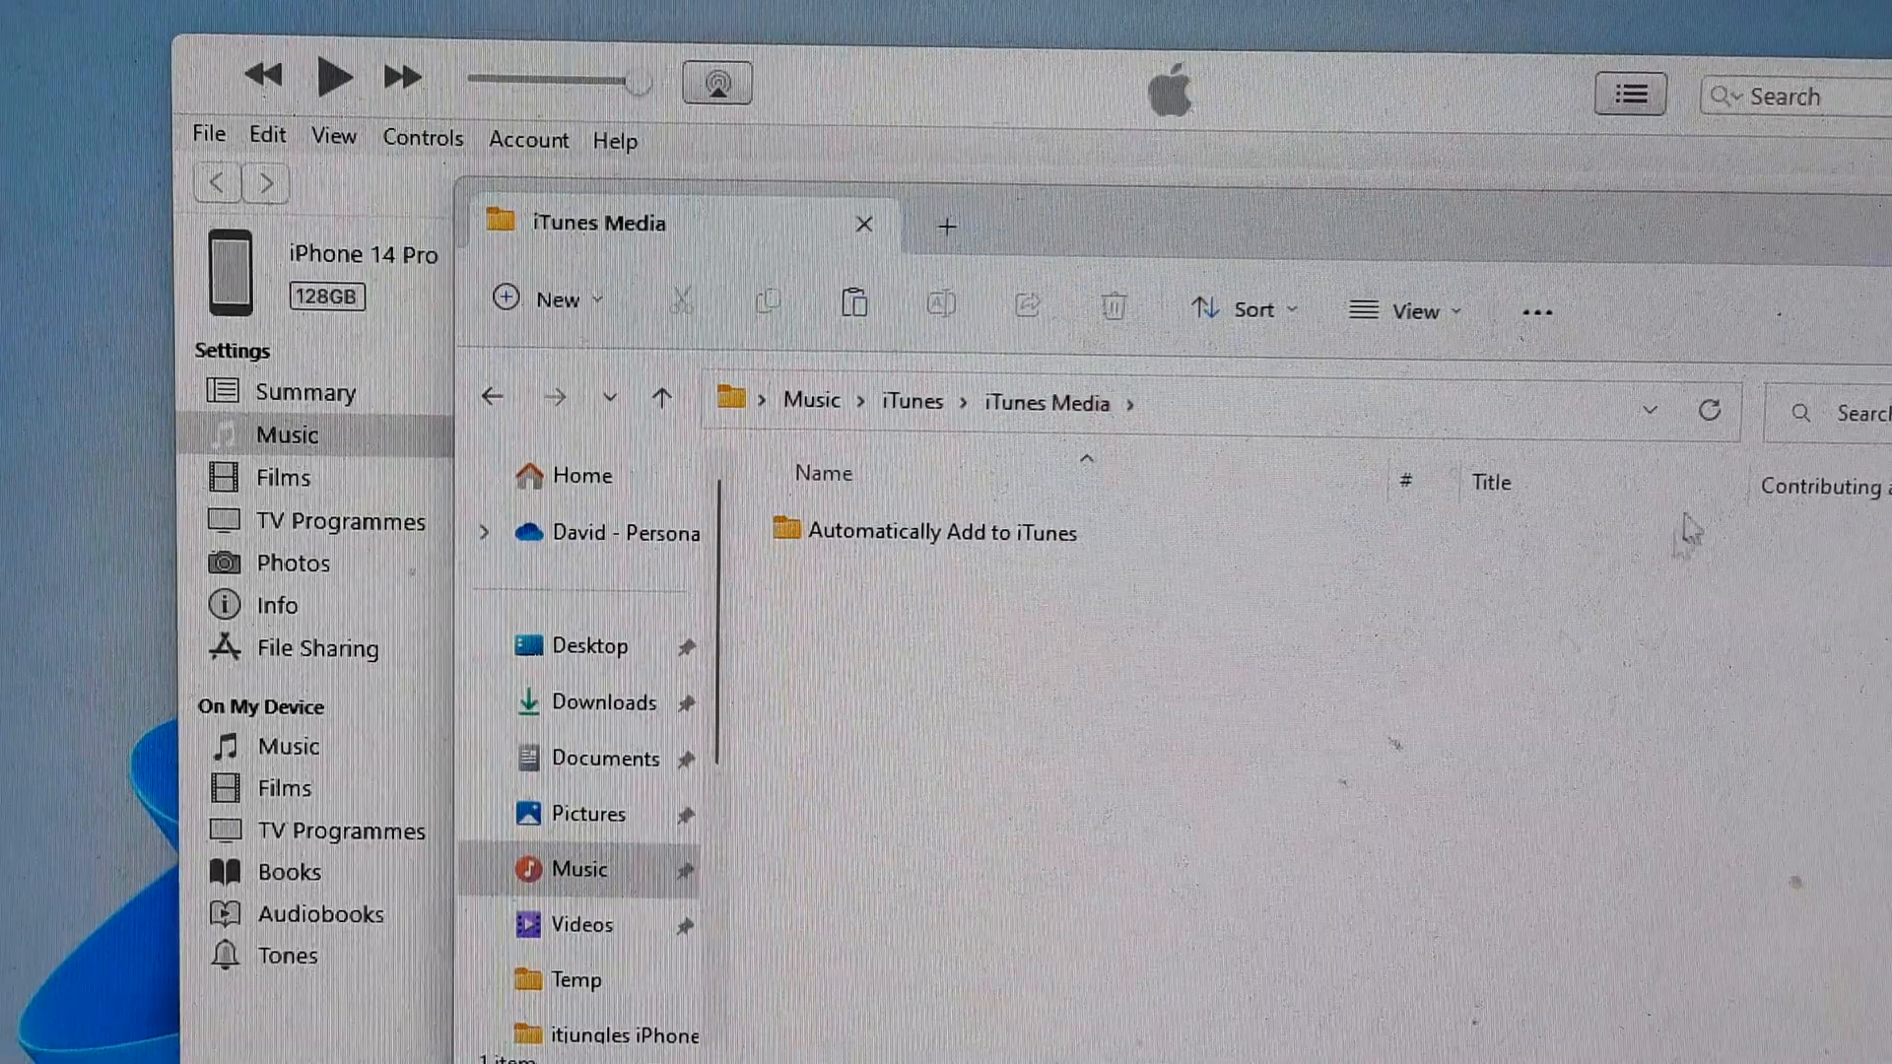
pyautogui.click(288, 433)
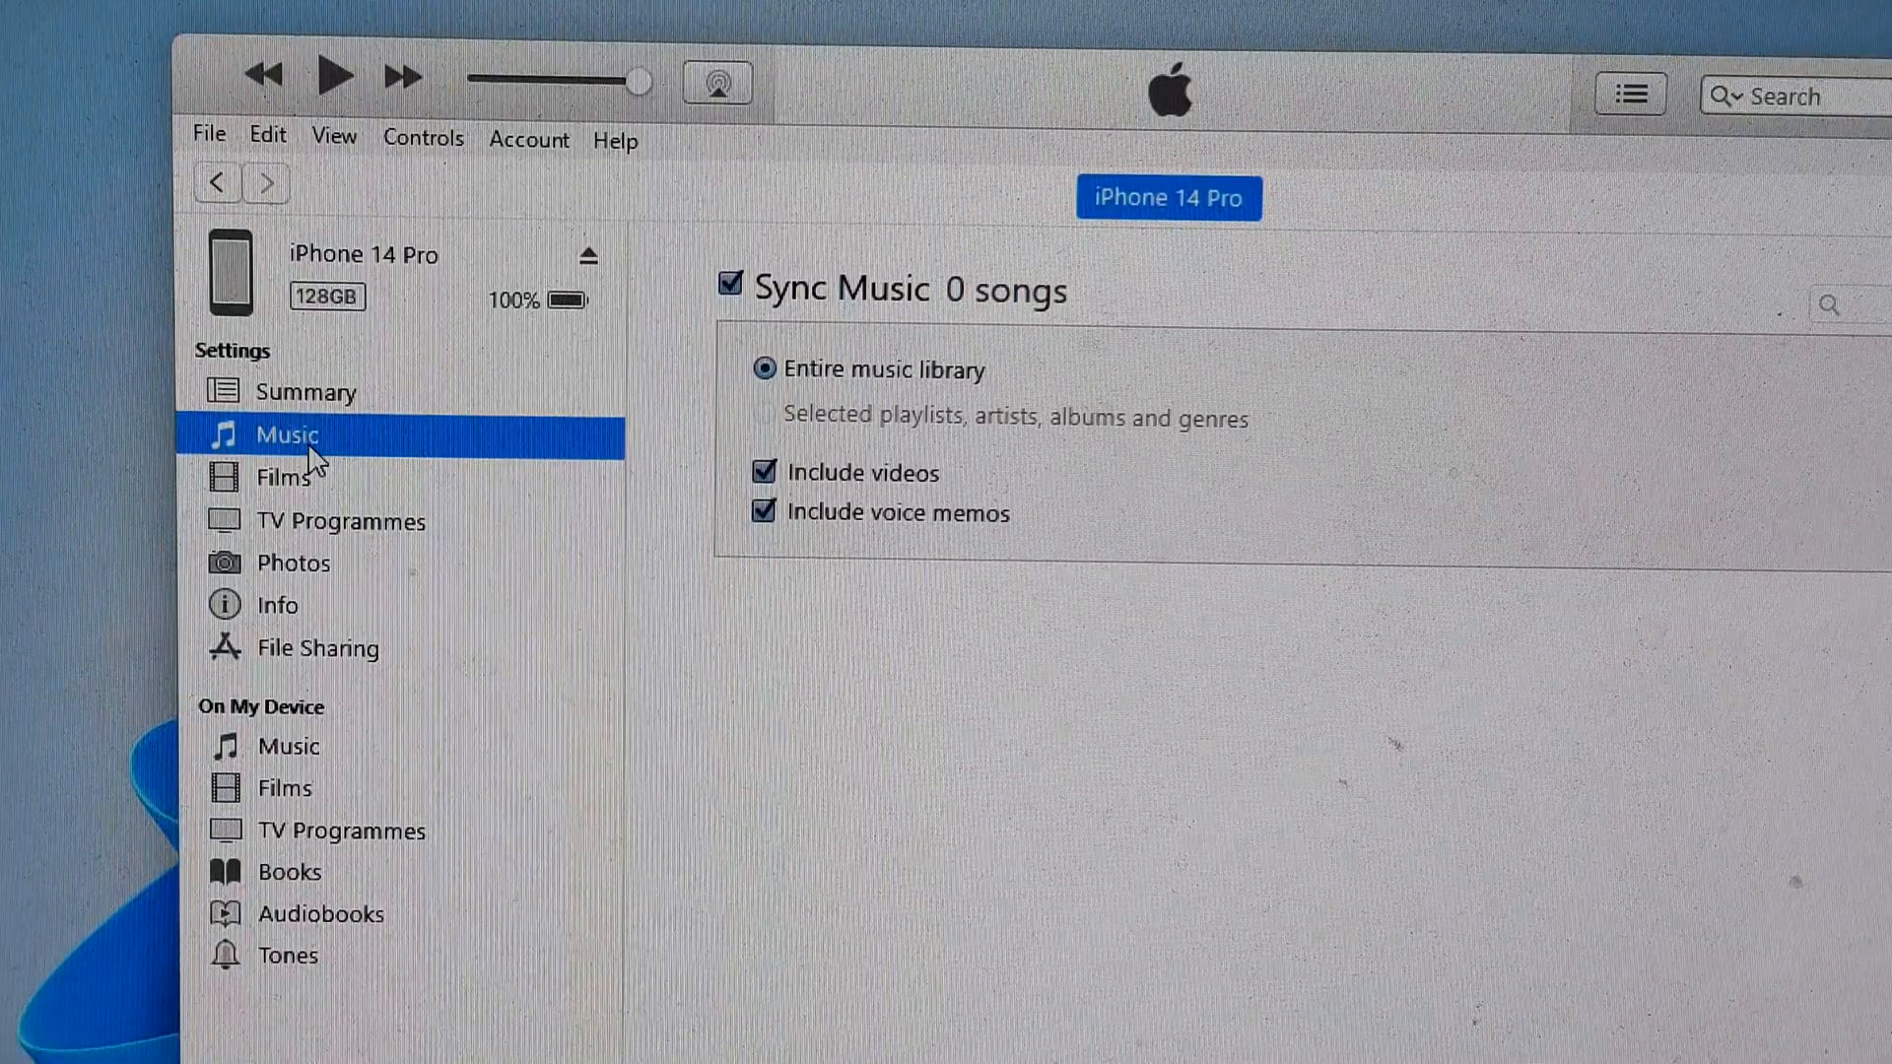
pyautogui.moveTo(819, 448)
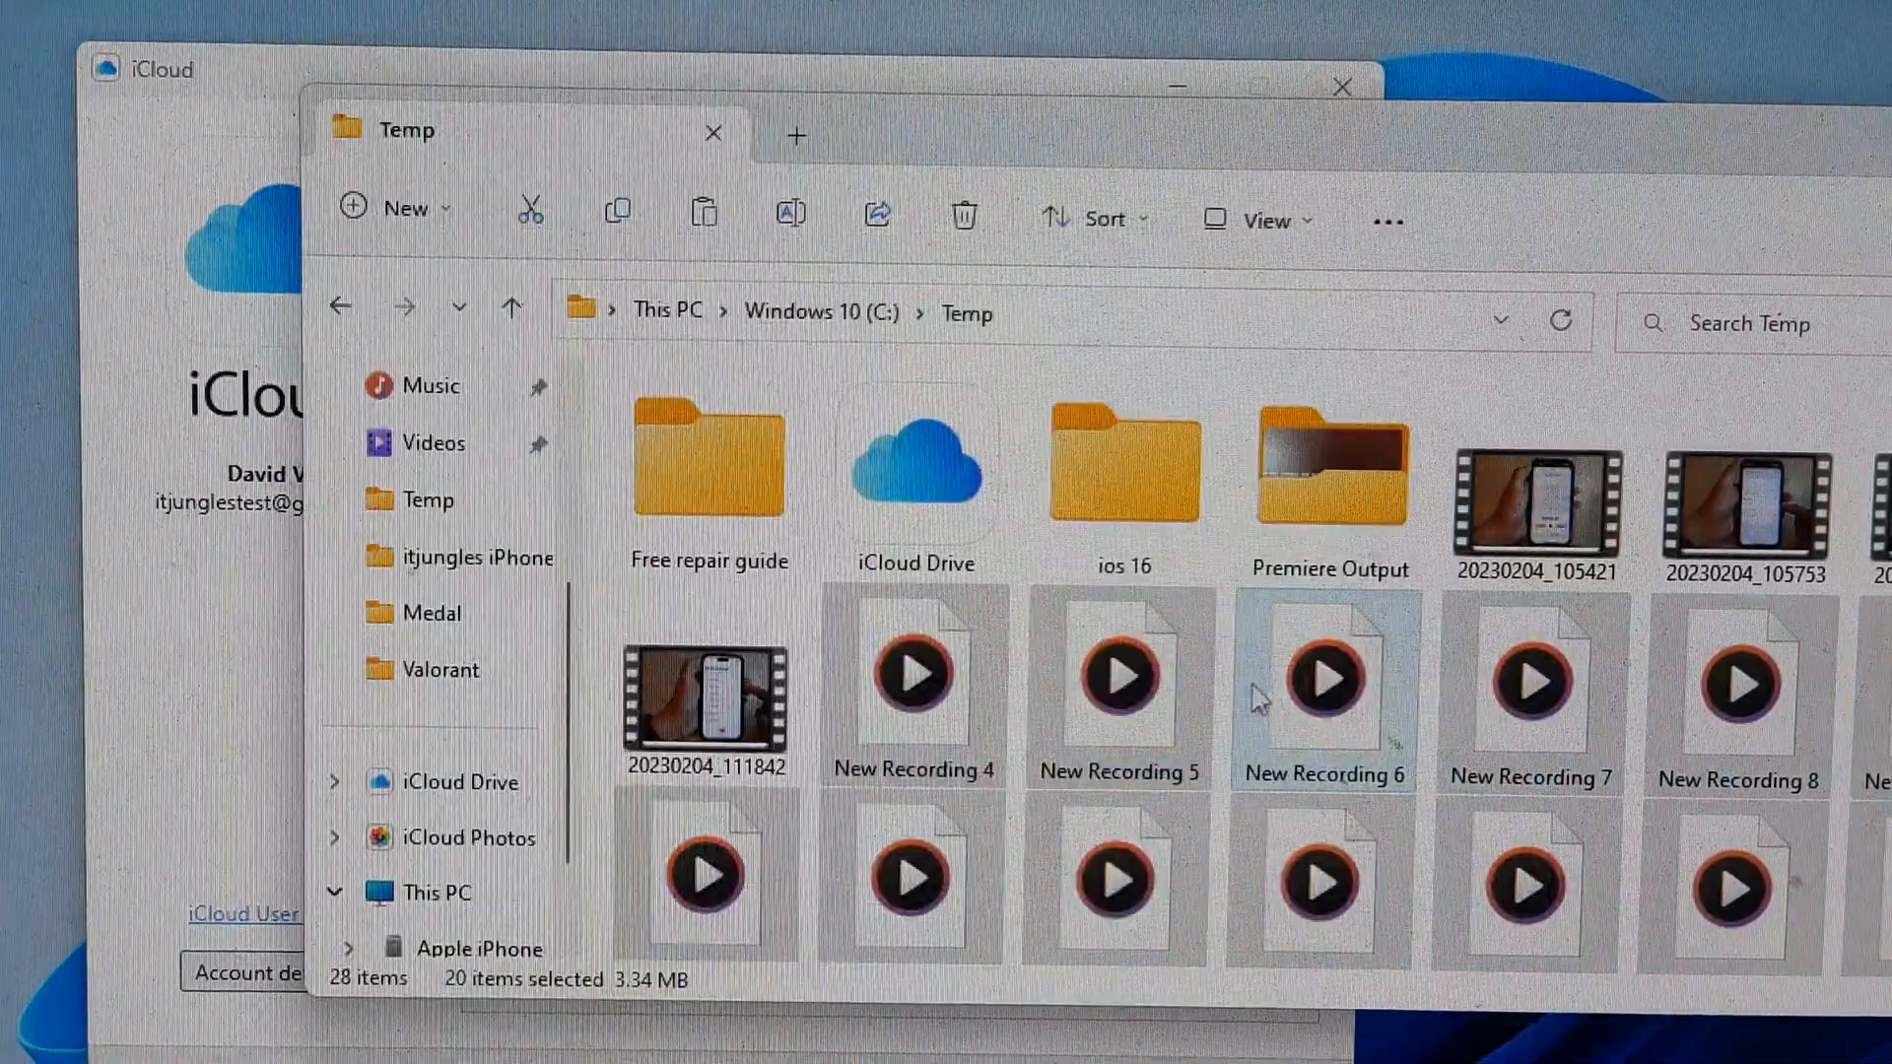
# Scroll the C:\Temp folder to show the copied recordings New Recording 10 through 15.
pyautogui.scroll(-3)
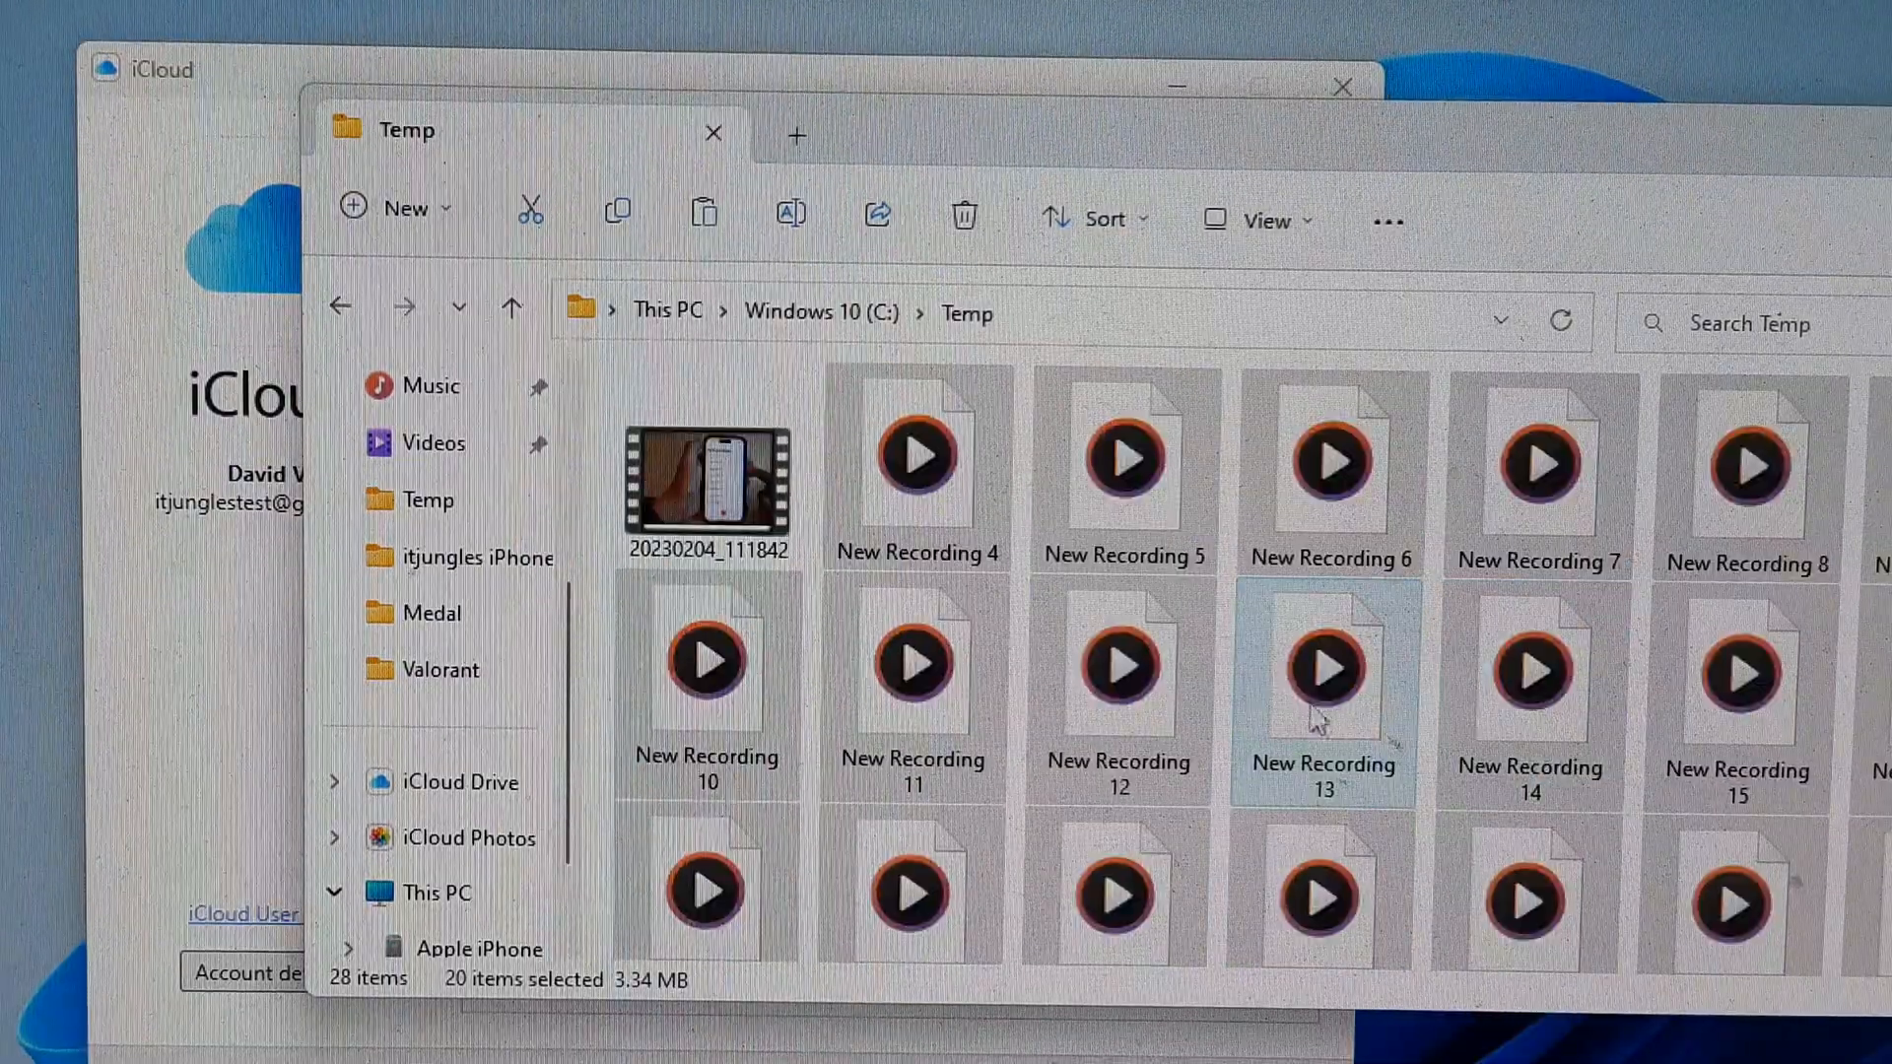
pyautogui.moveTo(1116, 664)
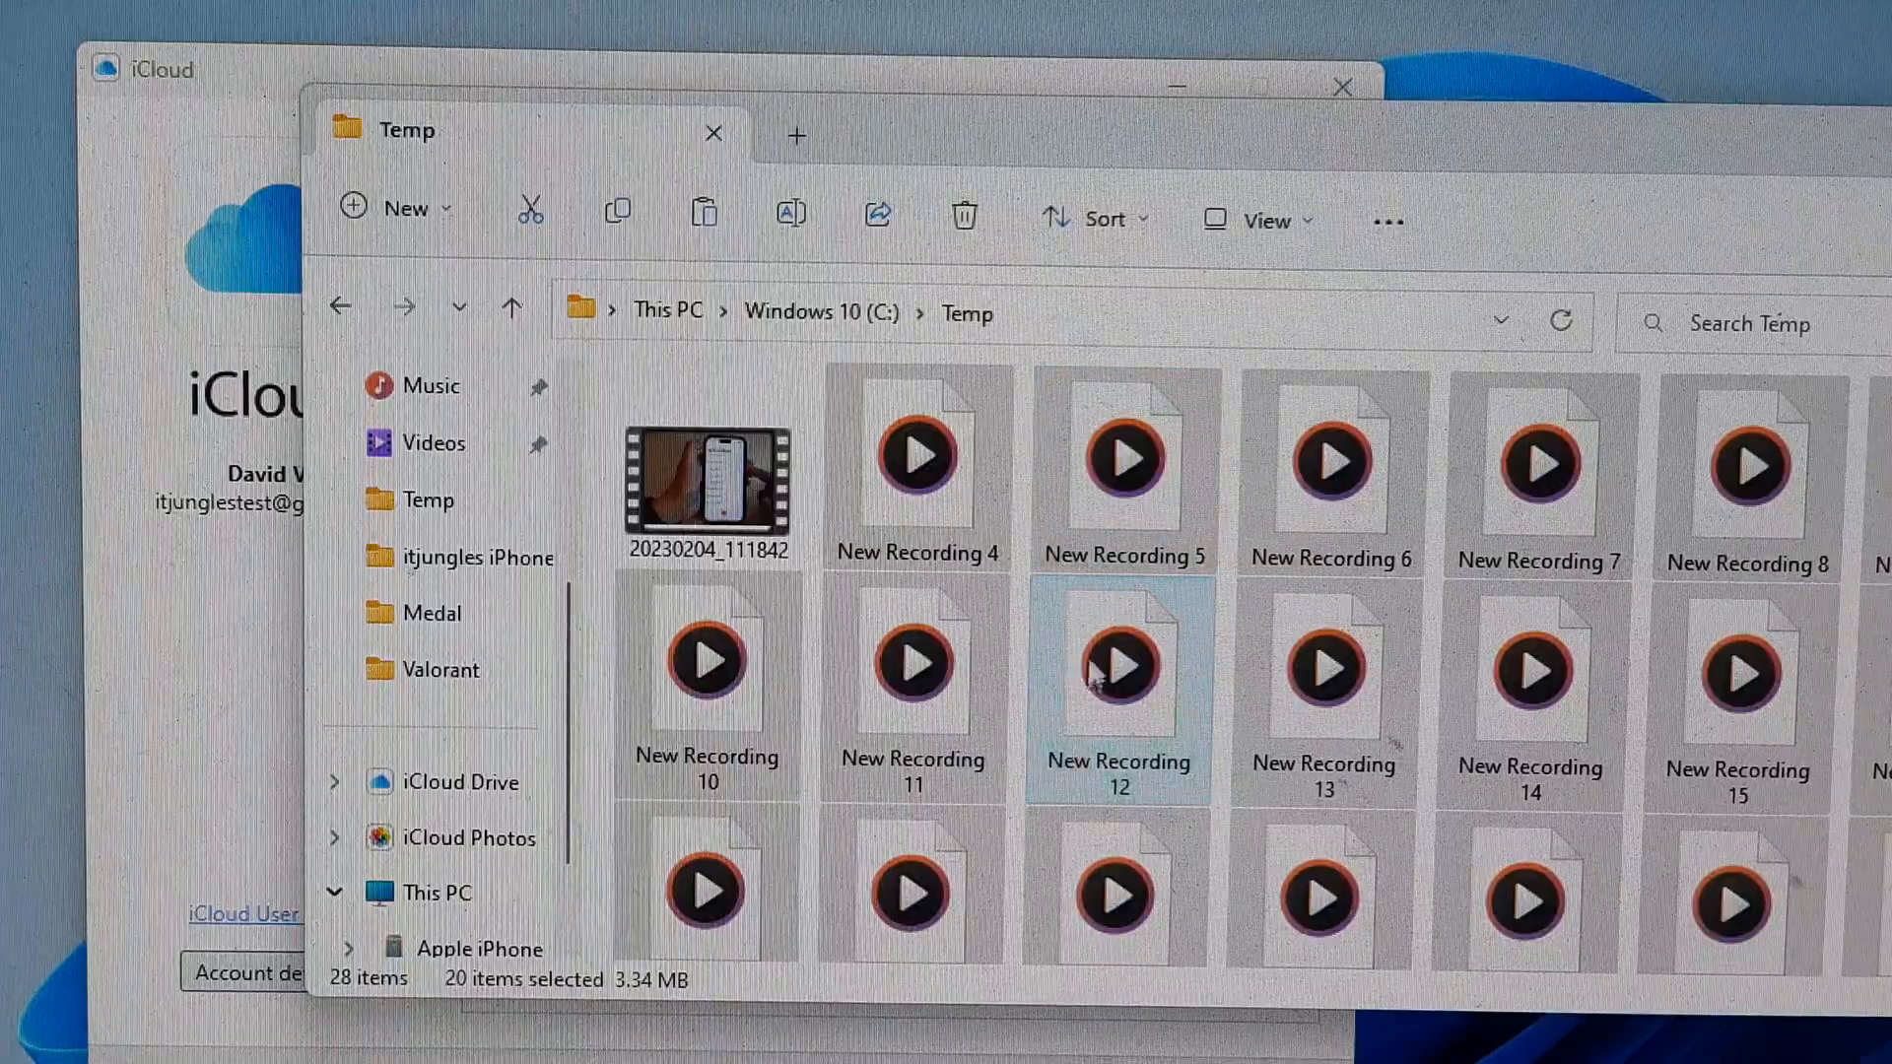